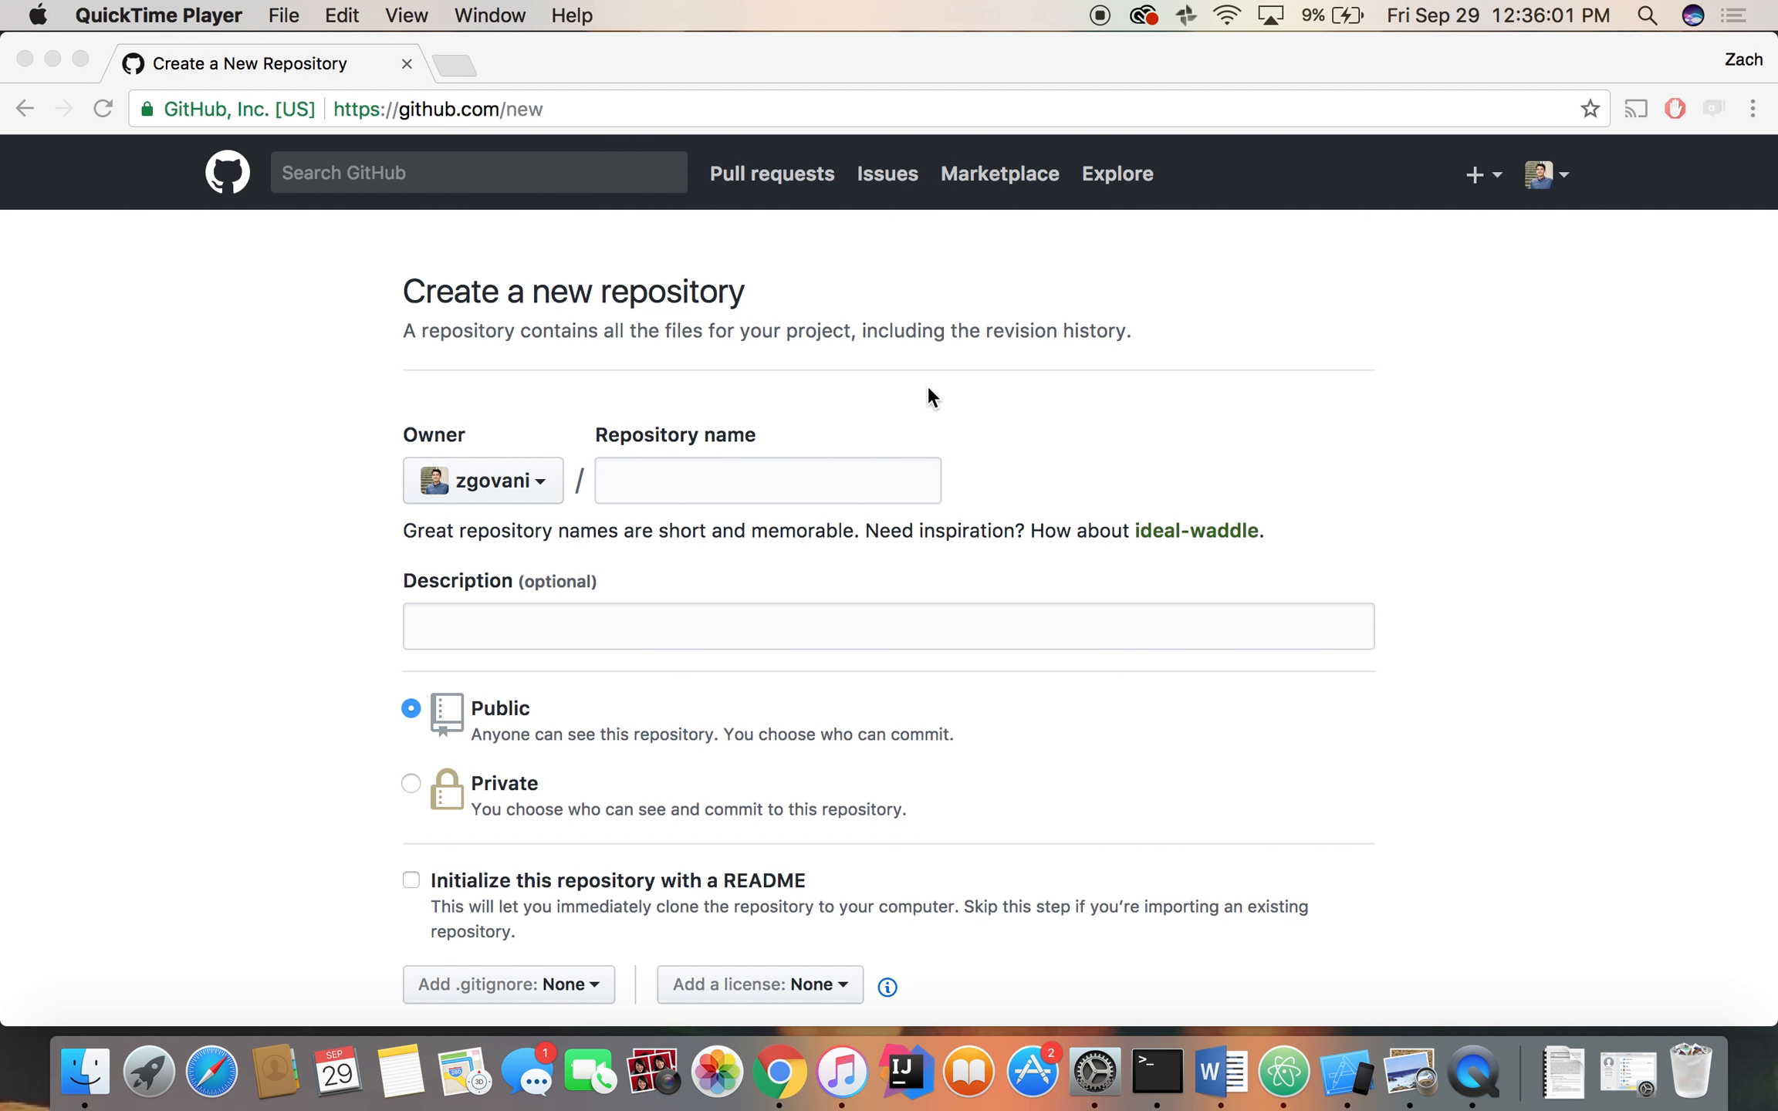
mouse_move(1078, 332)
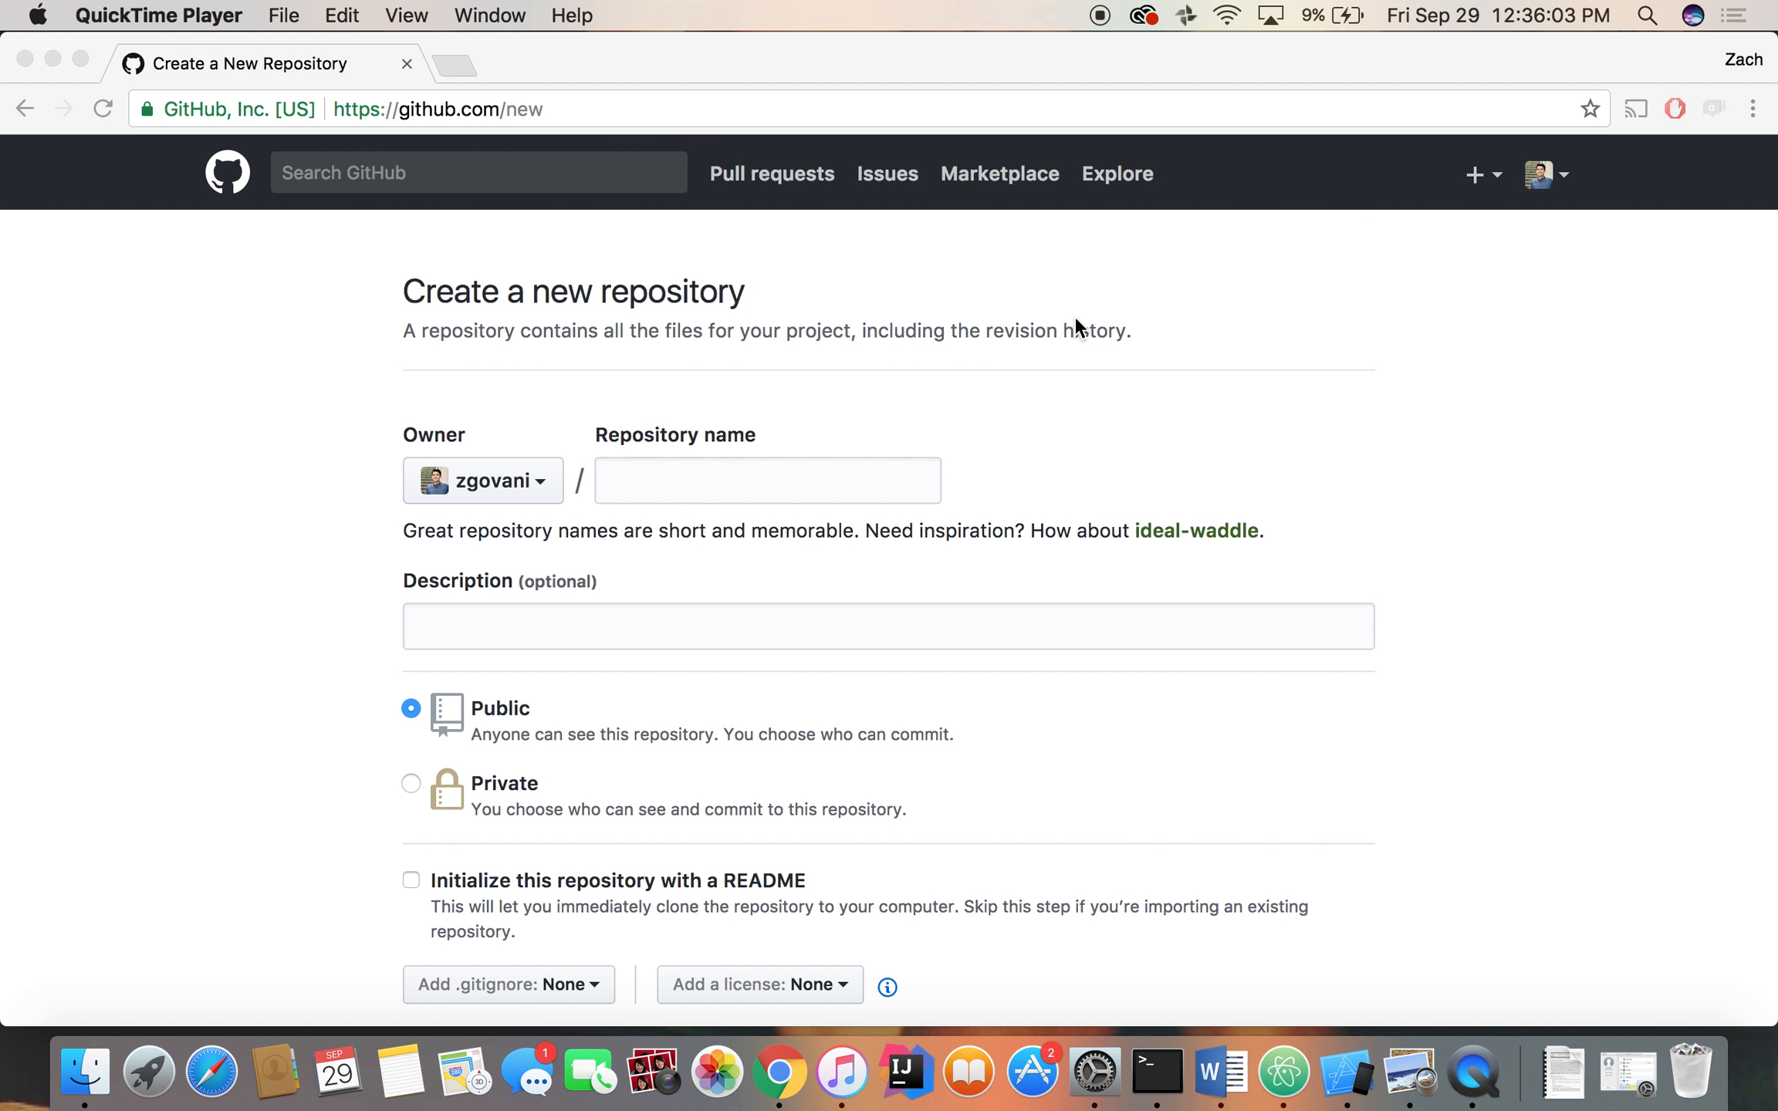
mouse_move(1570, 185)
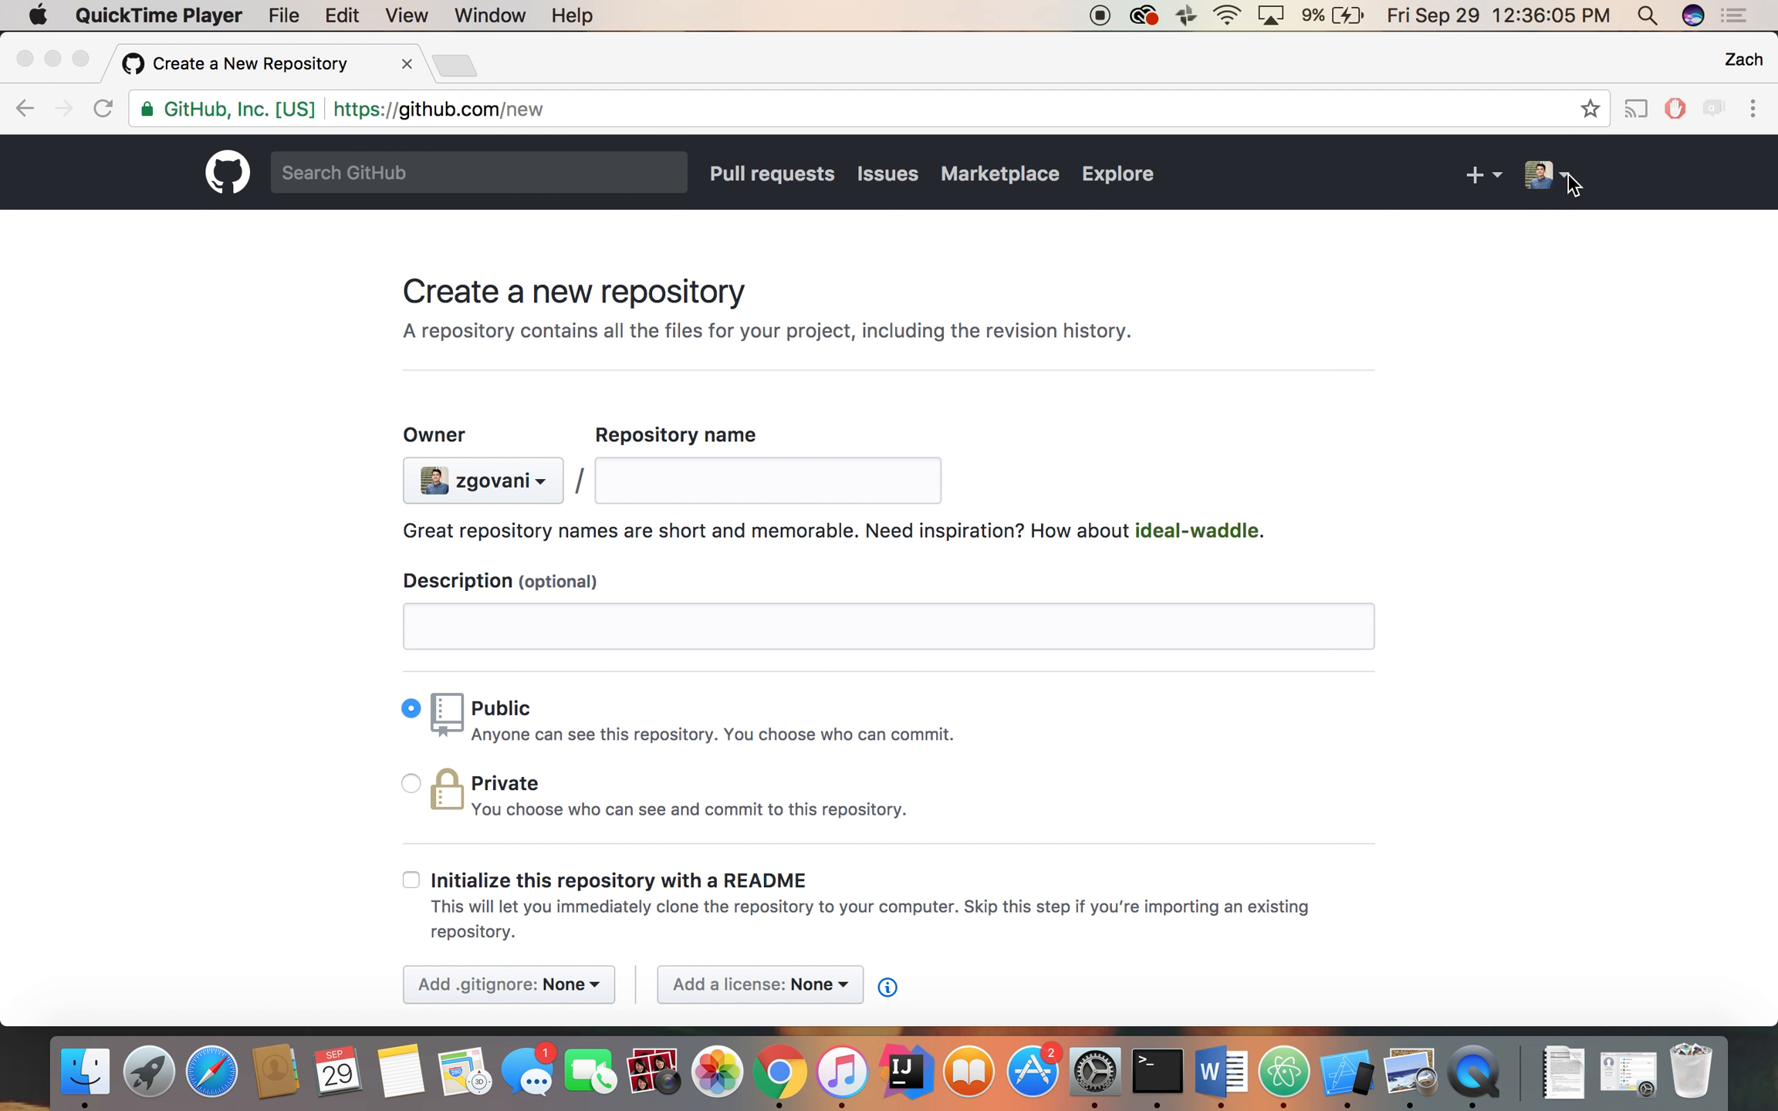
mouse_move(1259, 927)
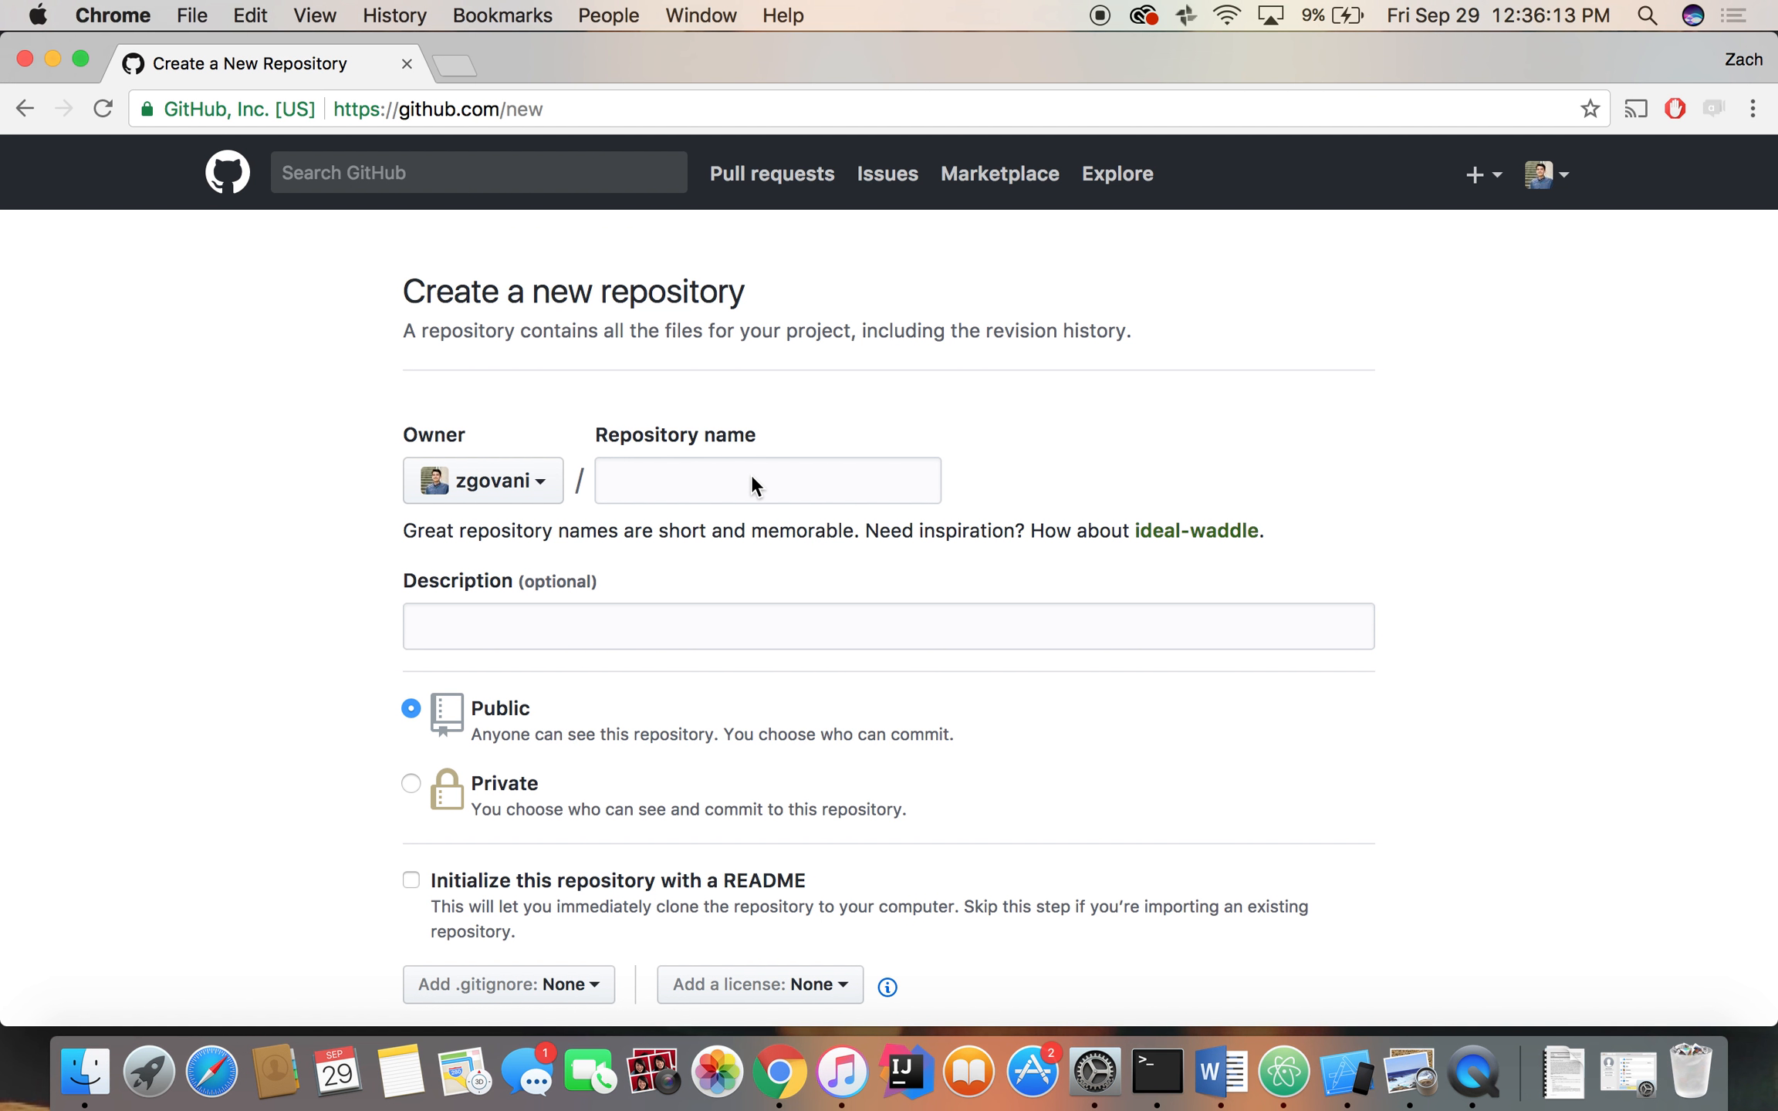
Name the repository GitPractice, describe it as 'Practicing with Github', and create it as public
text(Github)
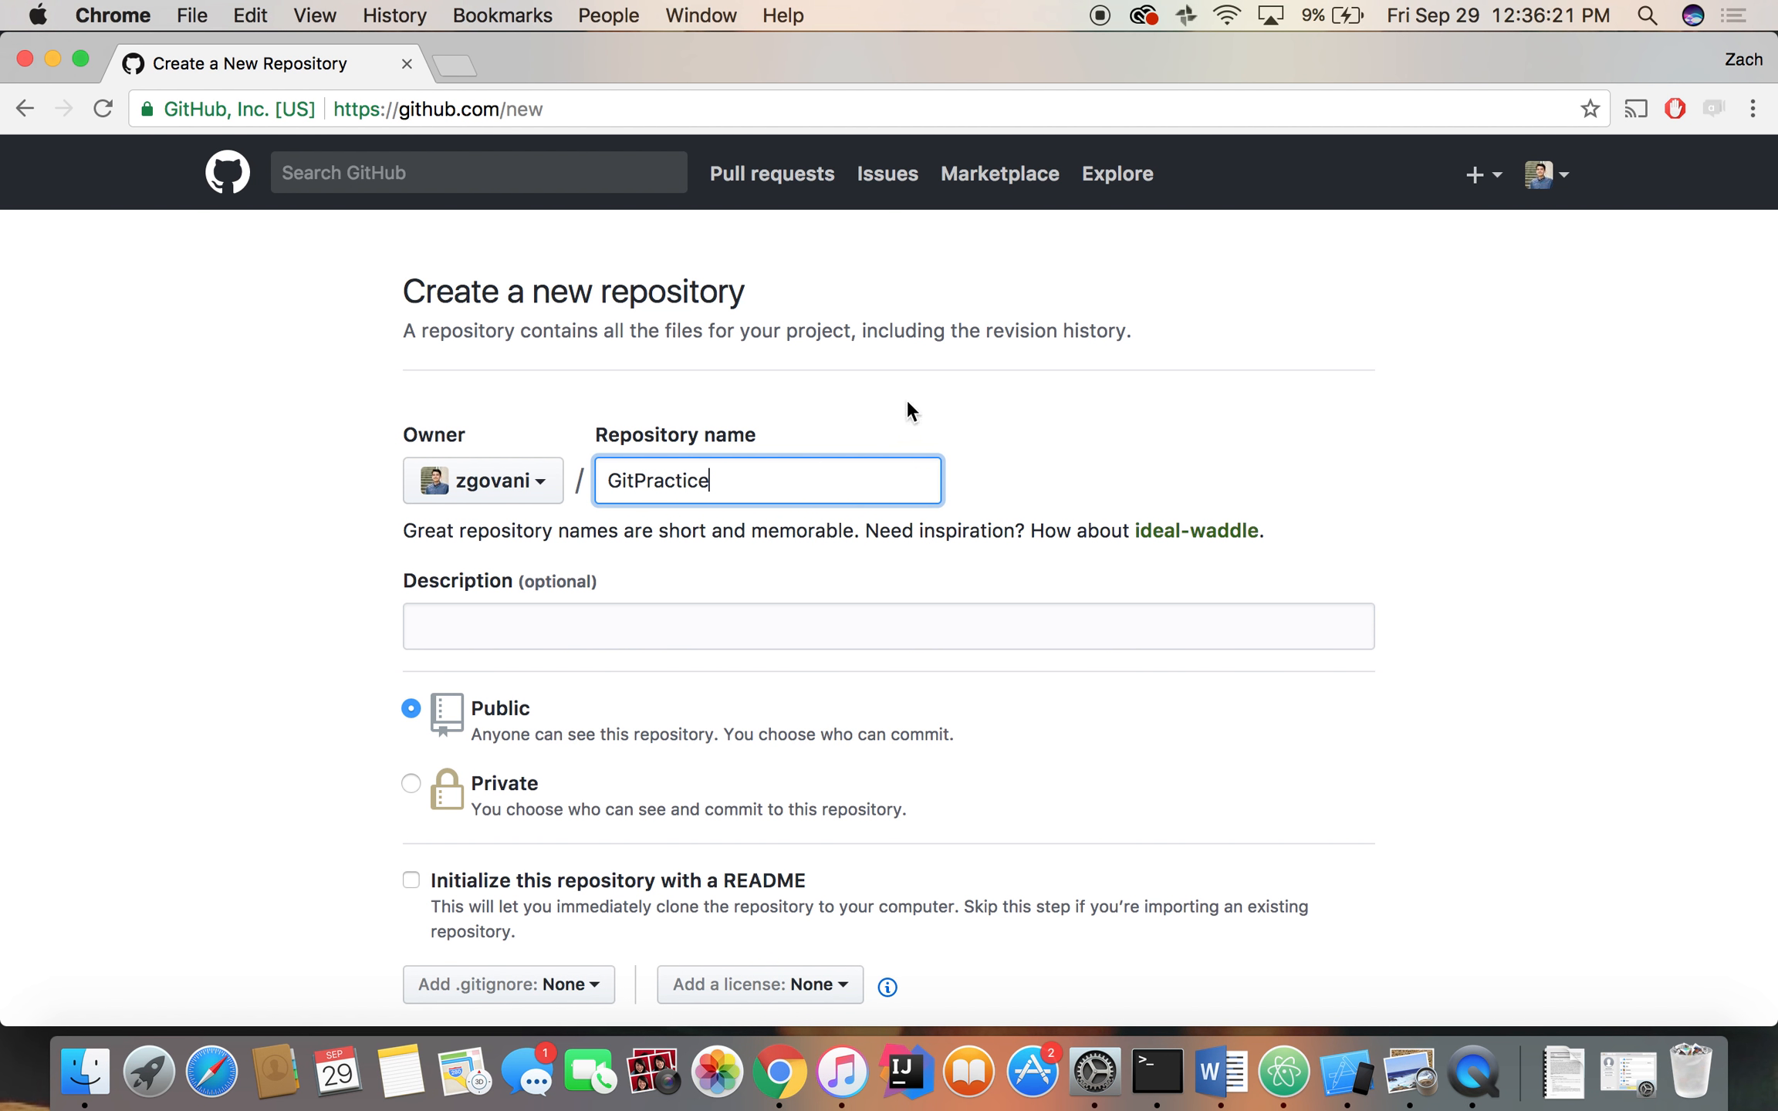
text(Practicing with Github)
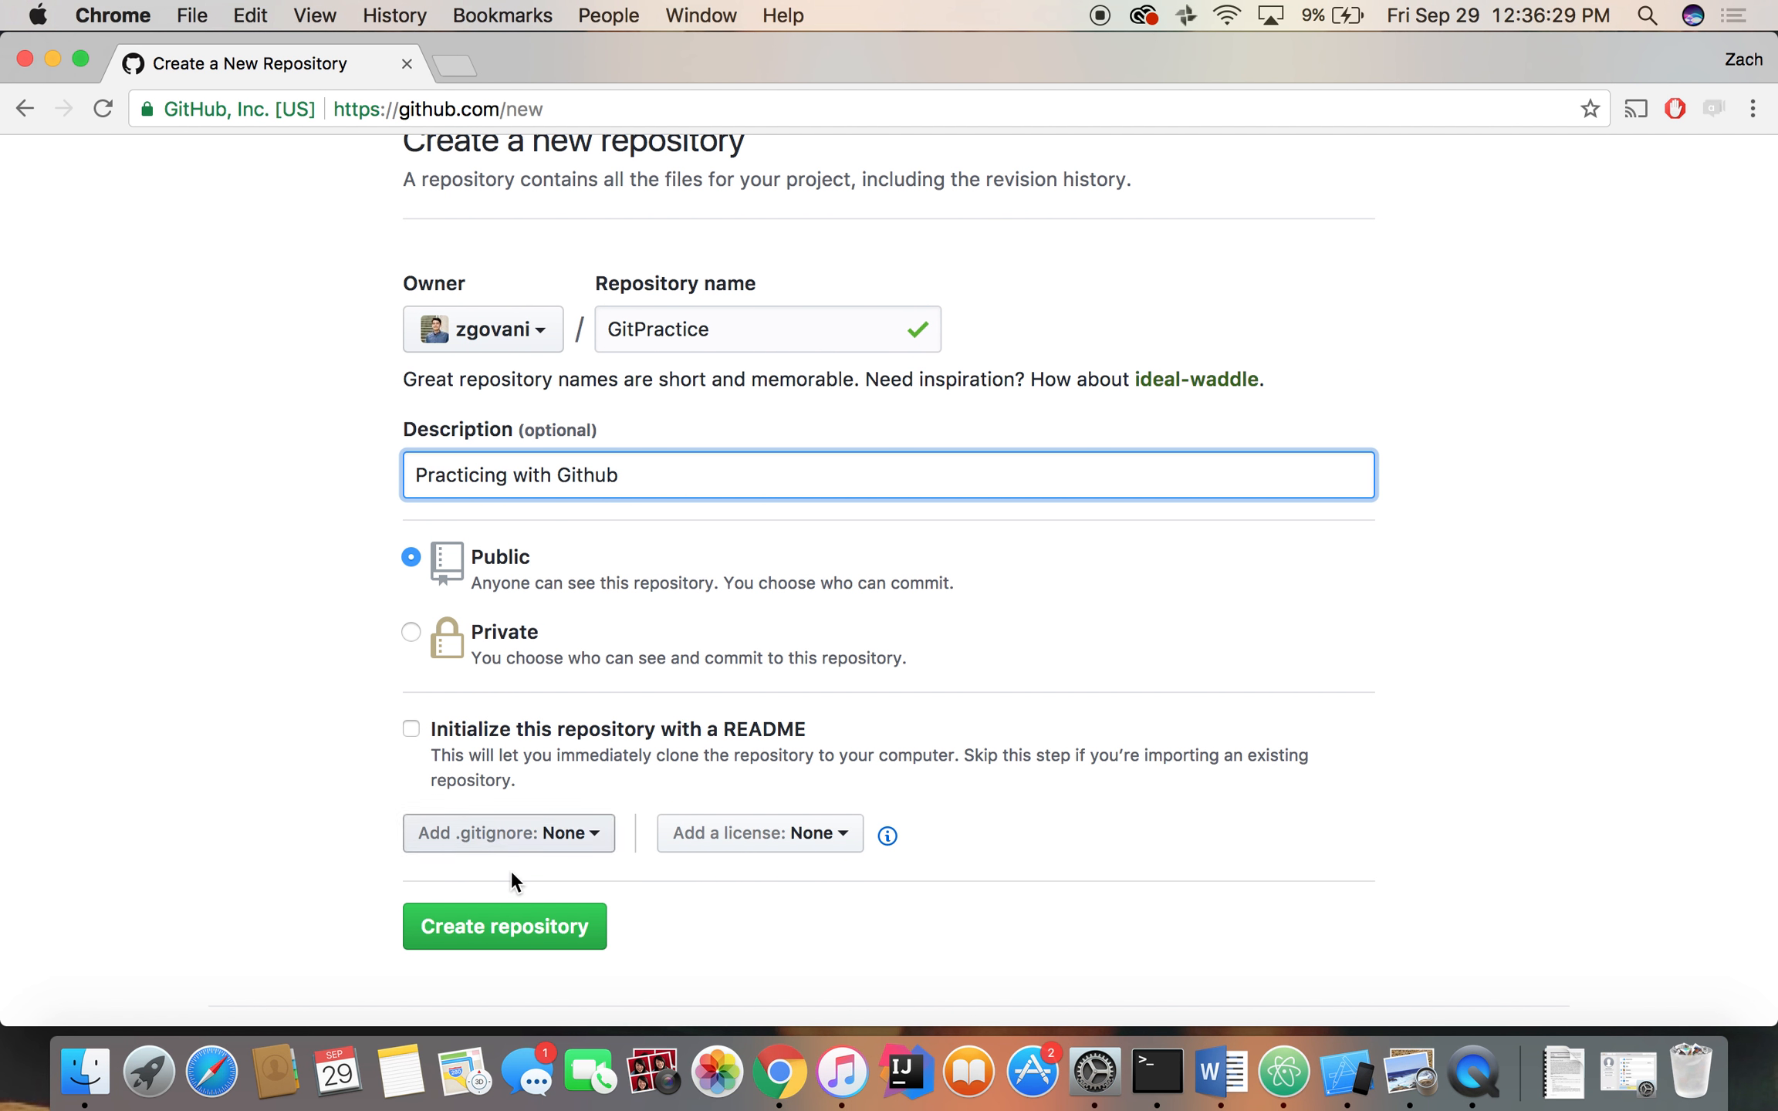
click(505, 926)
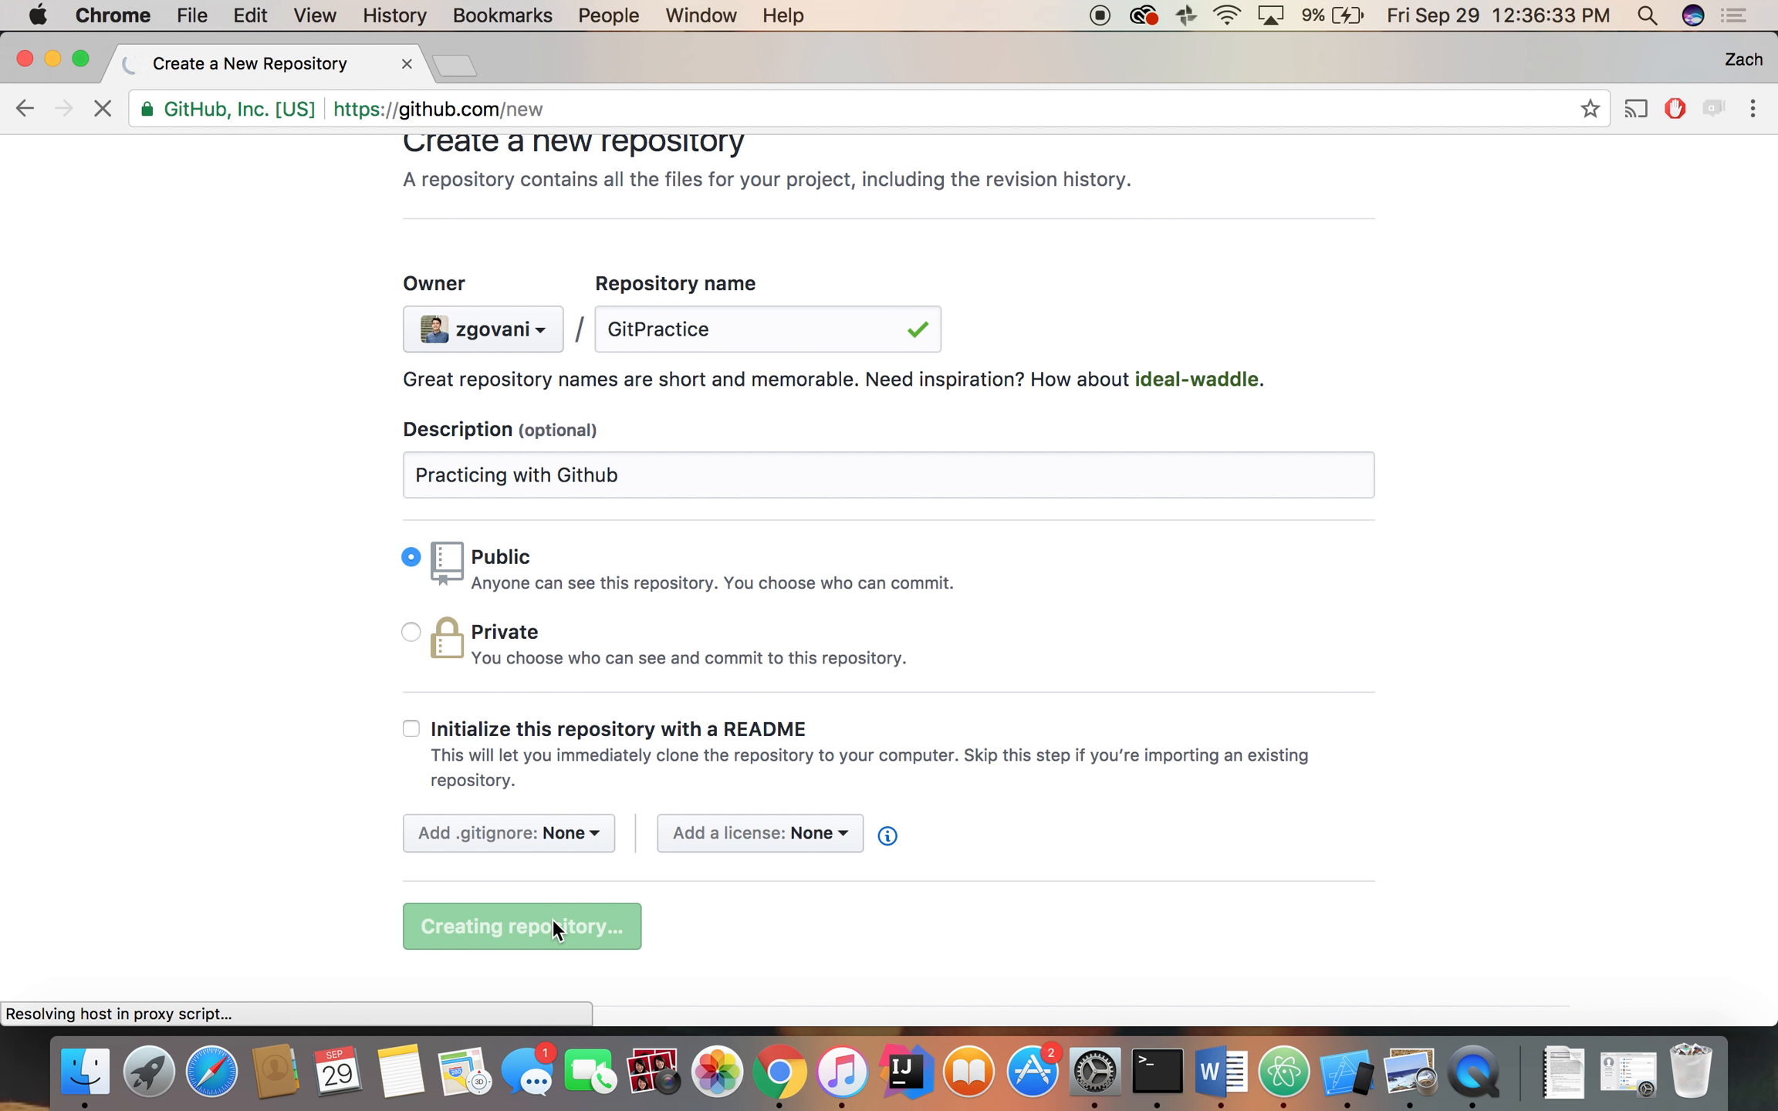
click(521, 926)
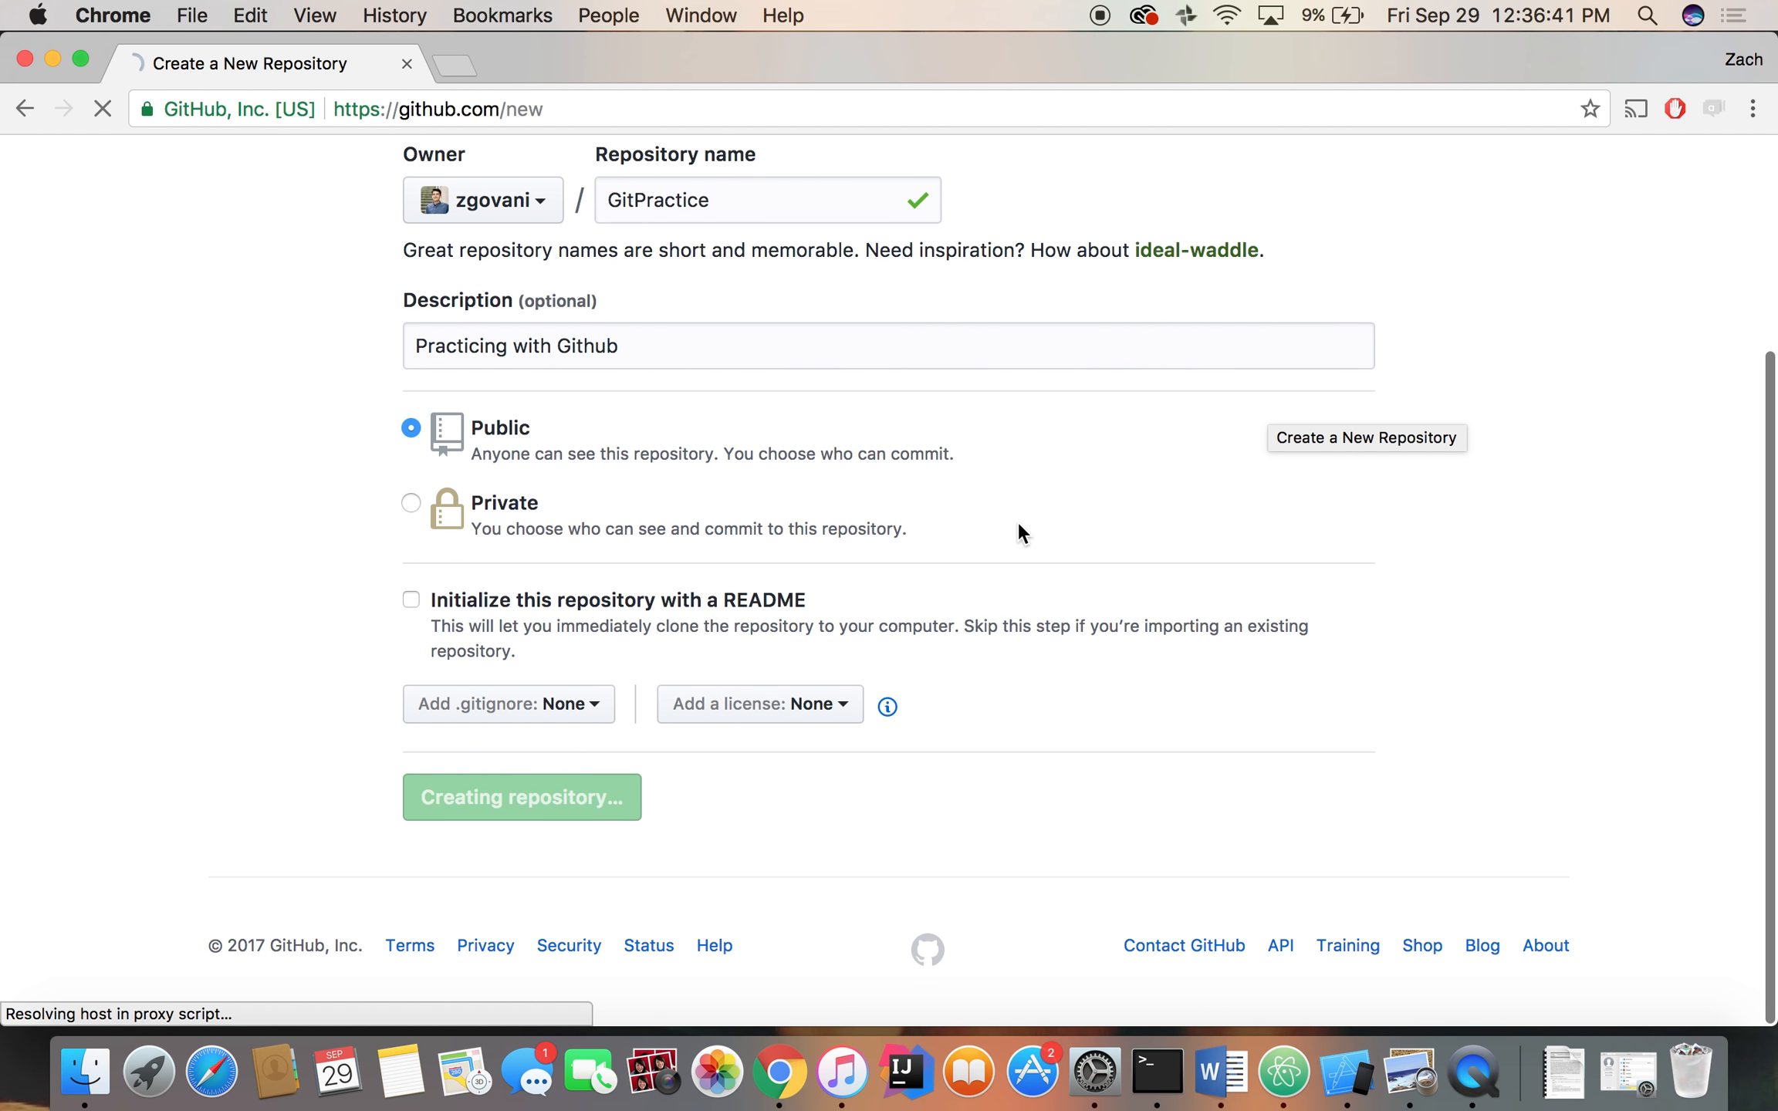
Browse the new repository's Issues and Pull requests pages, then return to Code
click(522, 796)
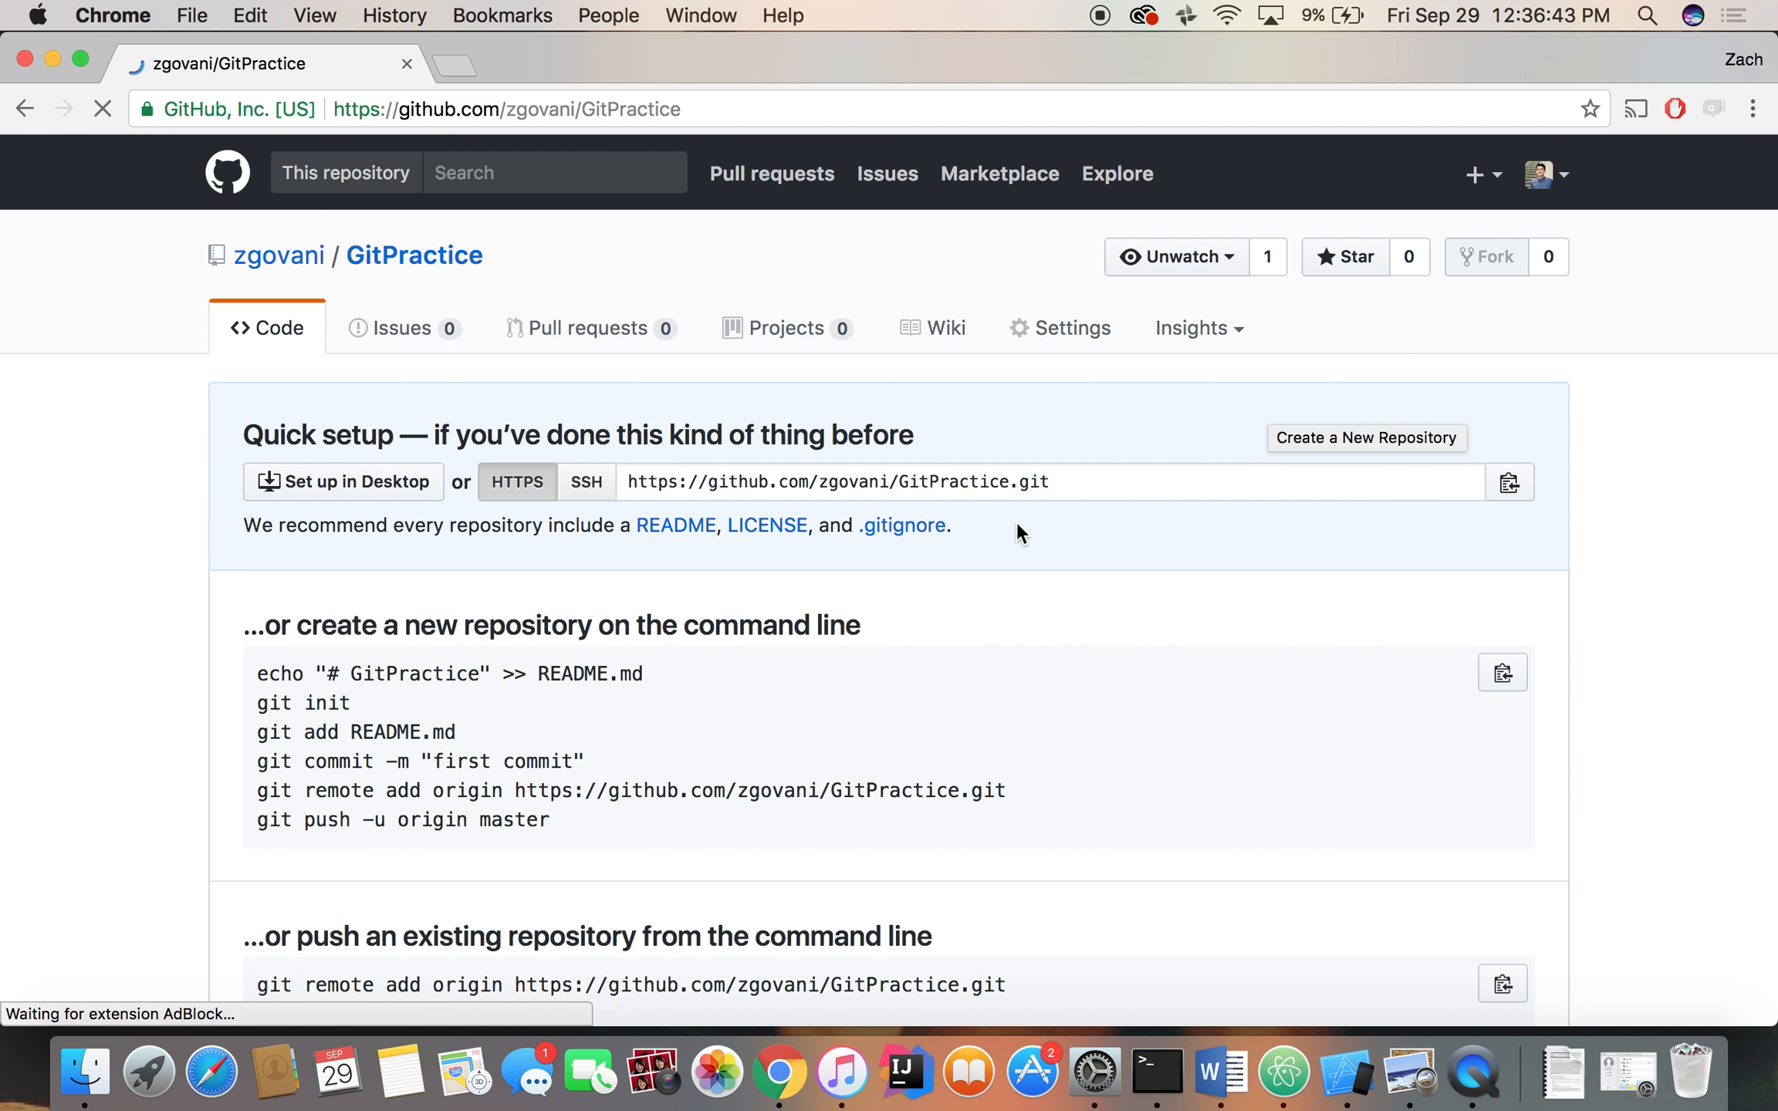
click(401, 327)
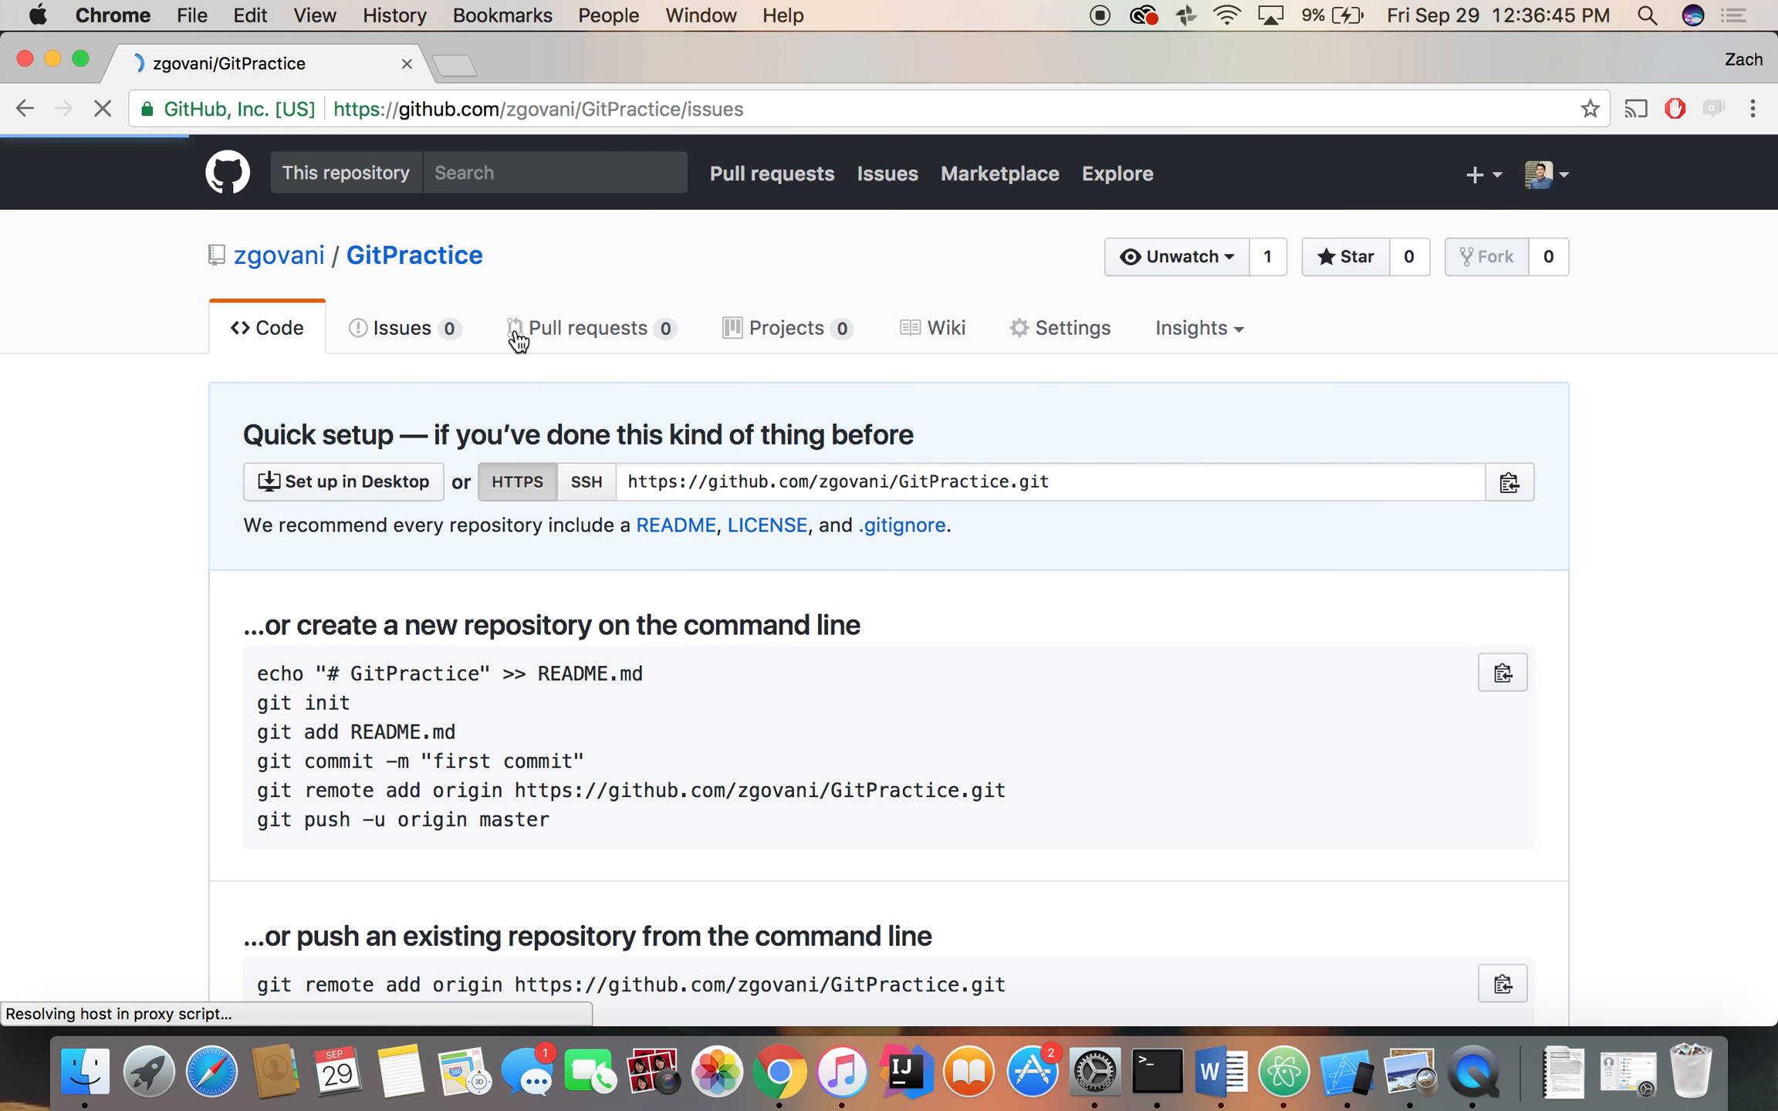
click(586, 327)
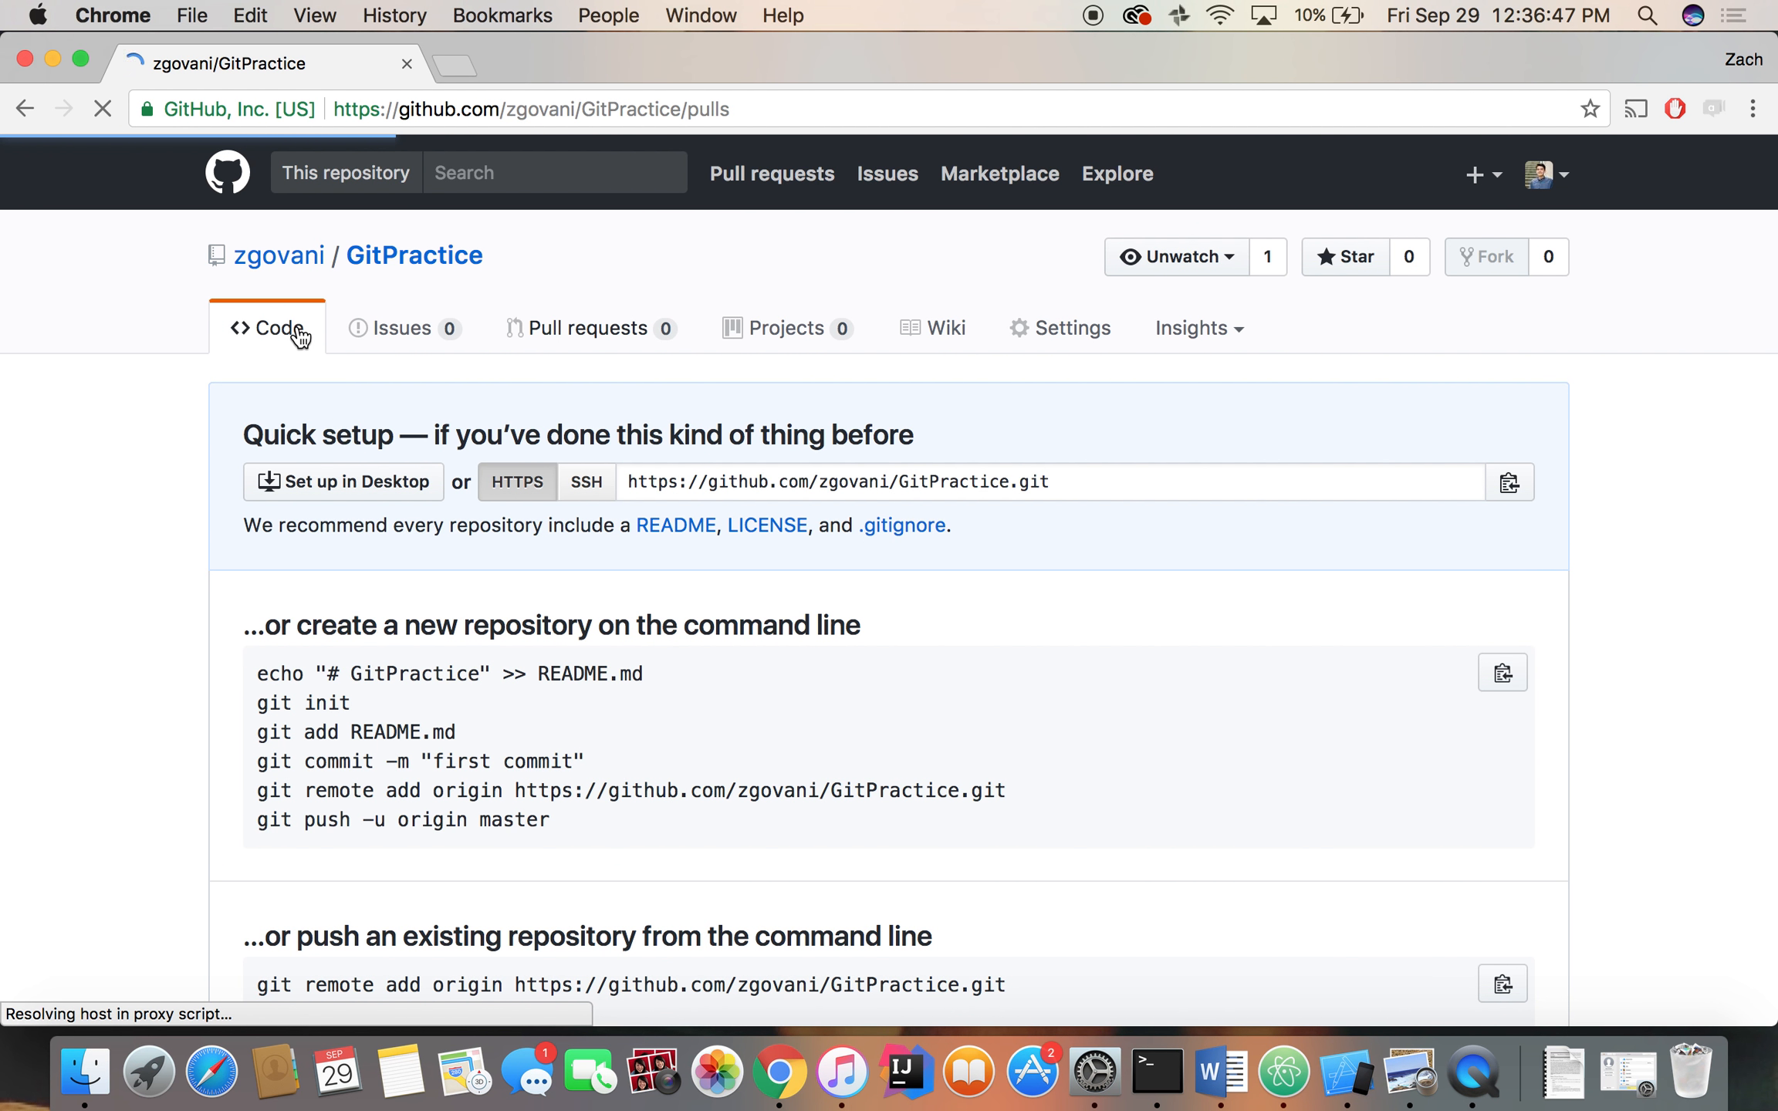
click(588, 327)
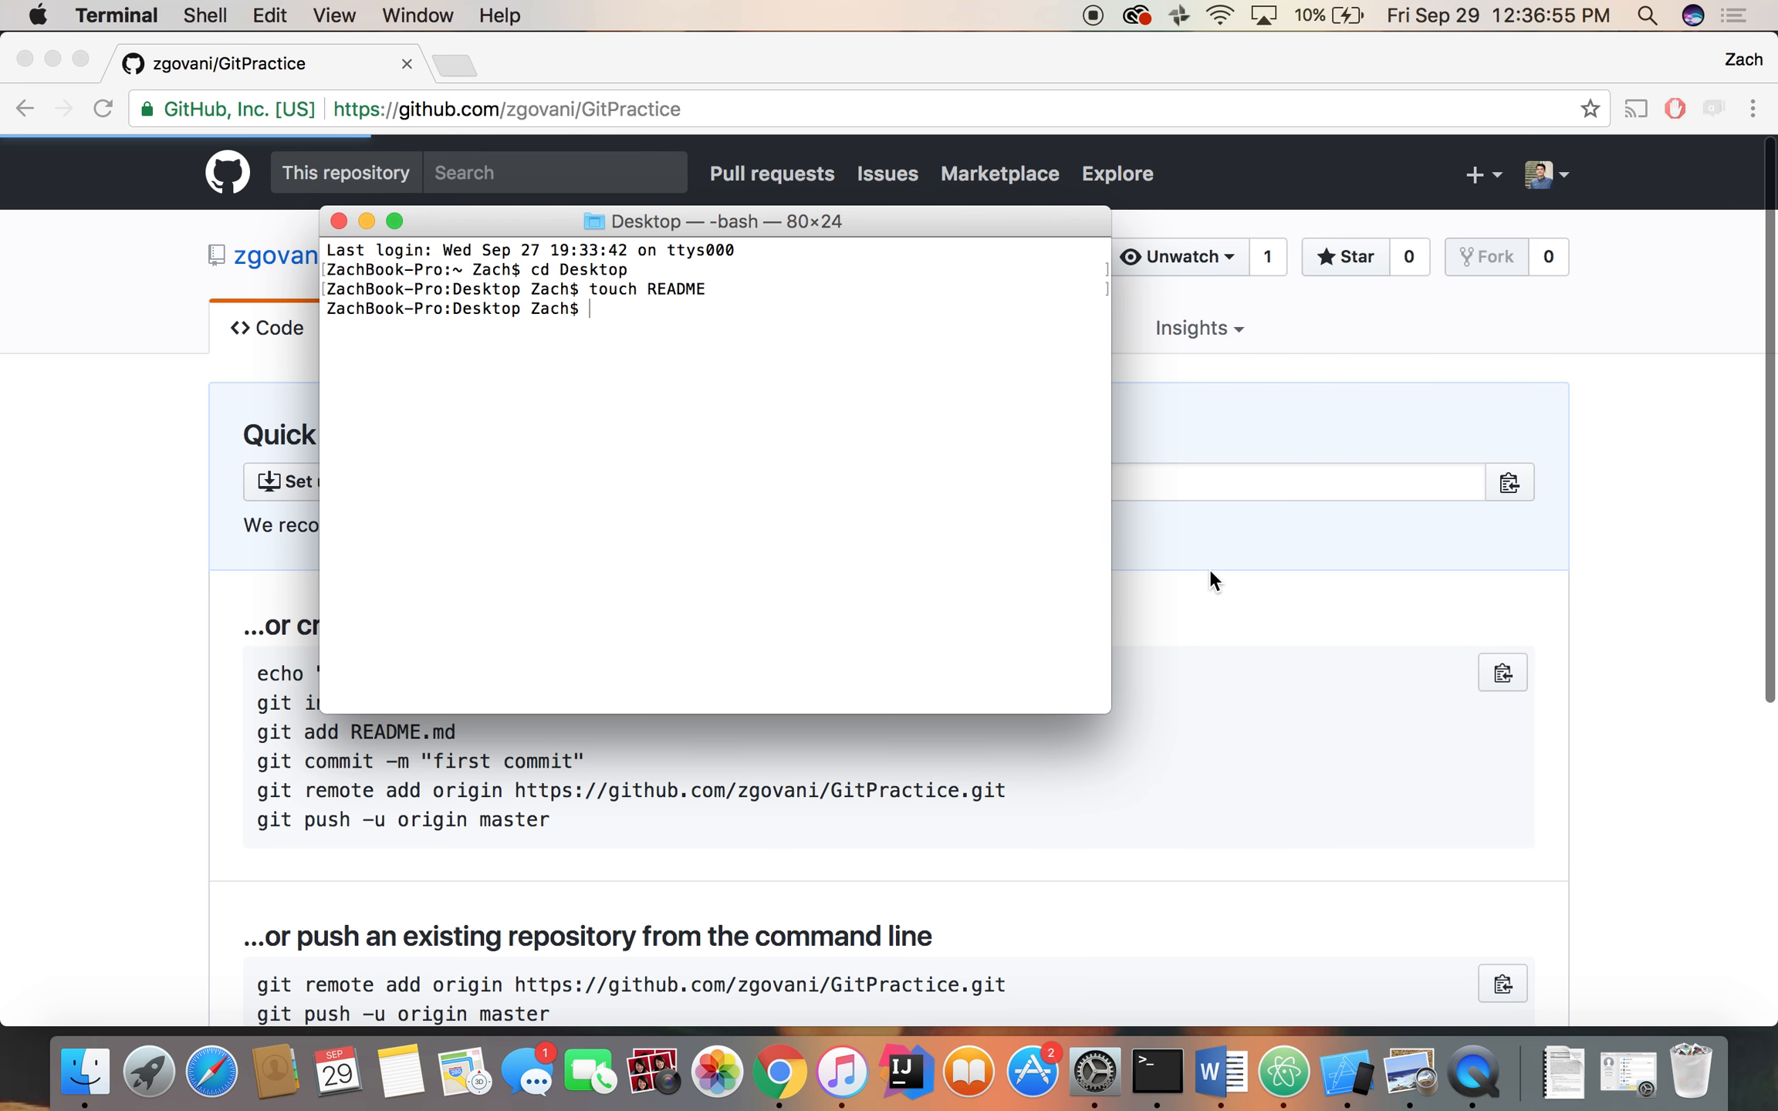
Return to the home directory, then enter Desktop after a mistyped 'cd Destkop' attempt
text(cd ~)
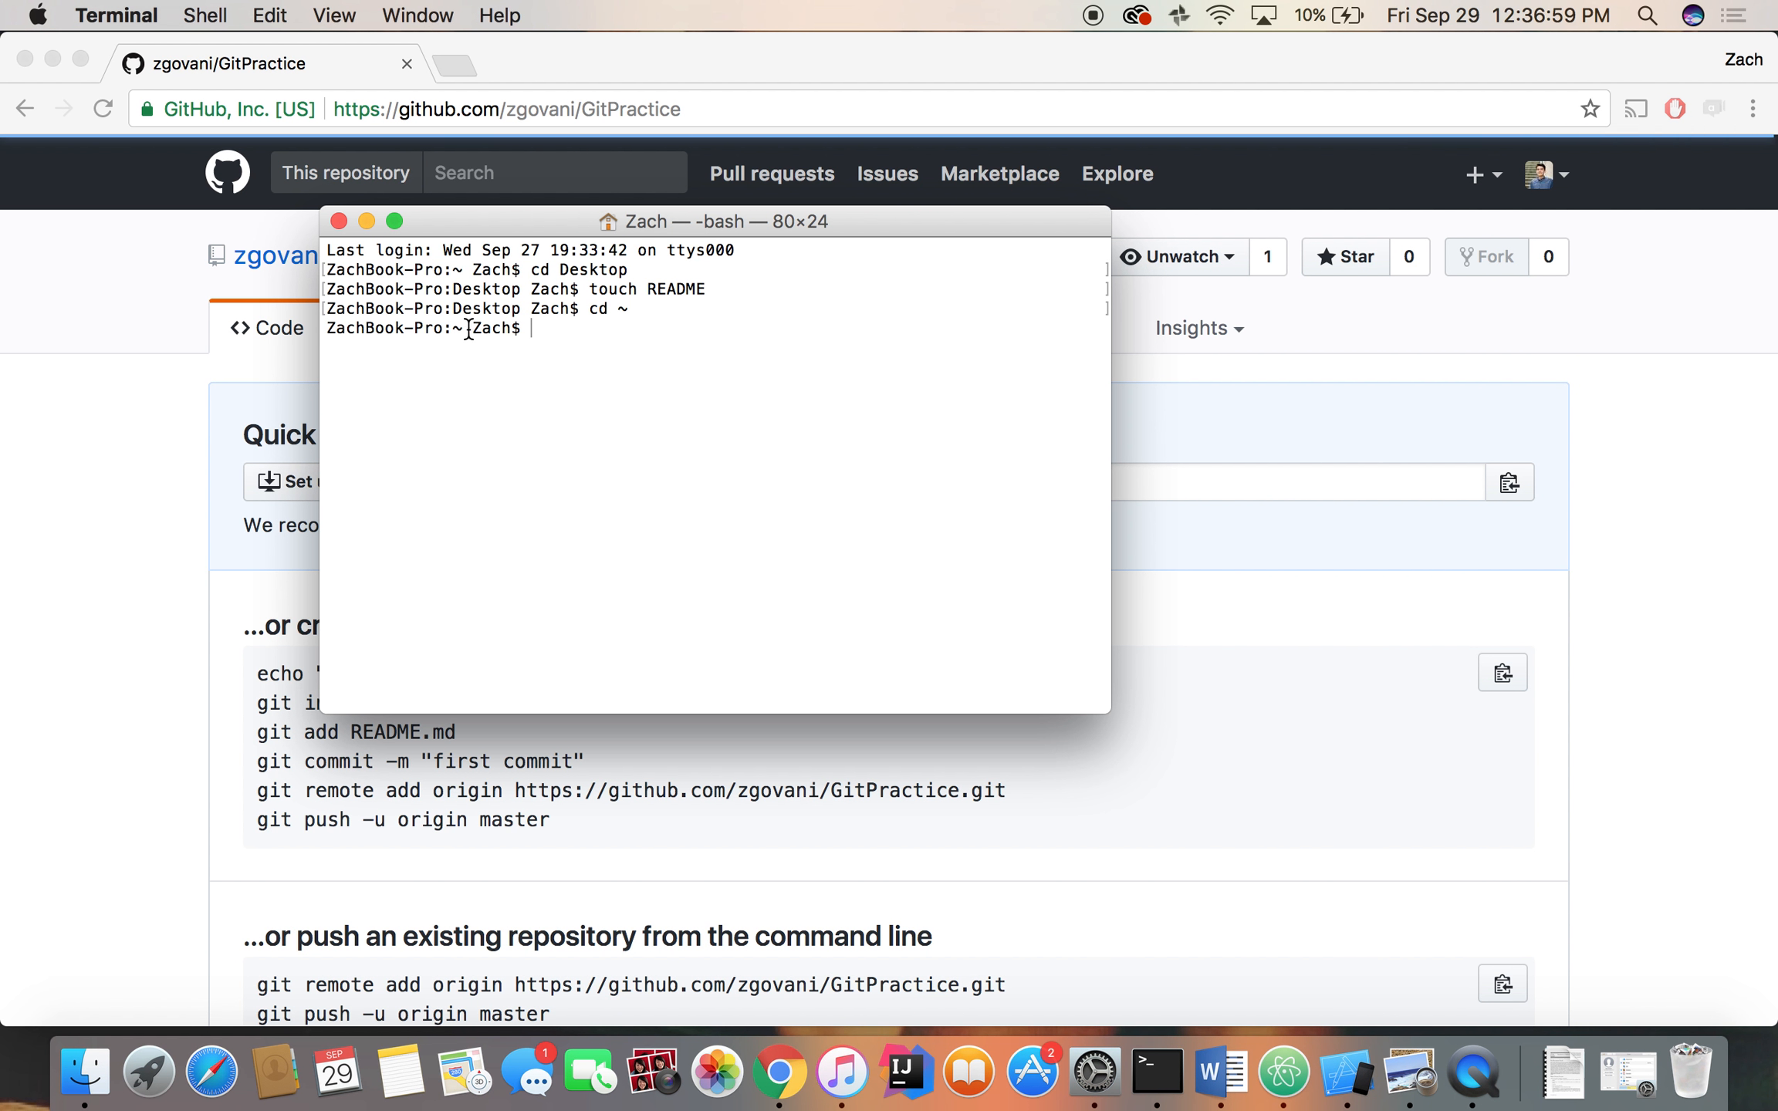
mouse_move(127, 1058)
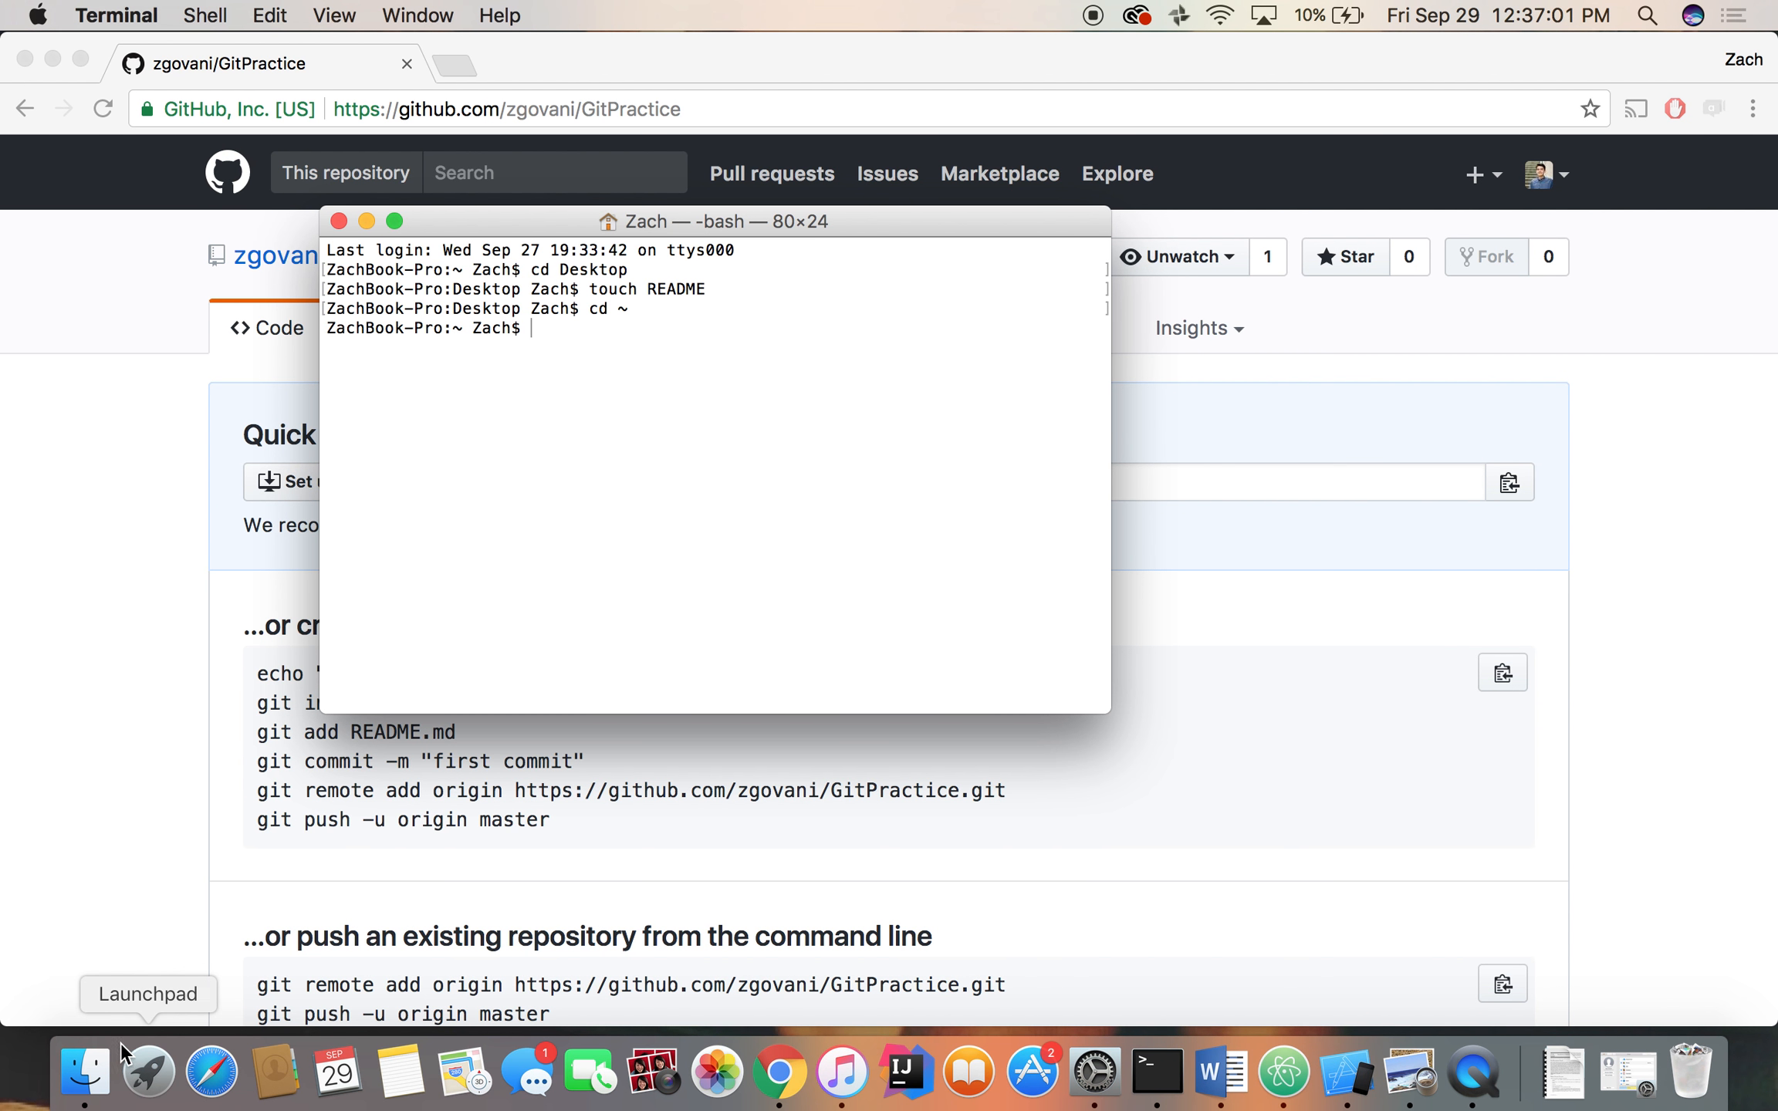
click(85, 1072)
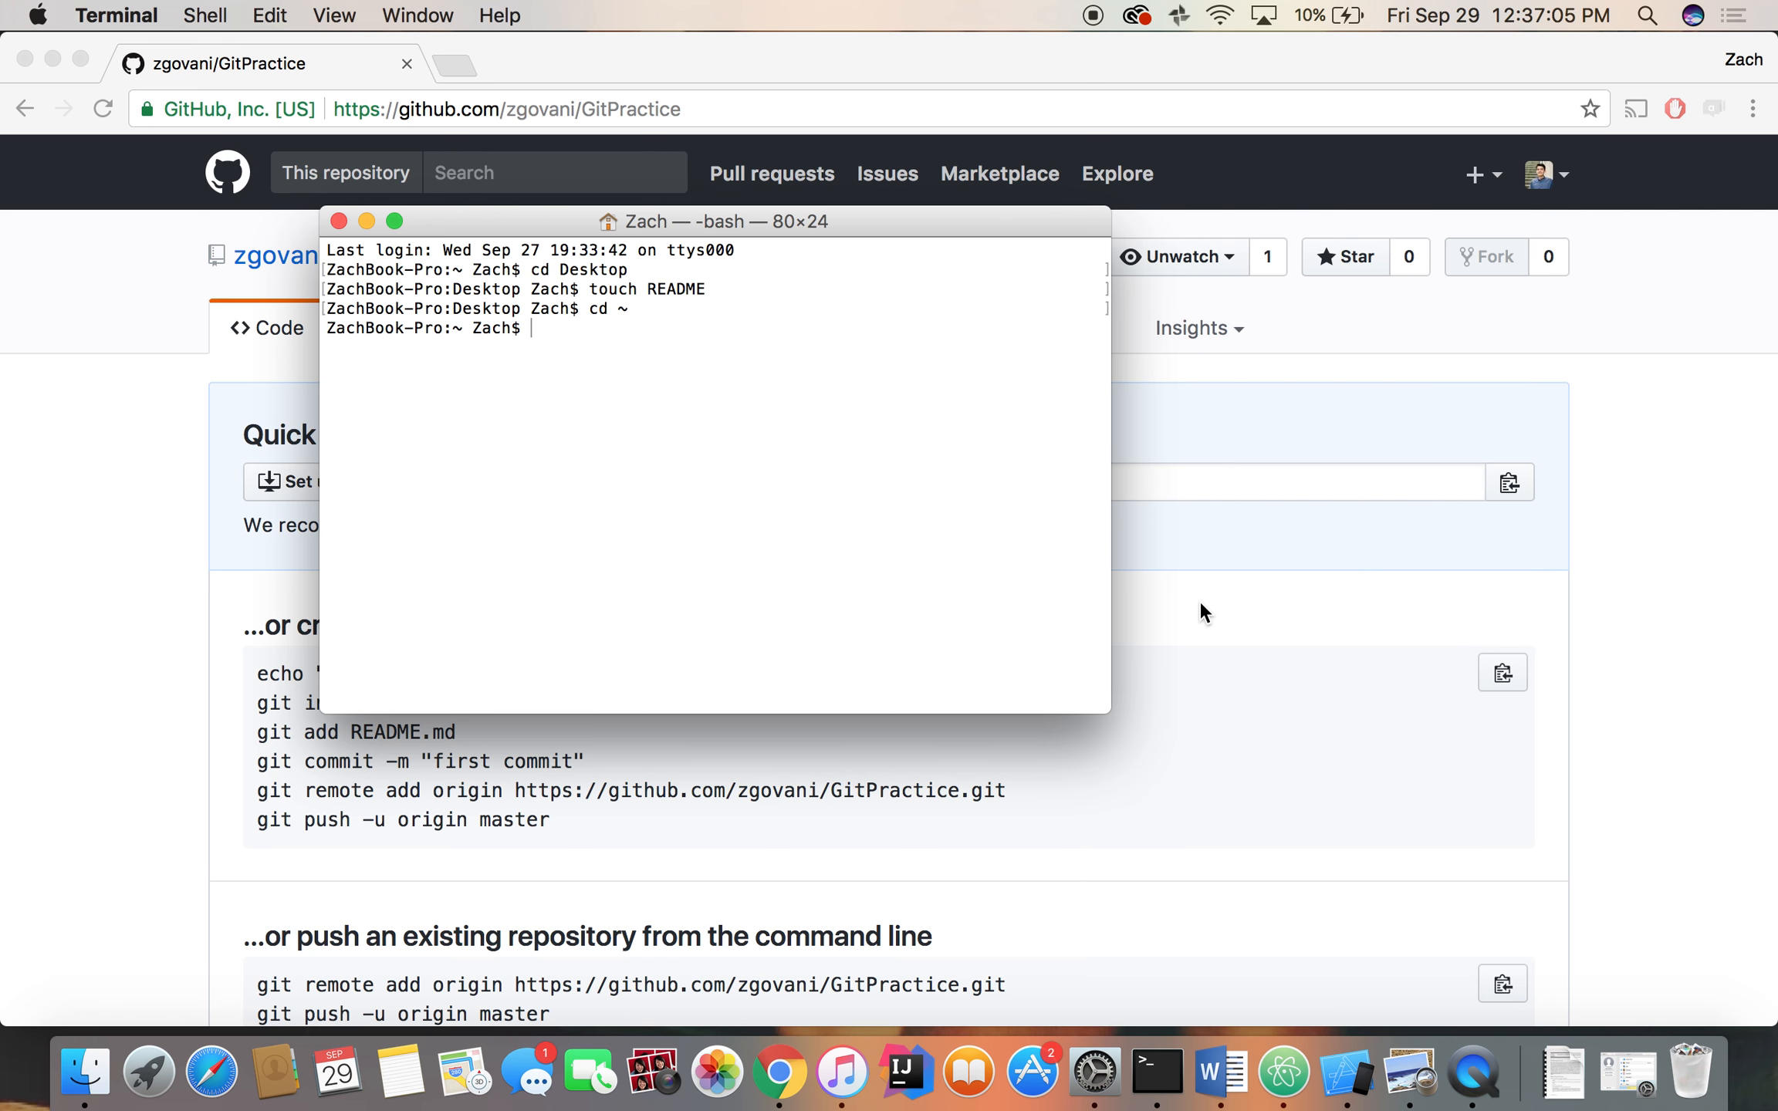
text(cd Destkop)
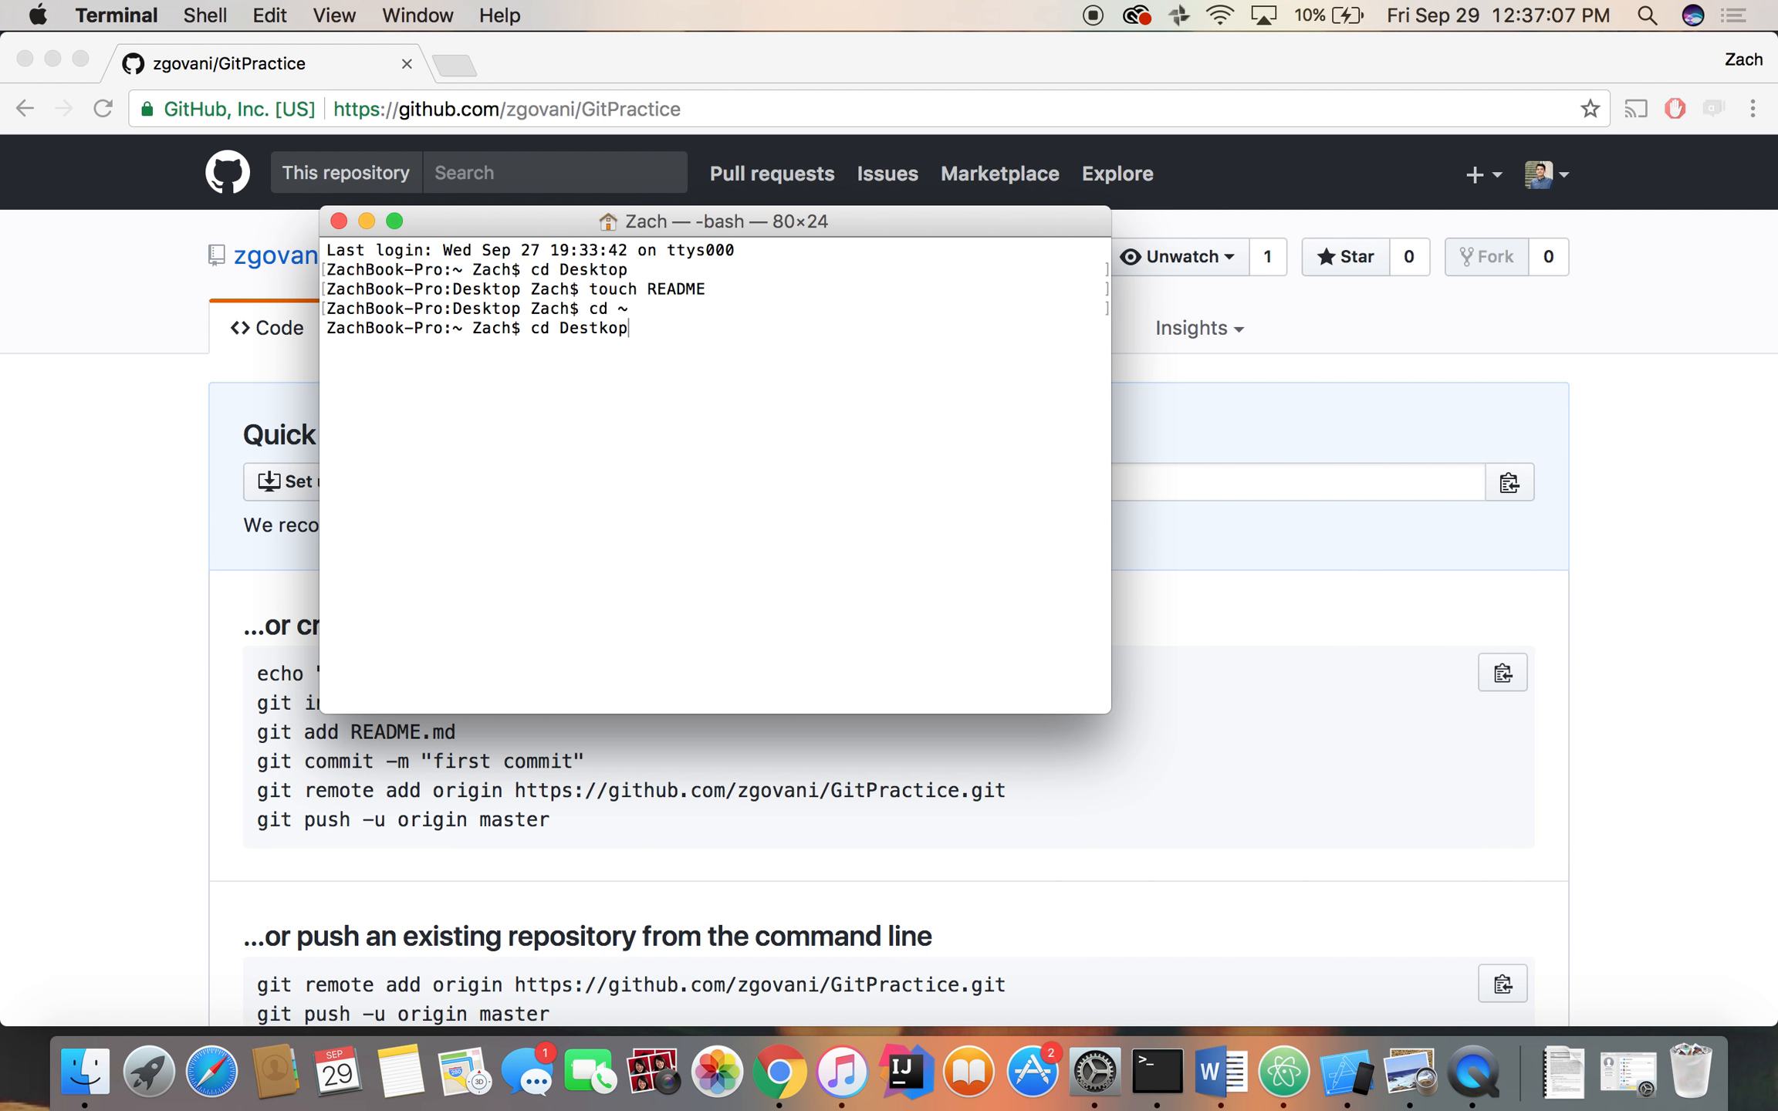
key(Backspace)
text(ks)
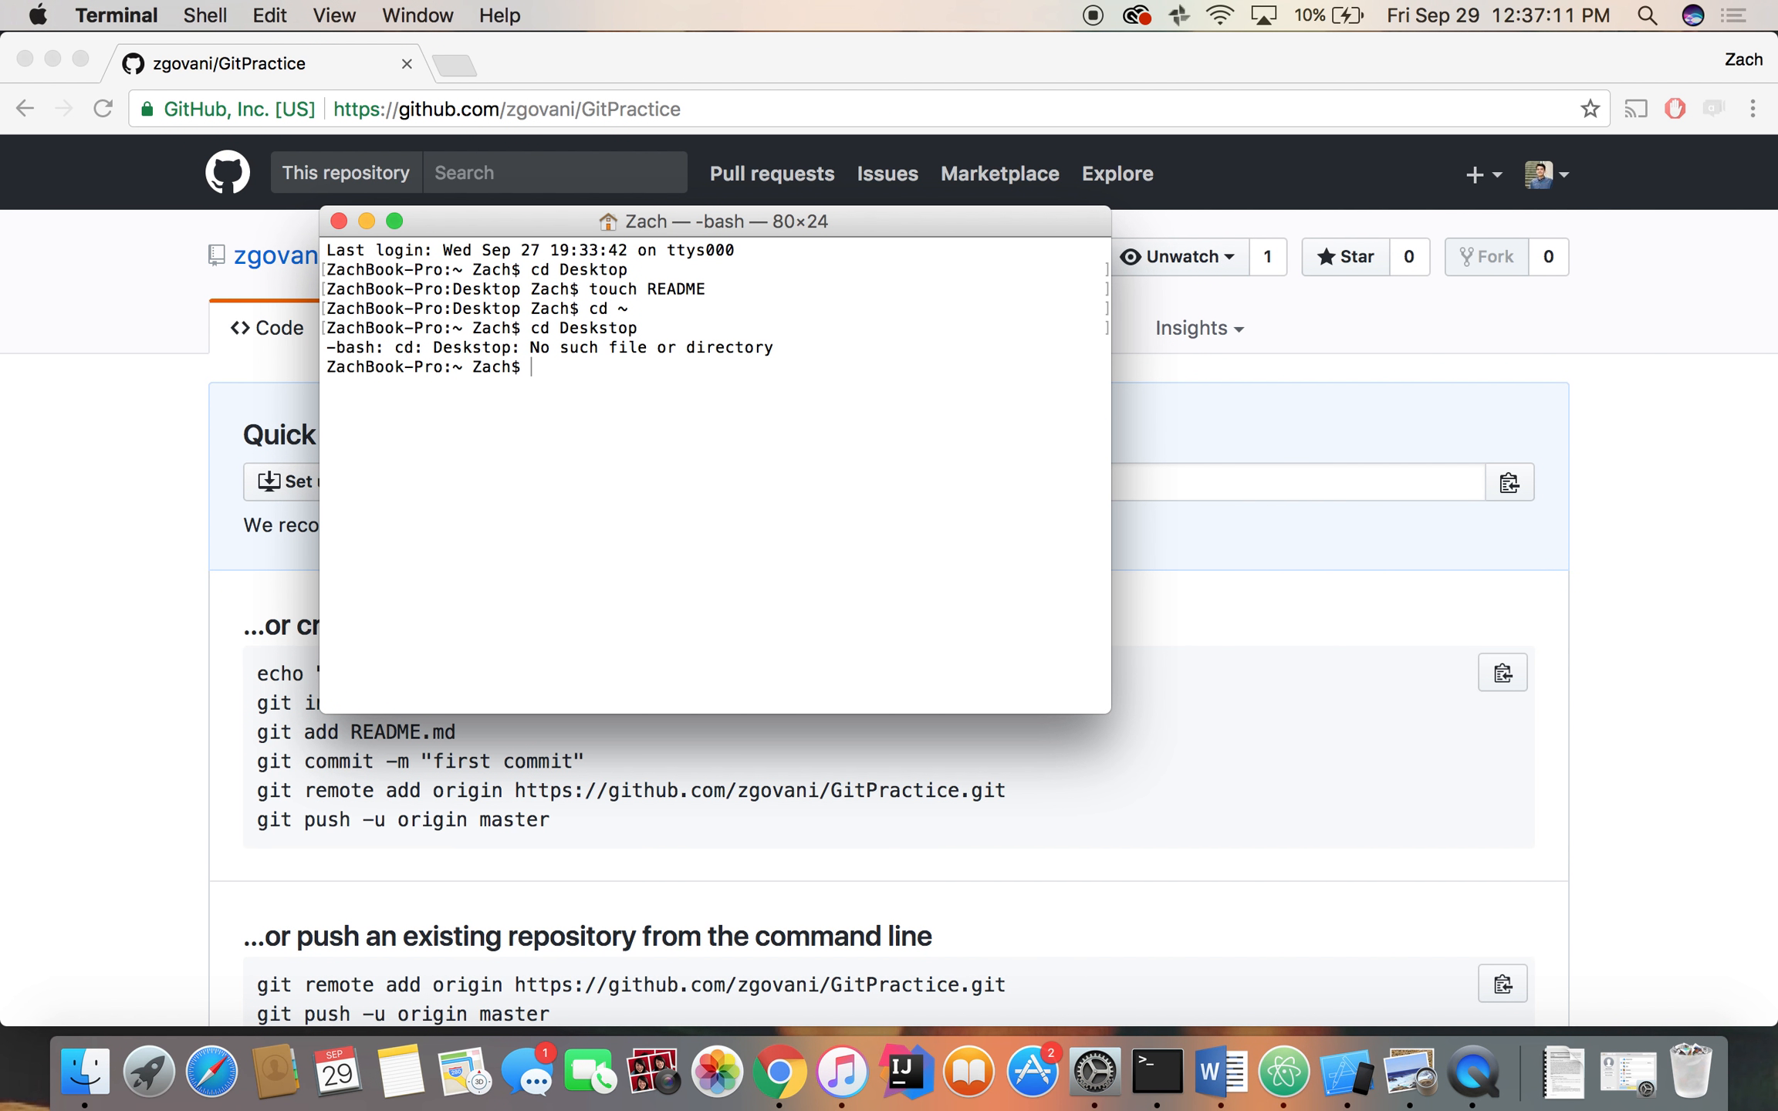
text(cd)
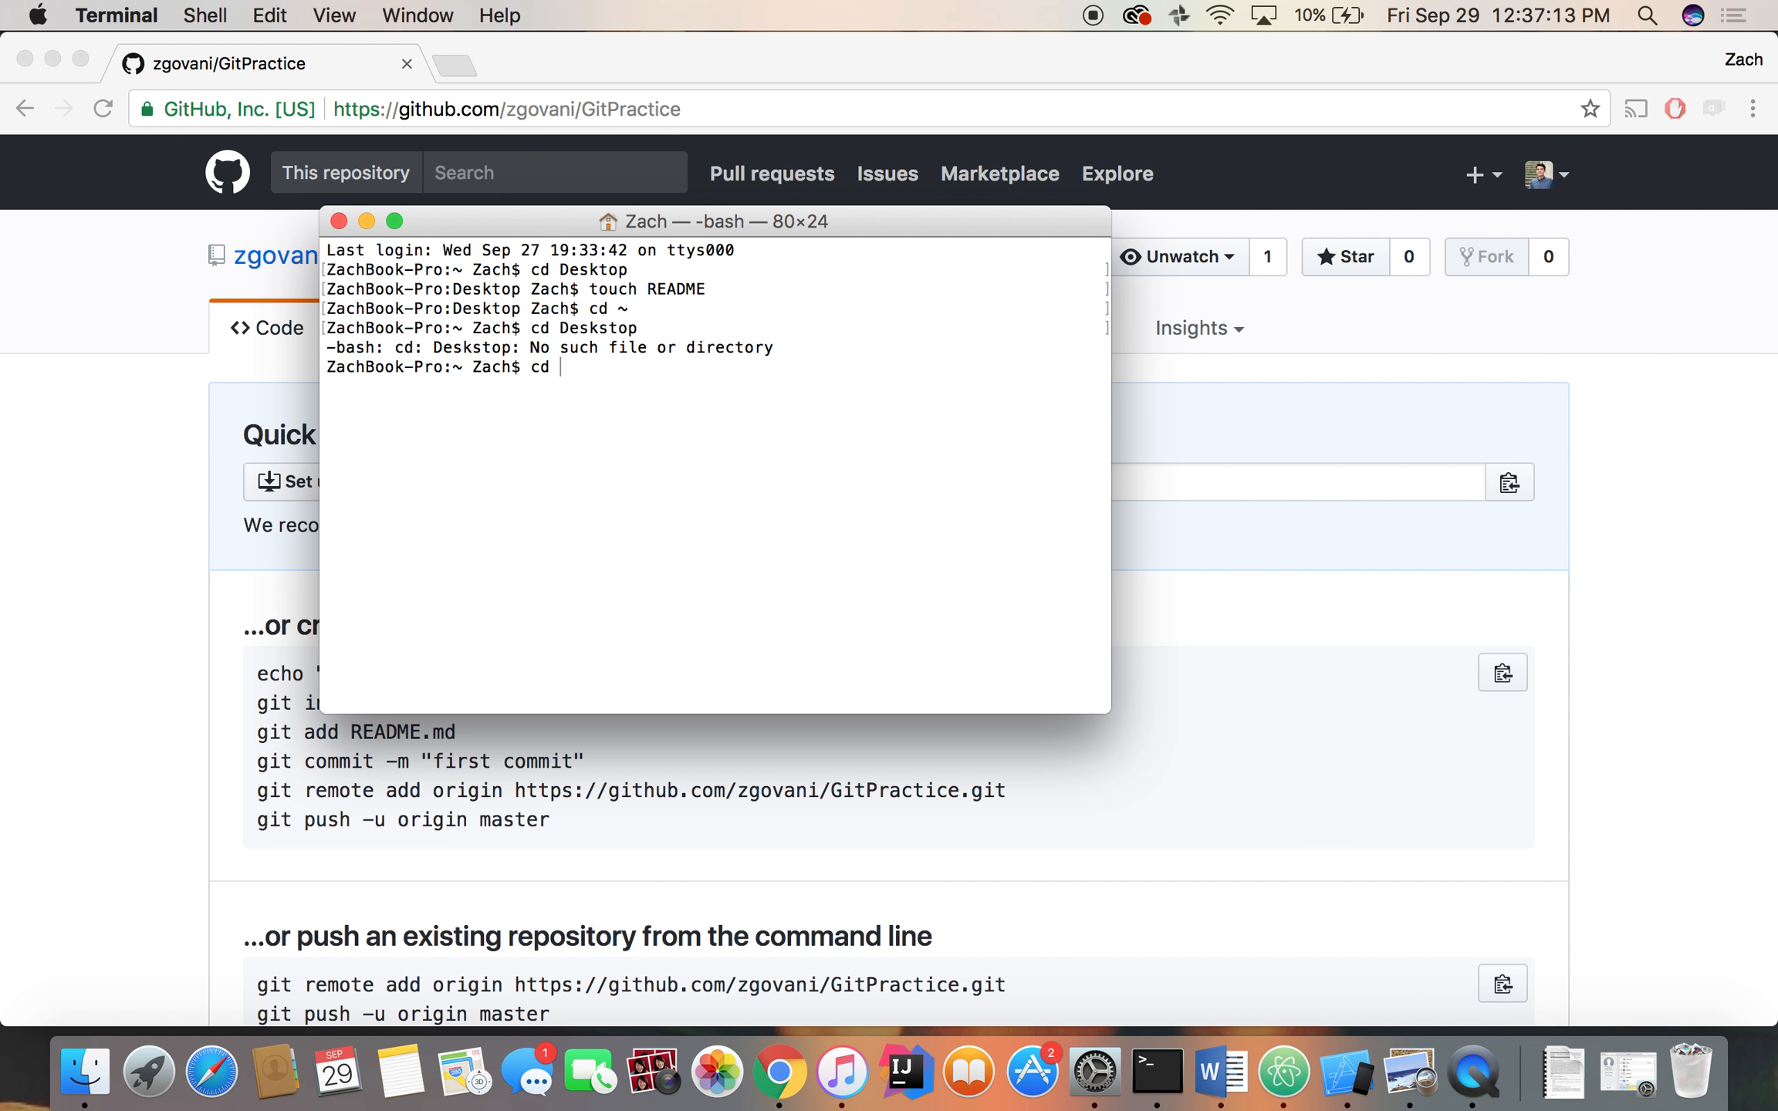
text(Desktop)
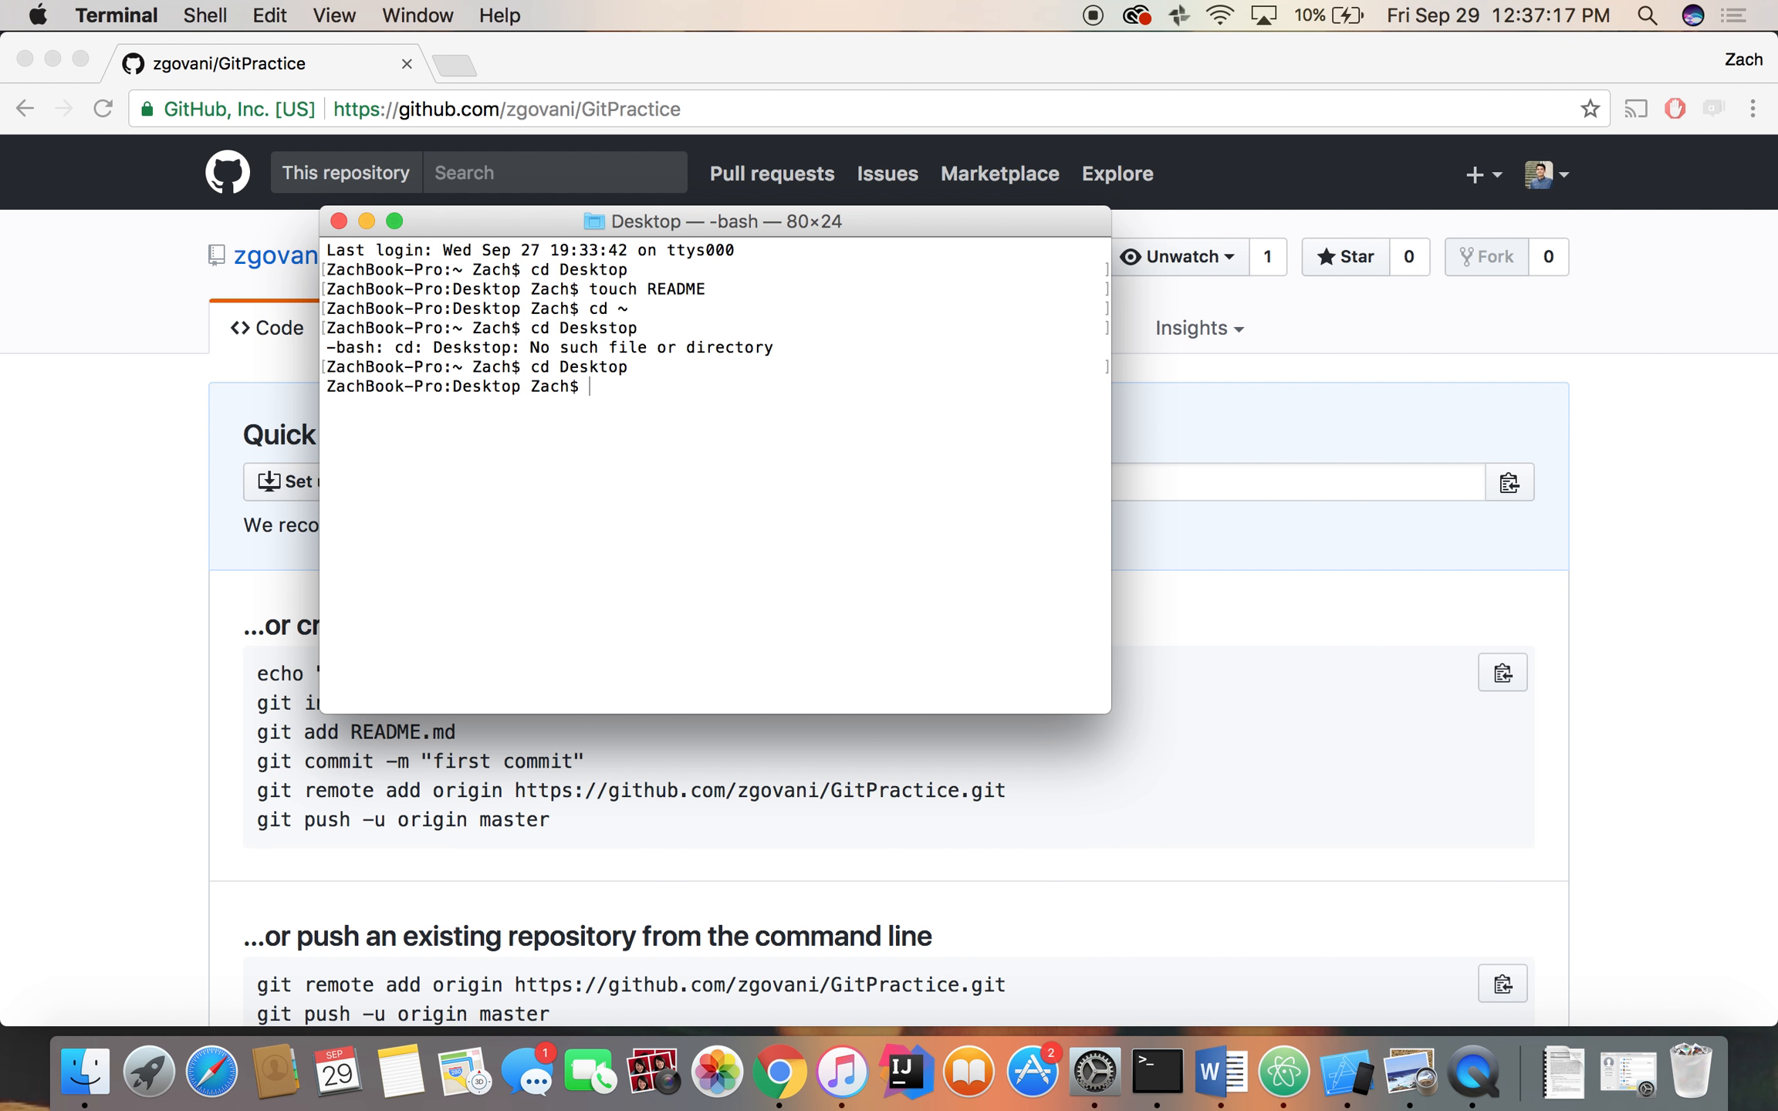
Change into the GitPractice folder on the Desktop
text(cd G)
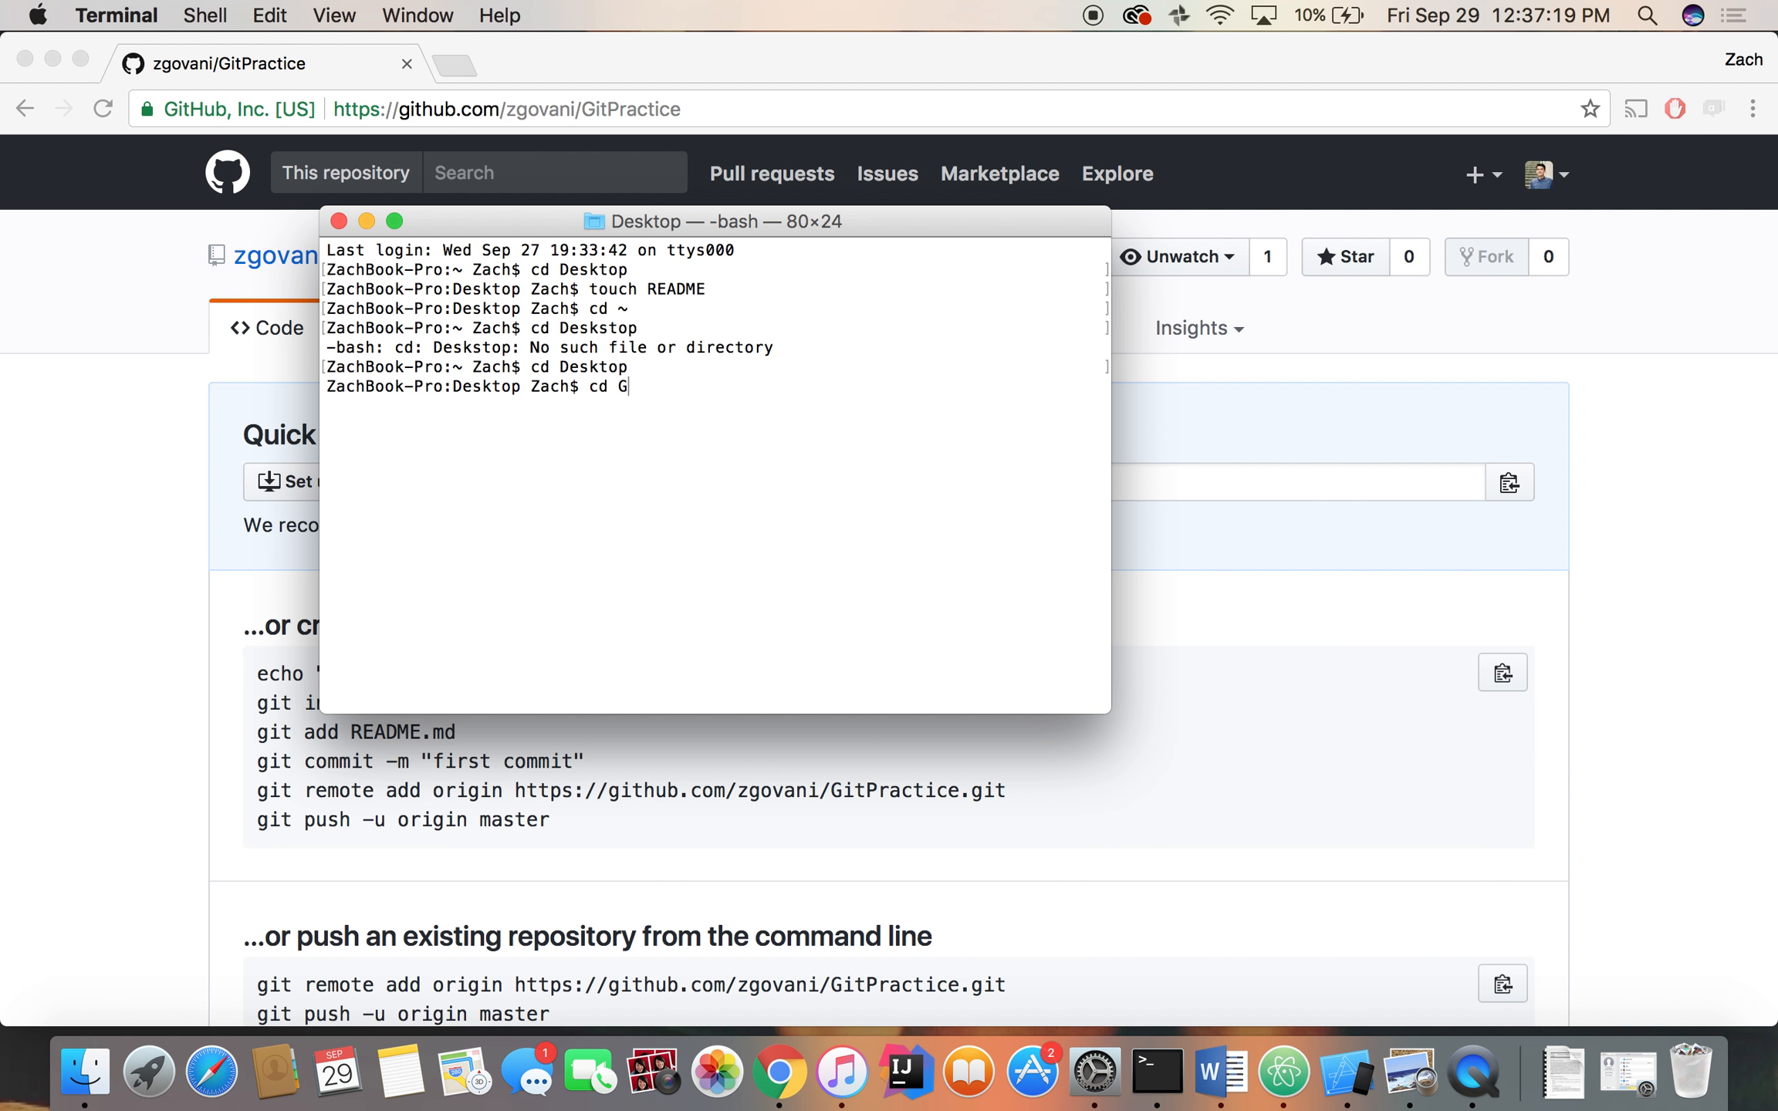
text(itPractc)
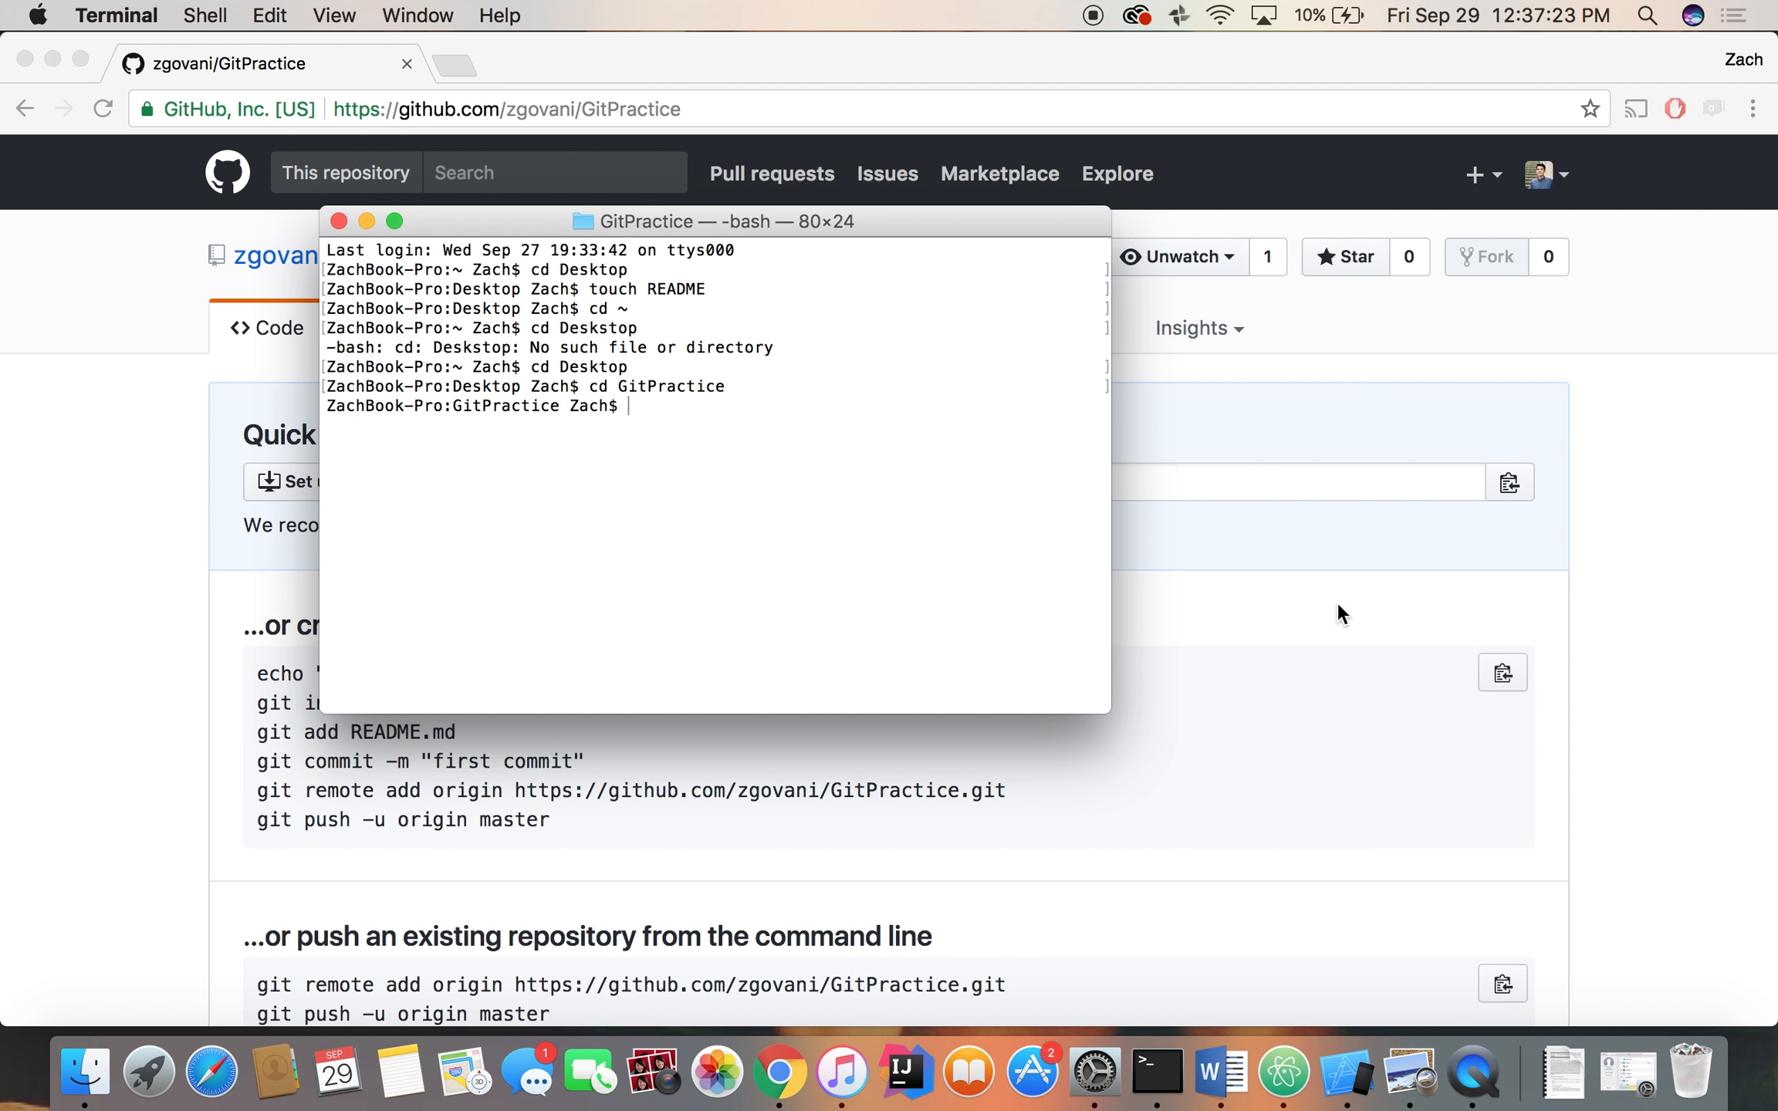
mouse_move(1013, 513)
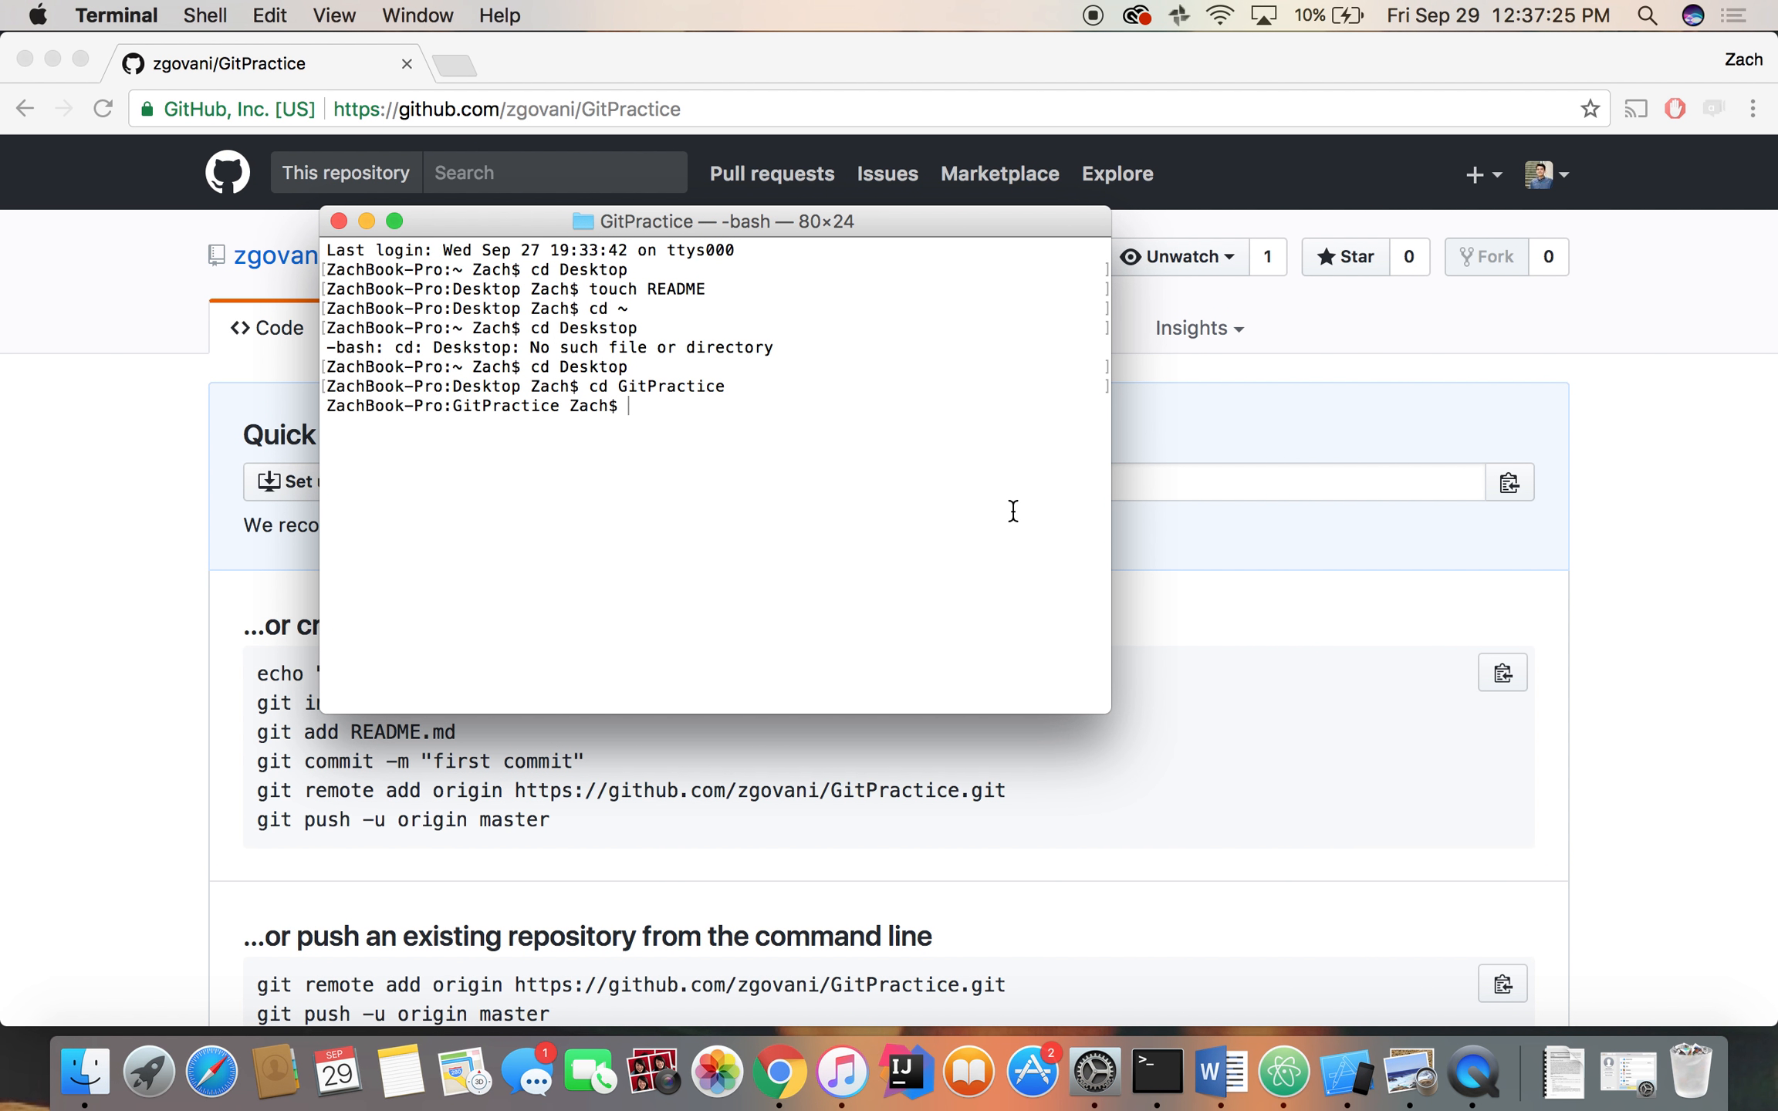
mouse_move(1077, 501)
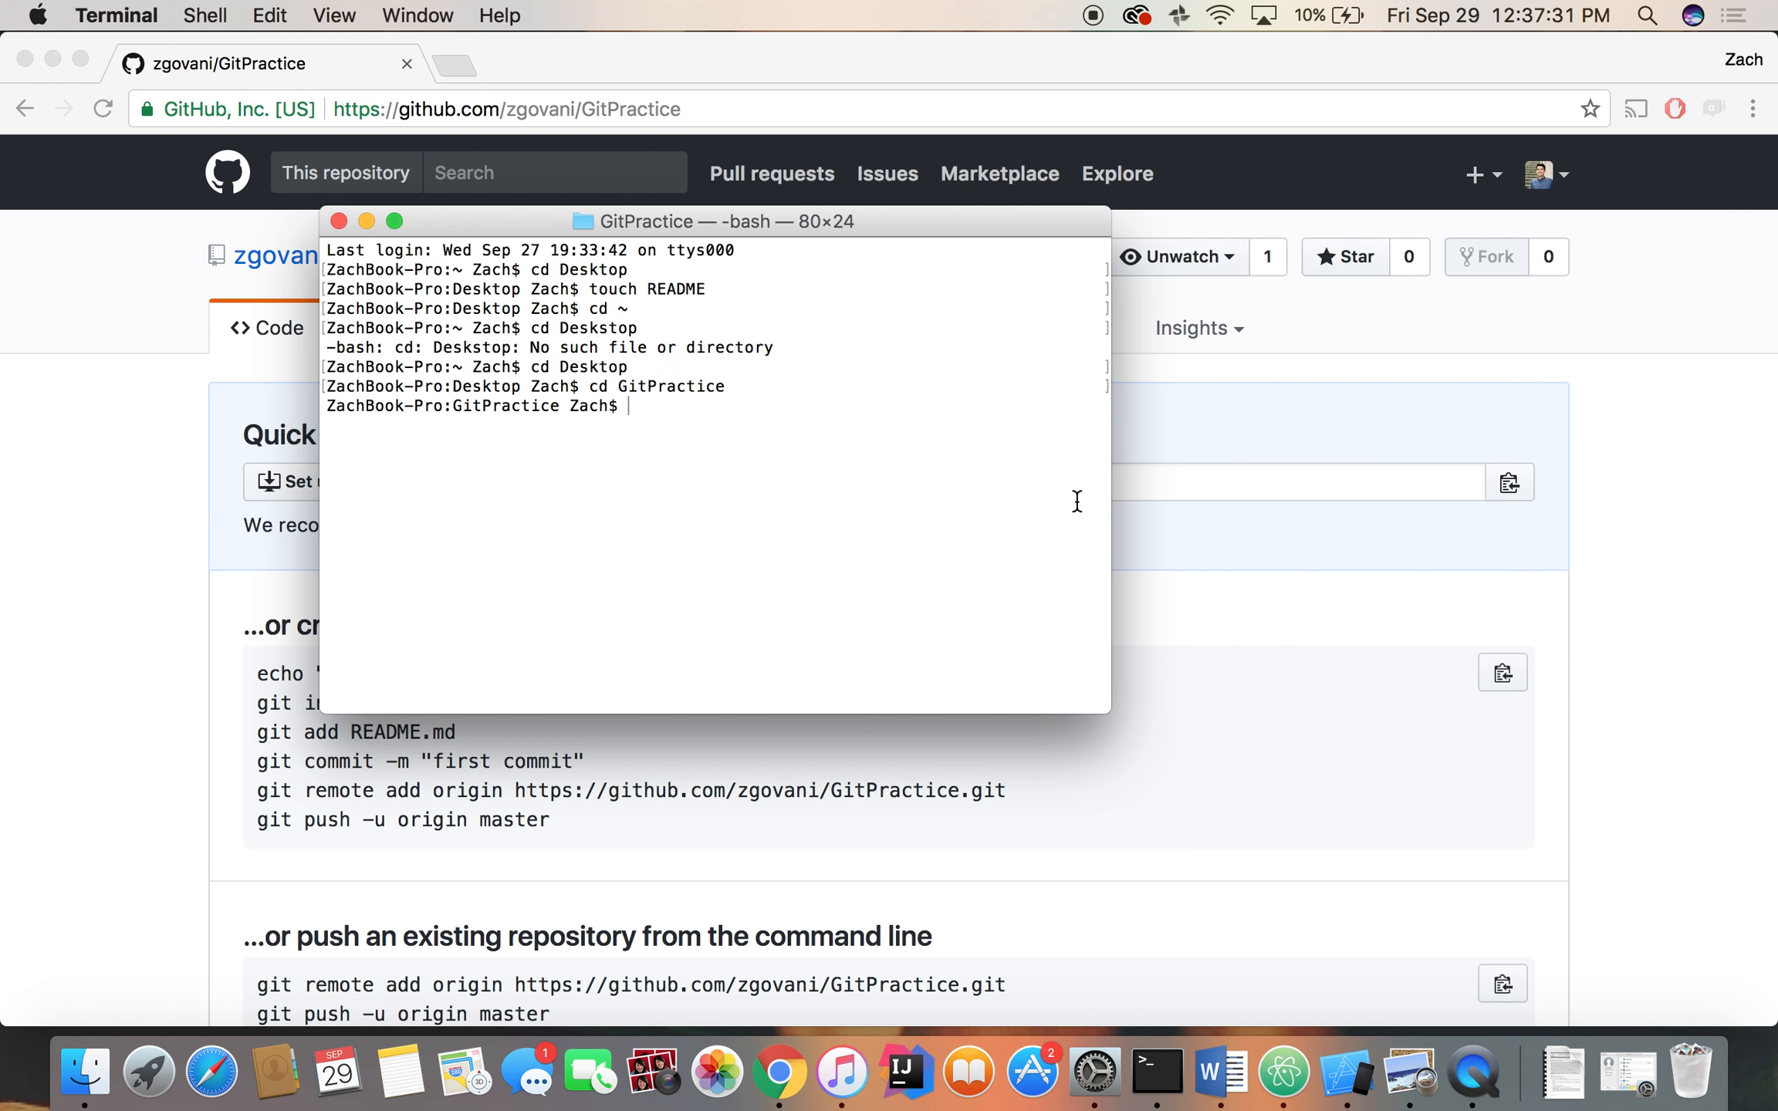
Initialize an empty Git repository in the GitPractice folder with git init
text(git init)
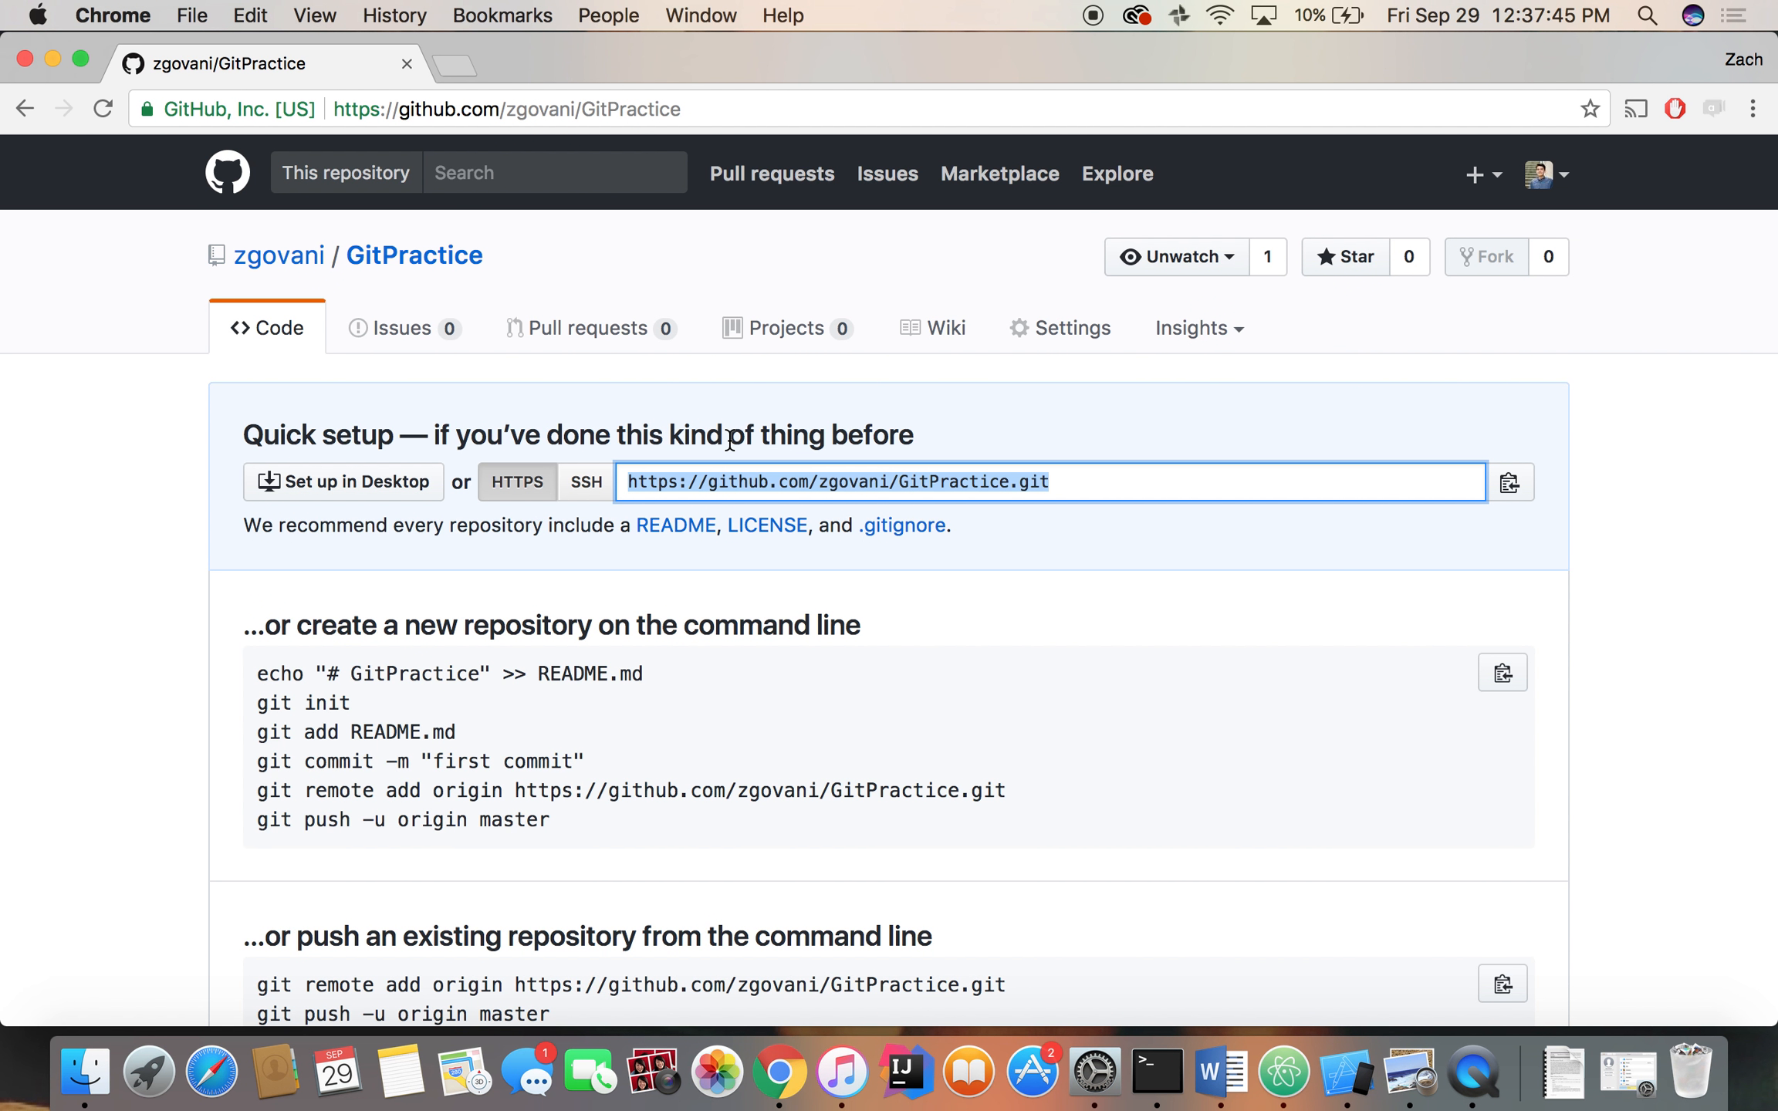
mouse_move(1156, 1071)
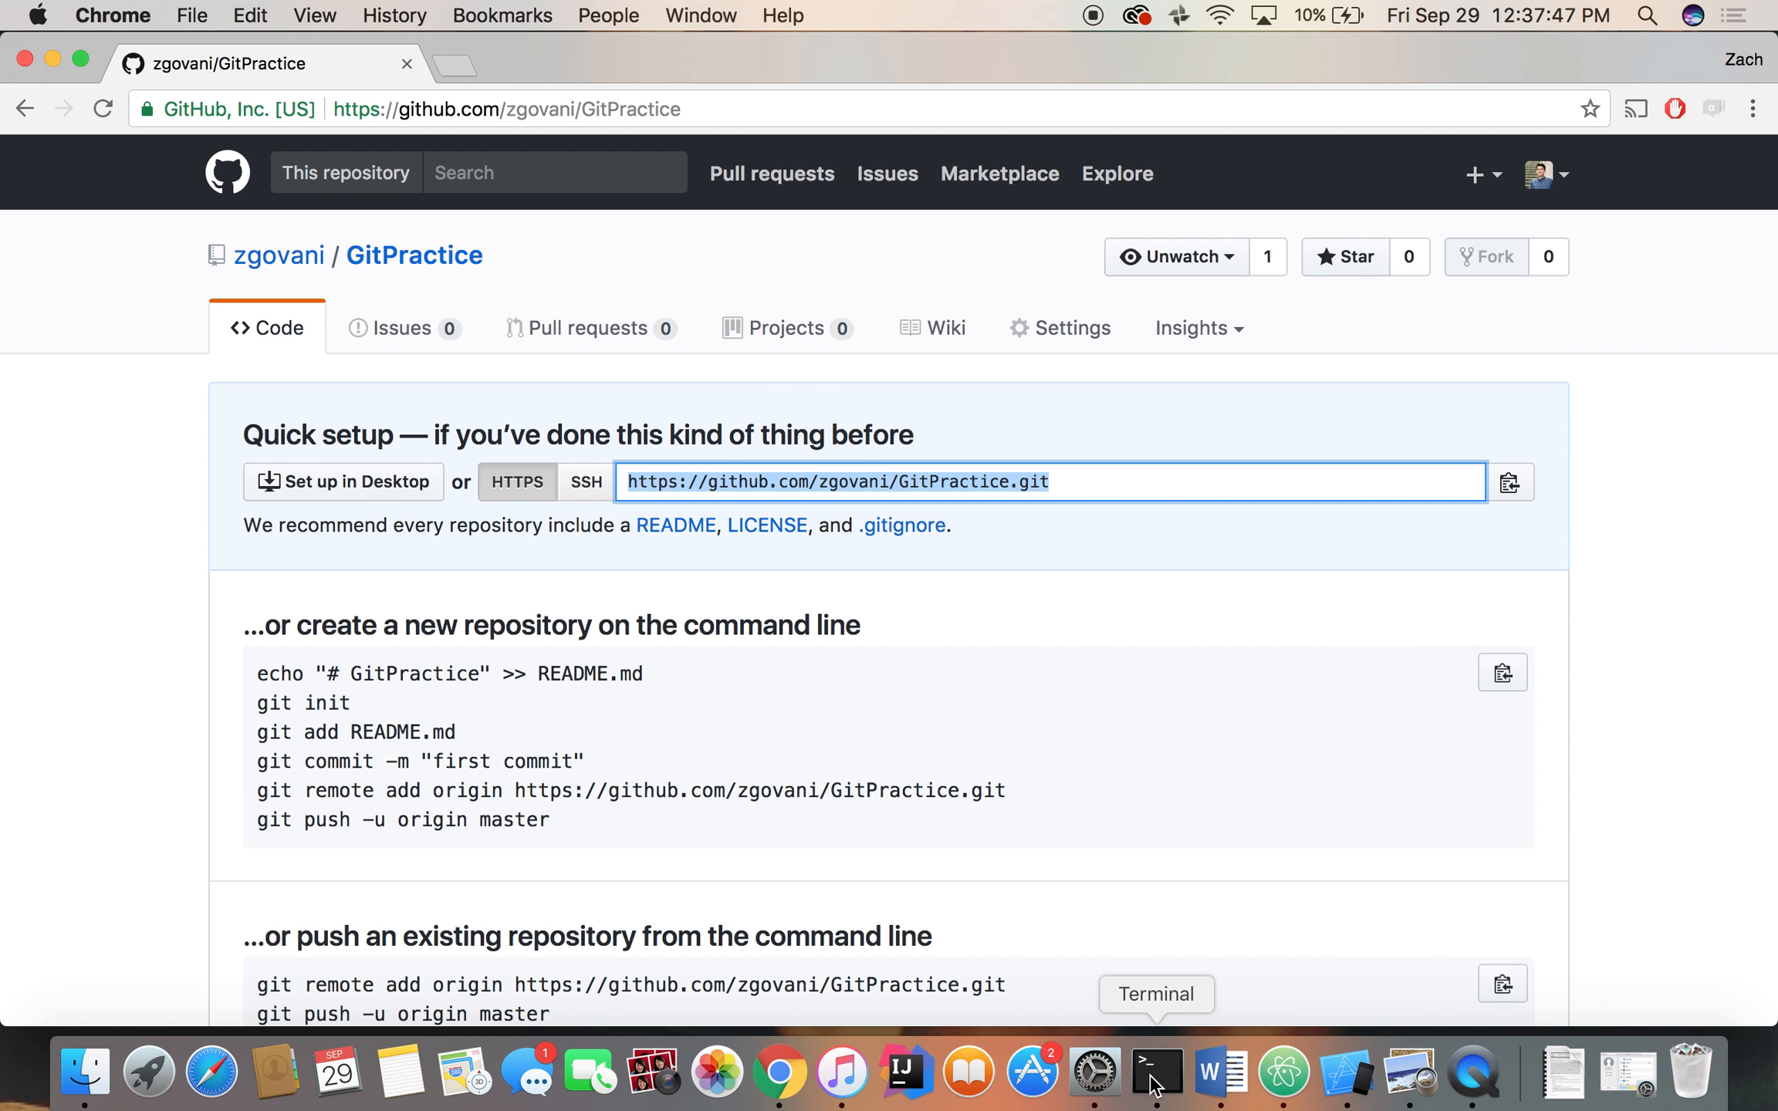
Add the GitHub remote and create an empty README file with touch, fixing a mistyped name
click(1158, 1073)
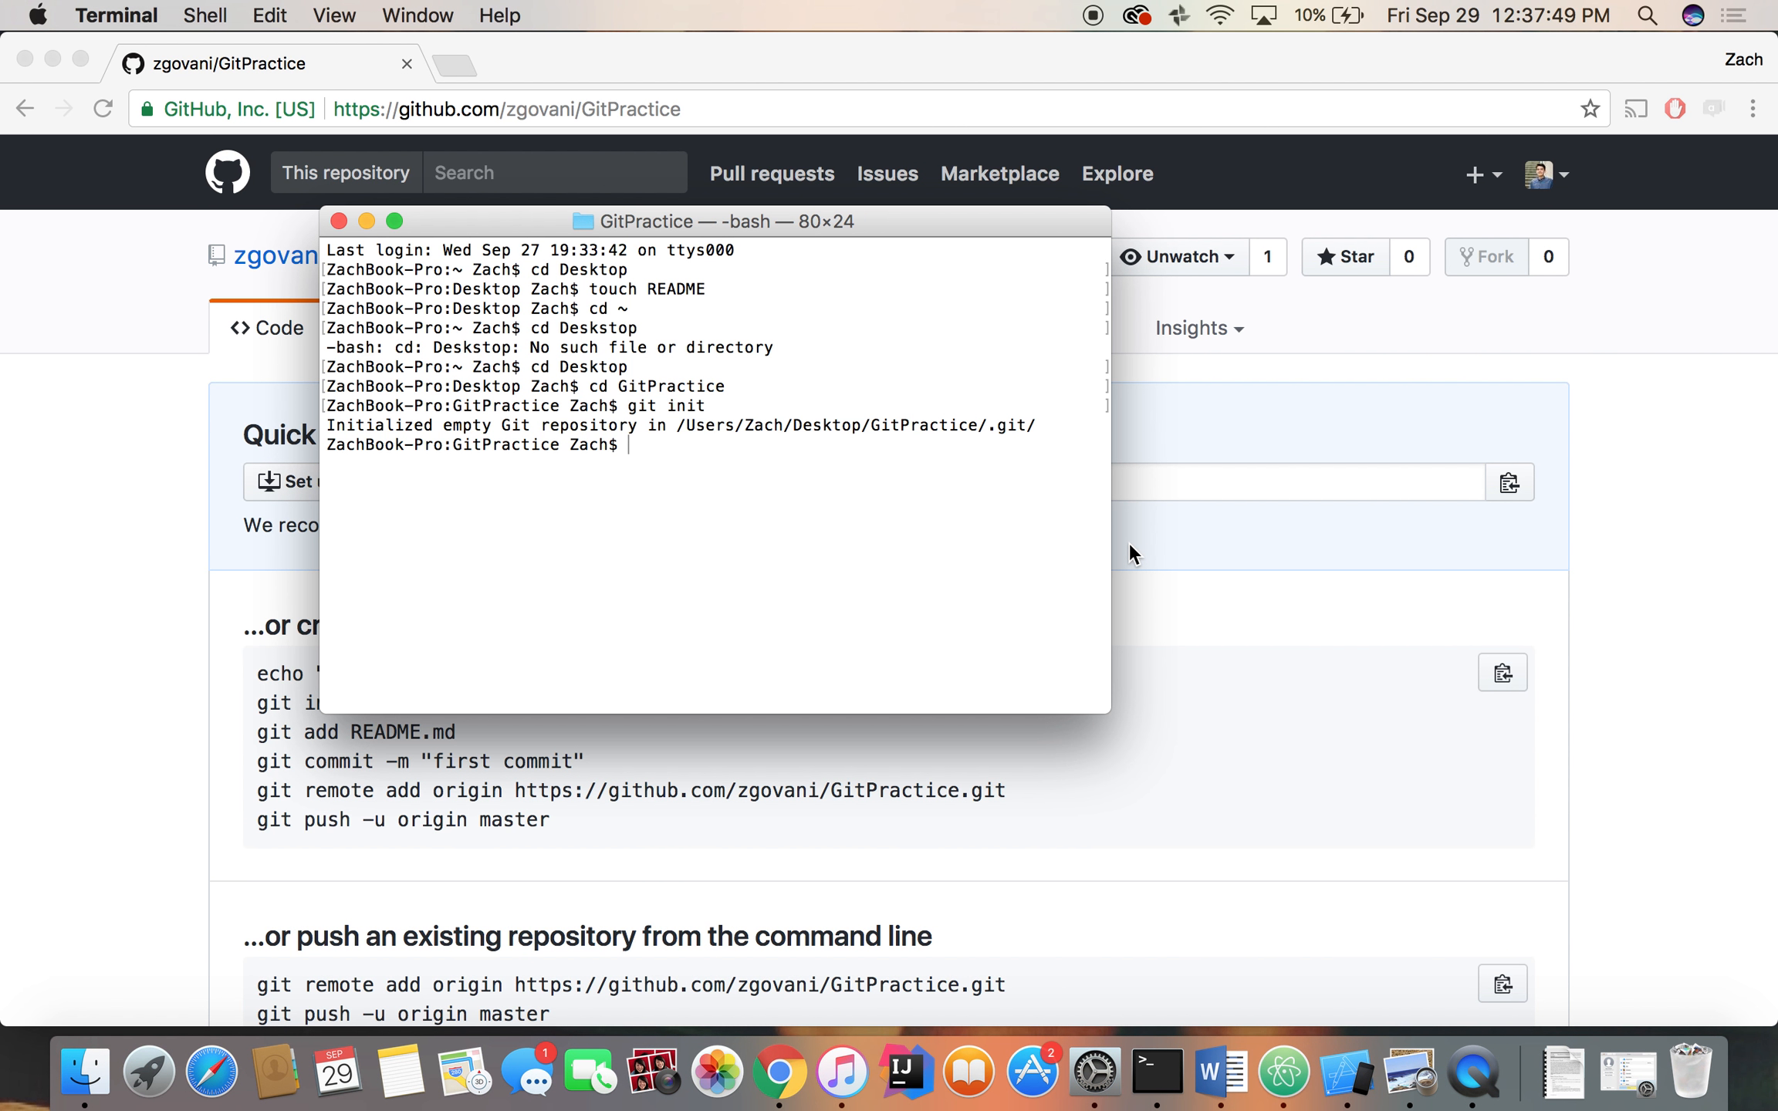
text(git remote add origin https://github.com/zgovani/GitPractice.gi)
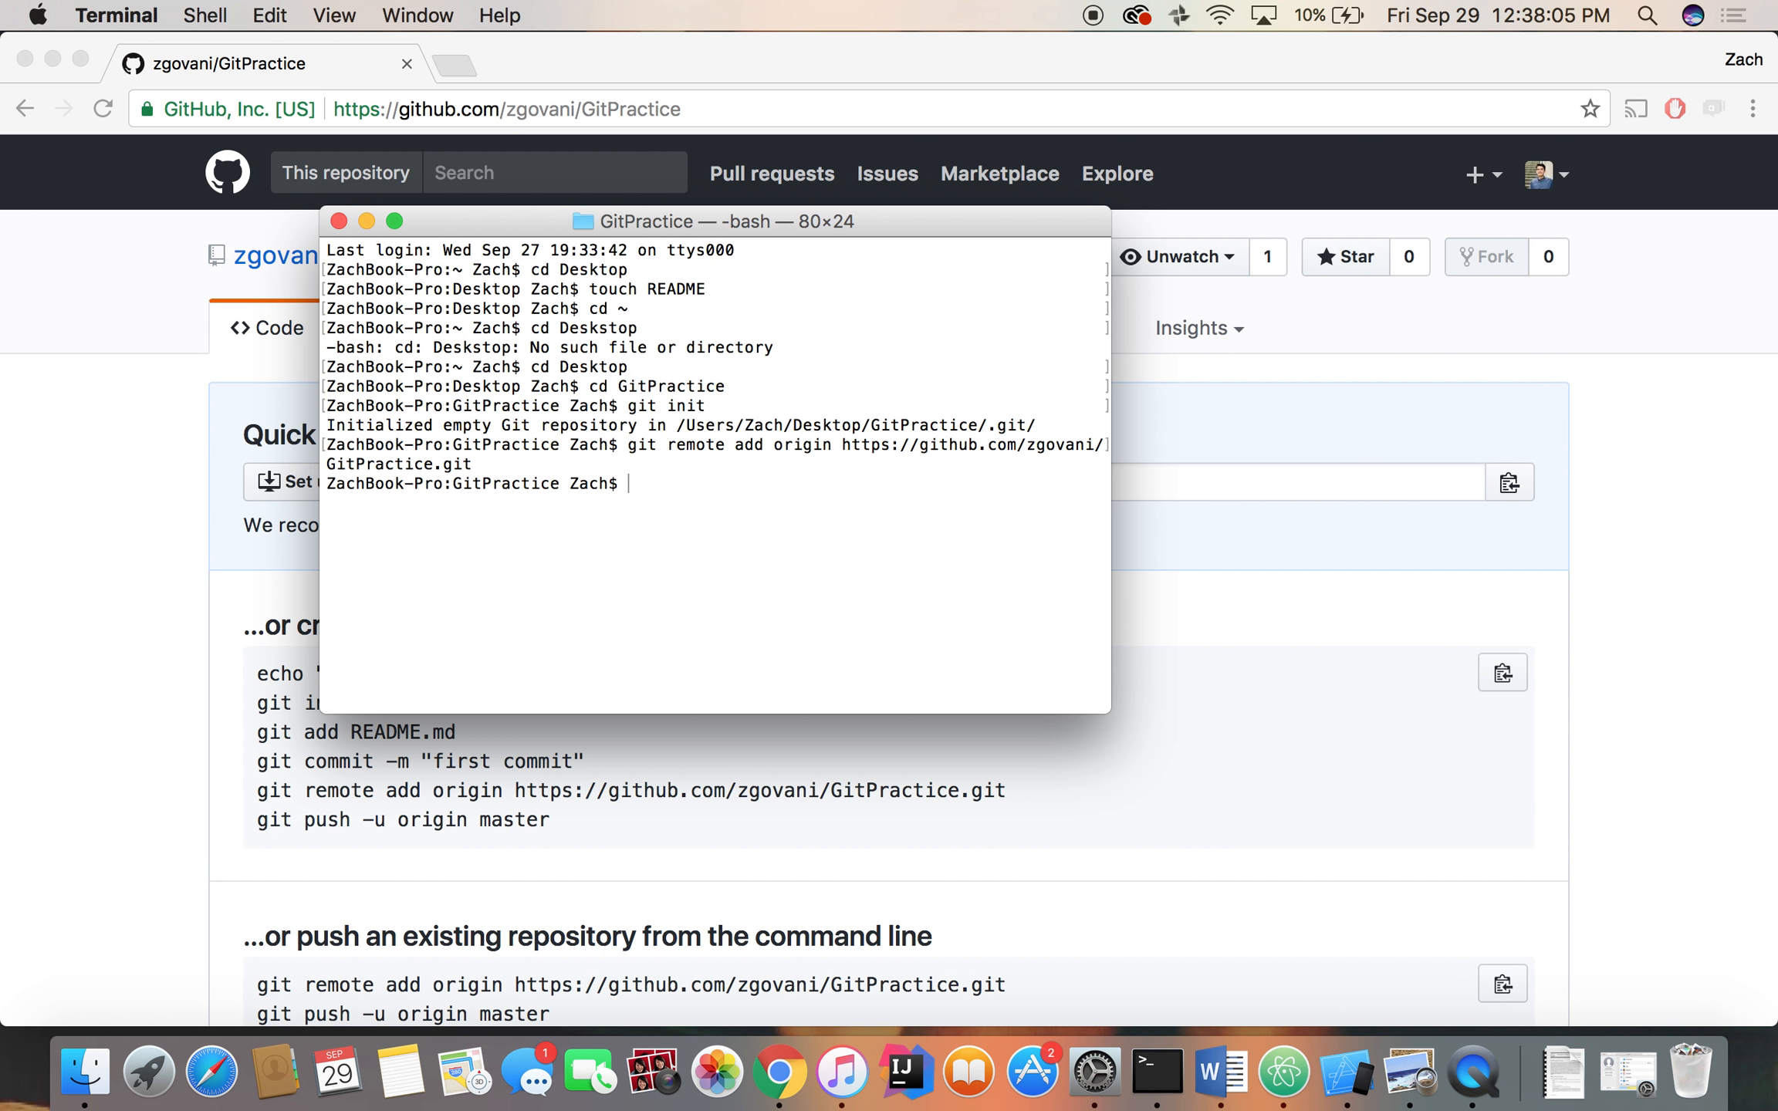
text(touch)
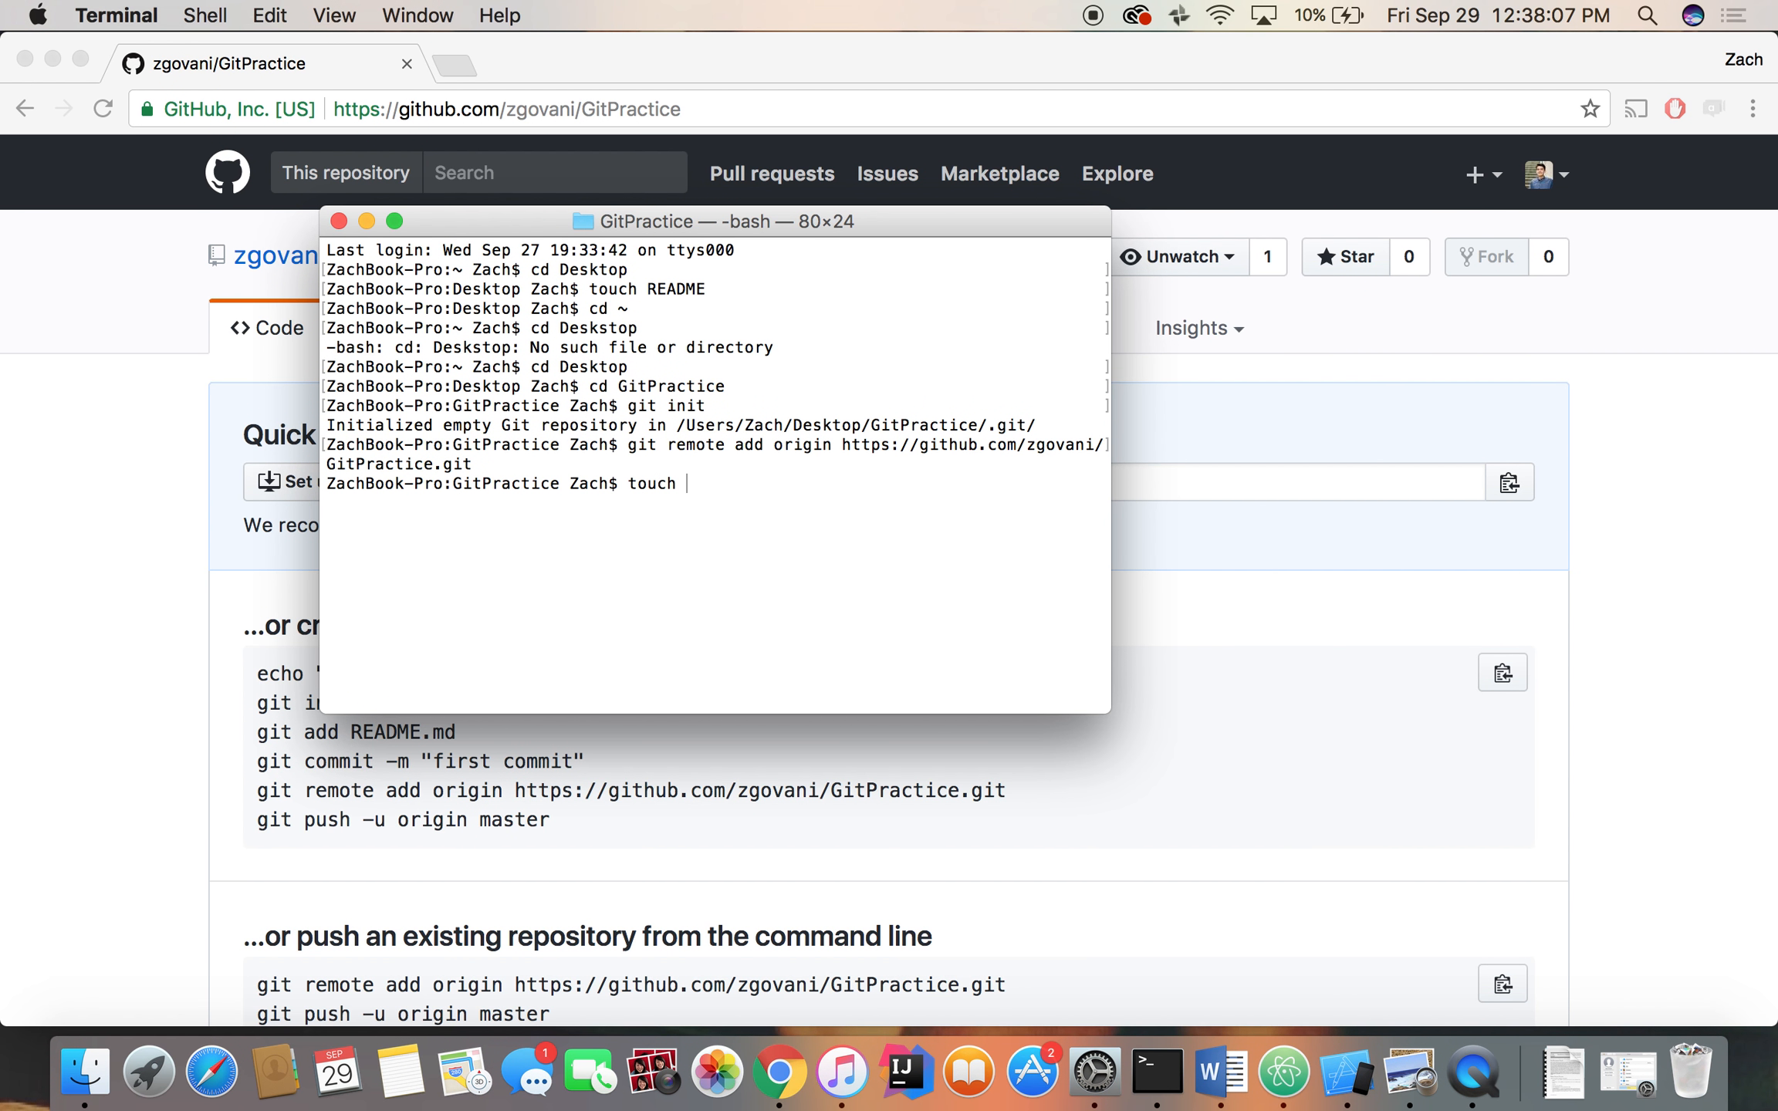
text(READMMA)
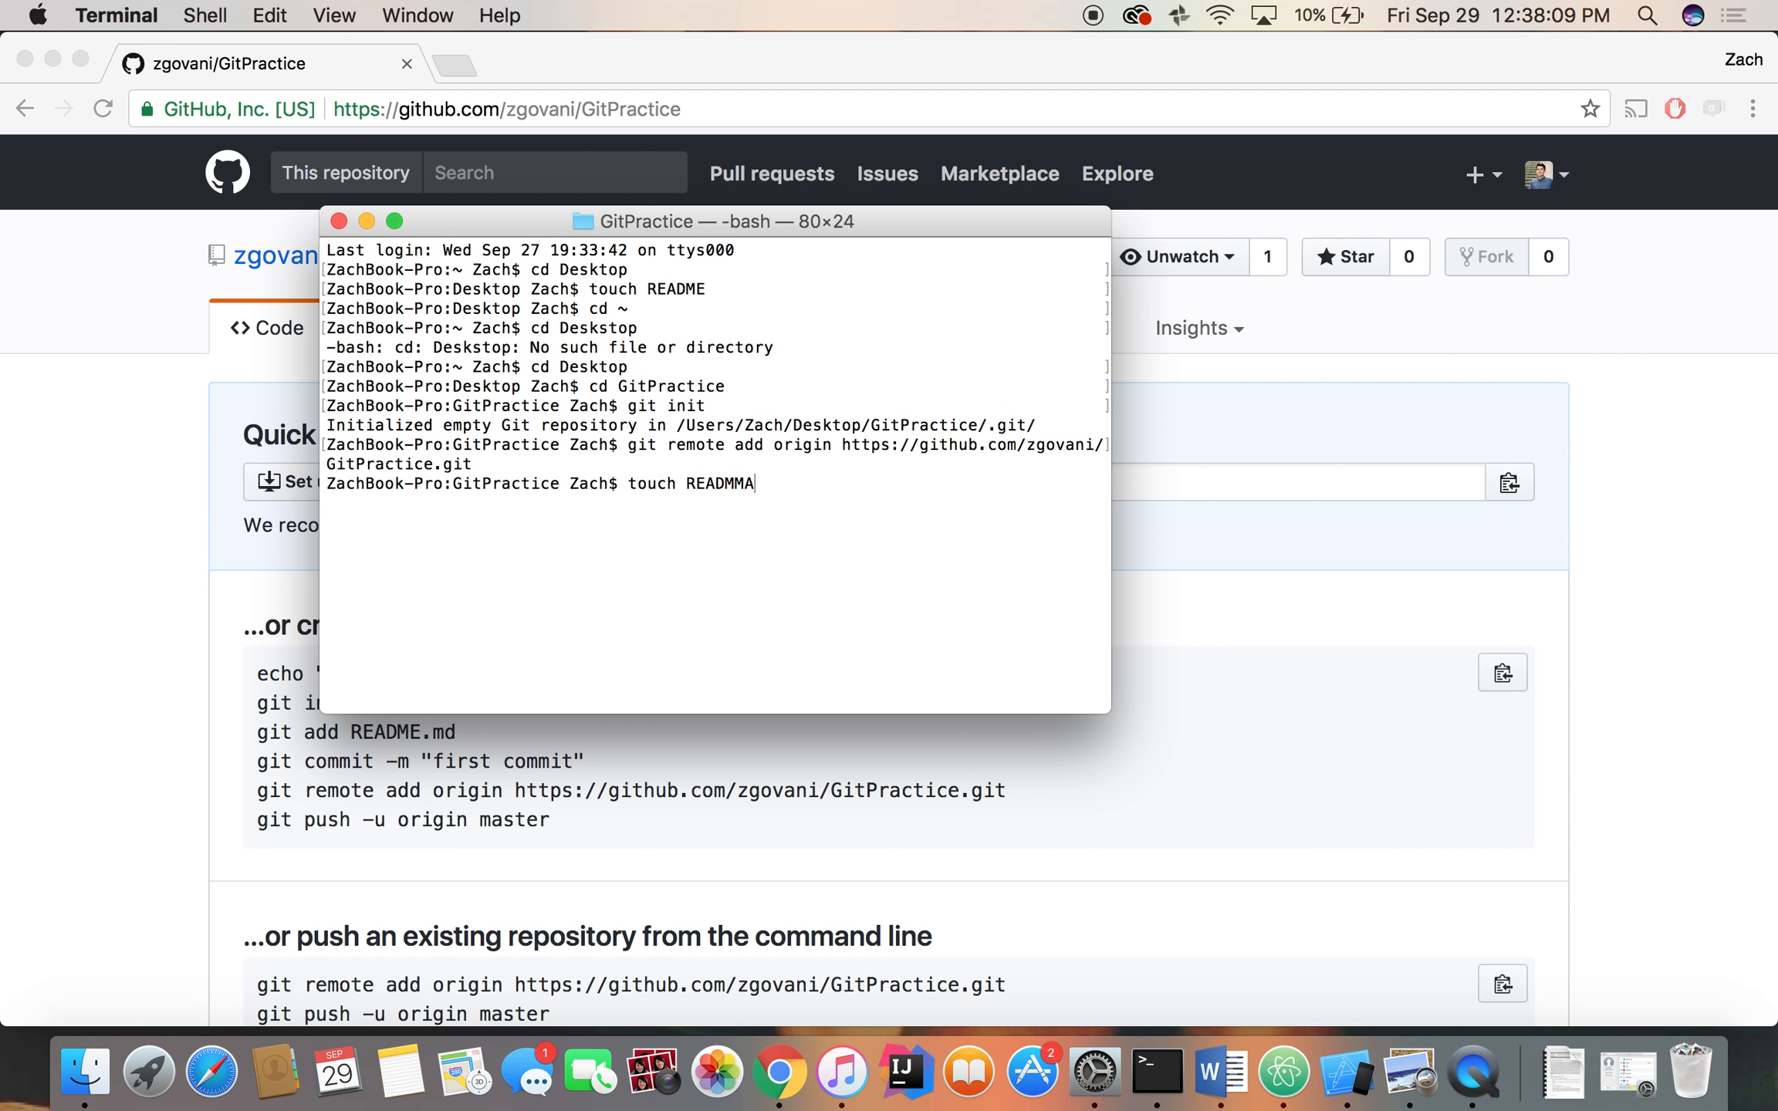
text(E)
key(Enter)
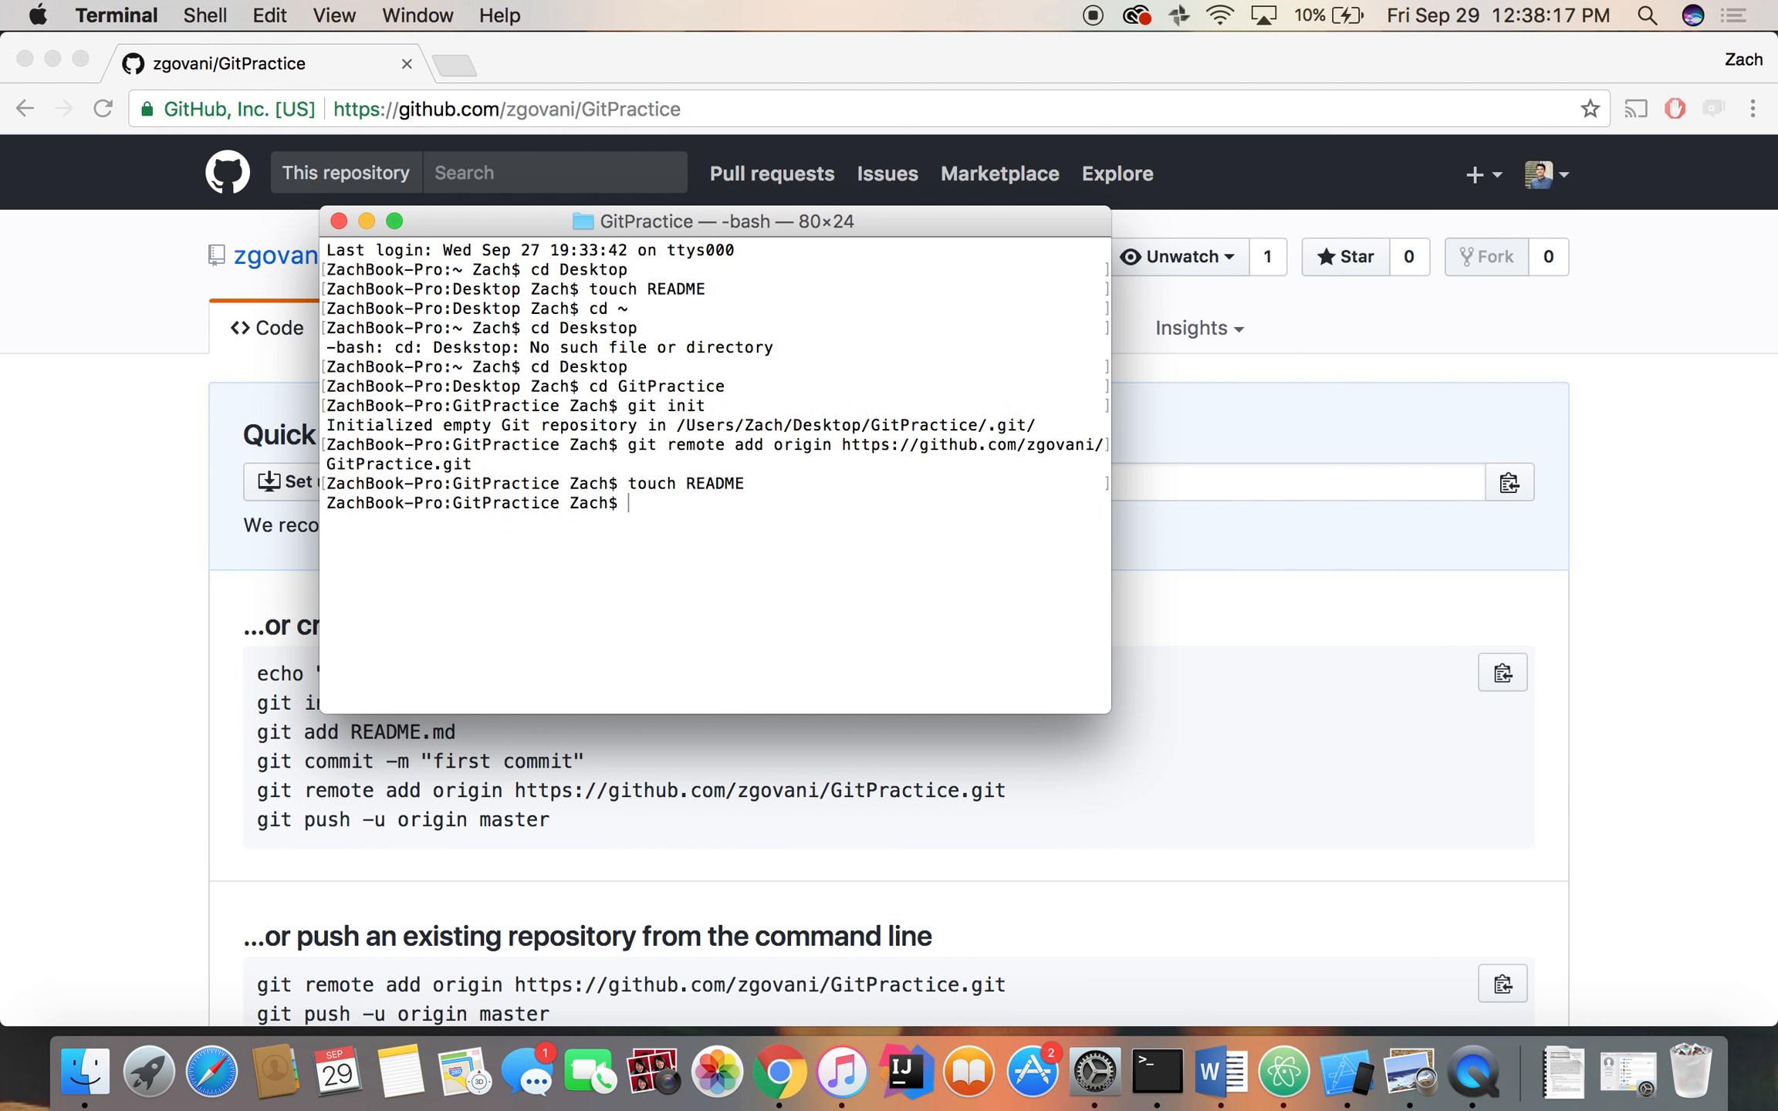
Stage basicScript.py with git add and run git status to check the result
text(gi)
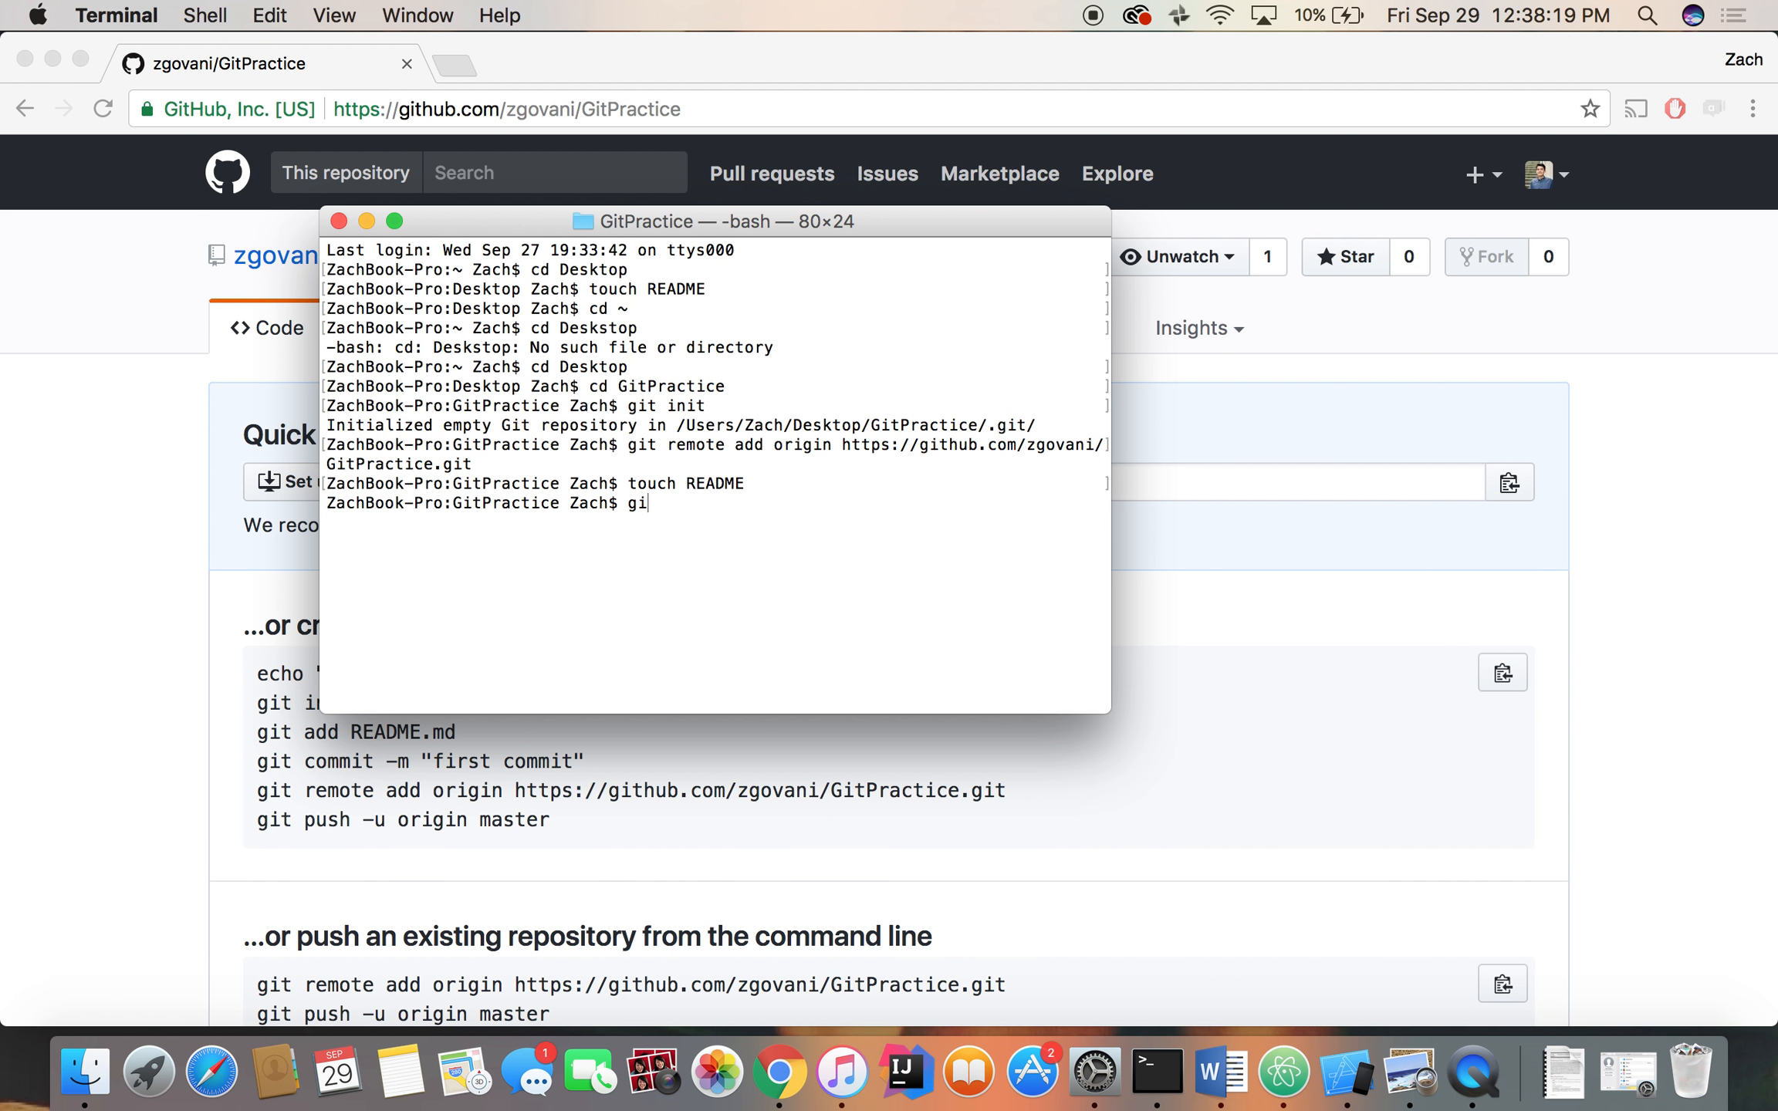
text(t)
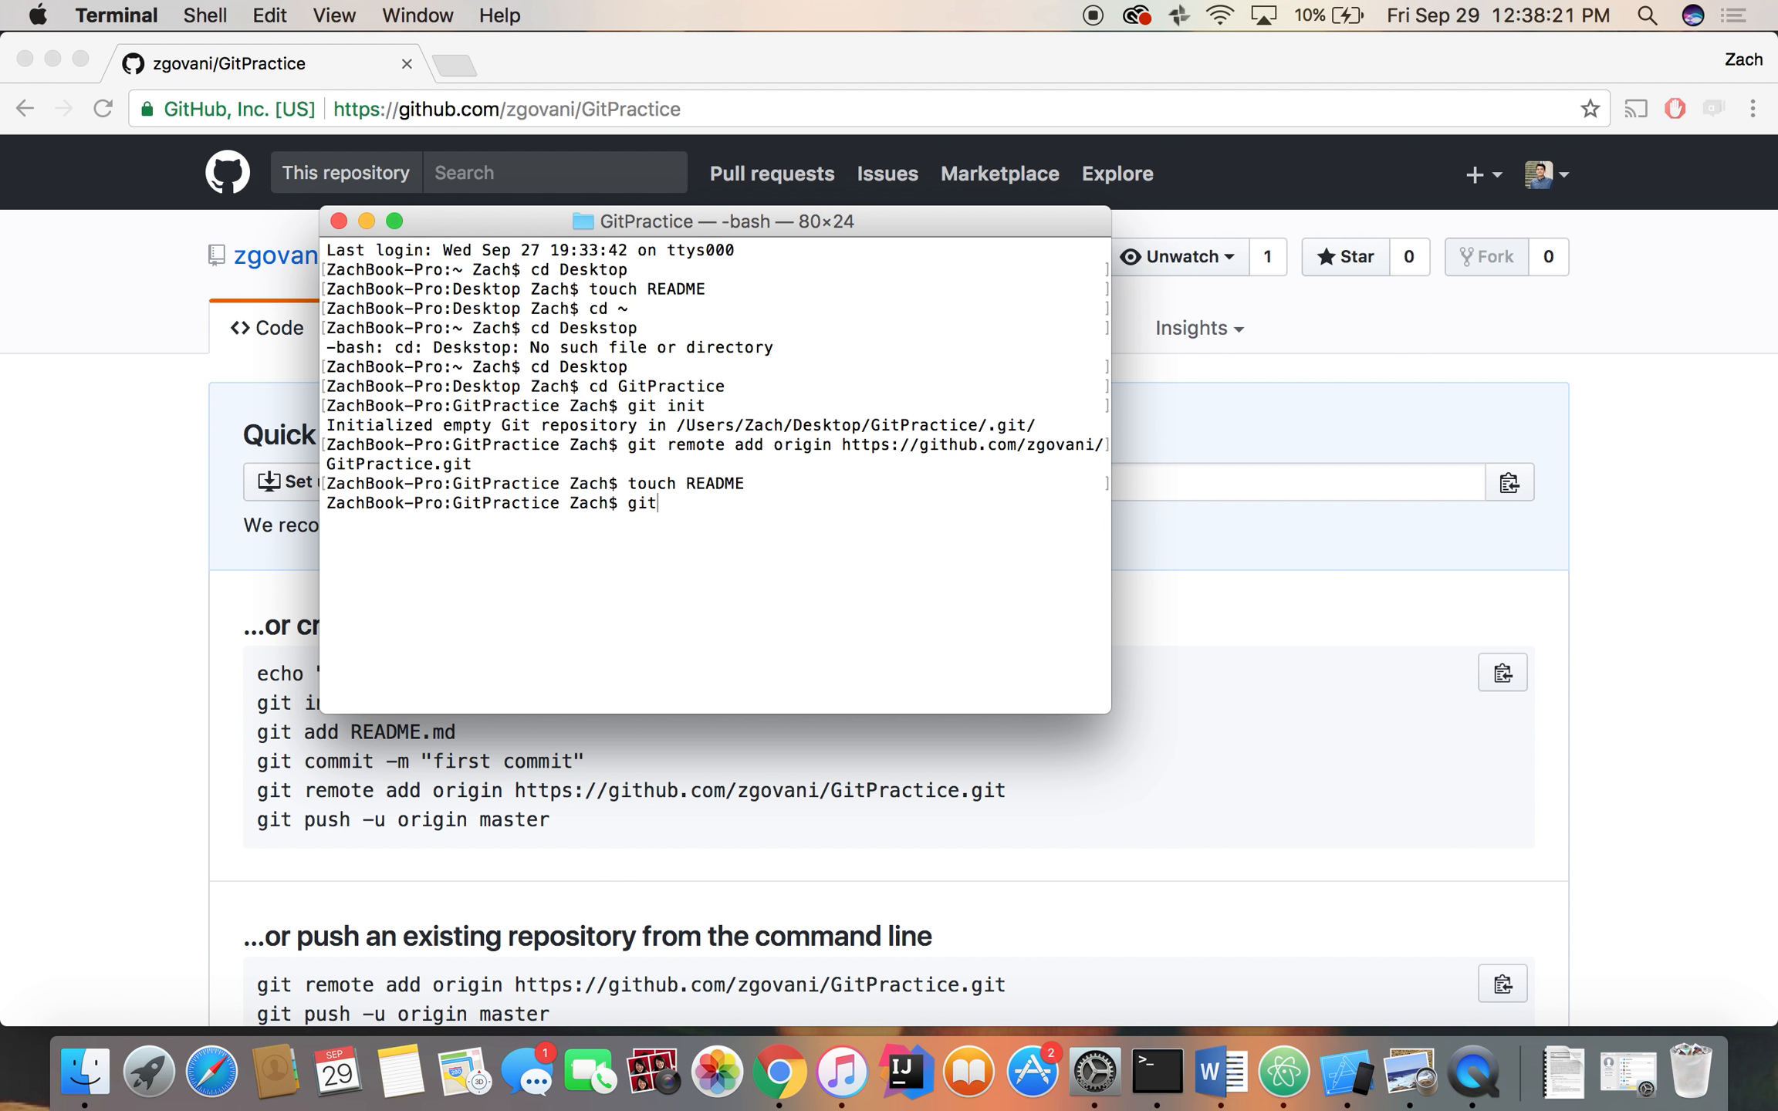
text(add)
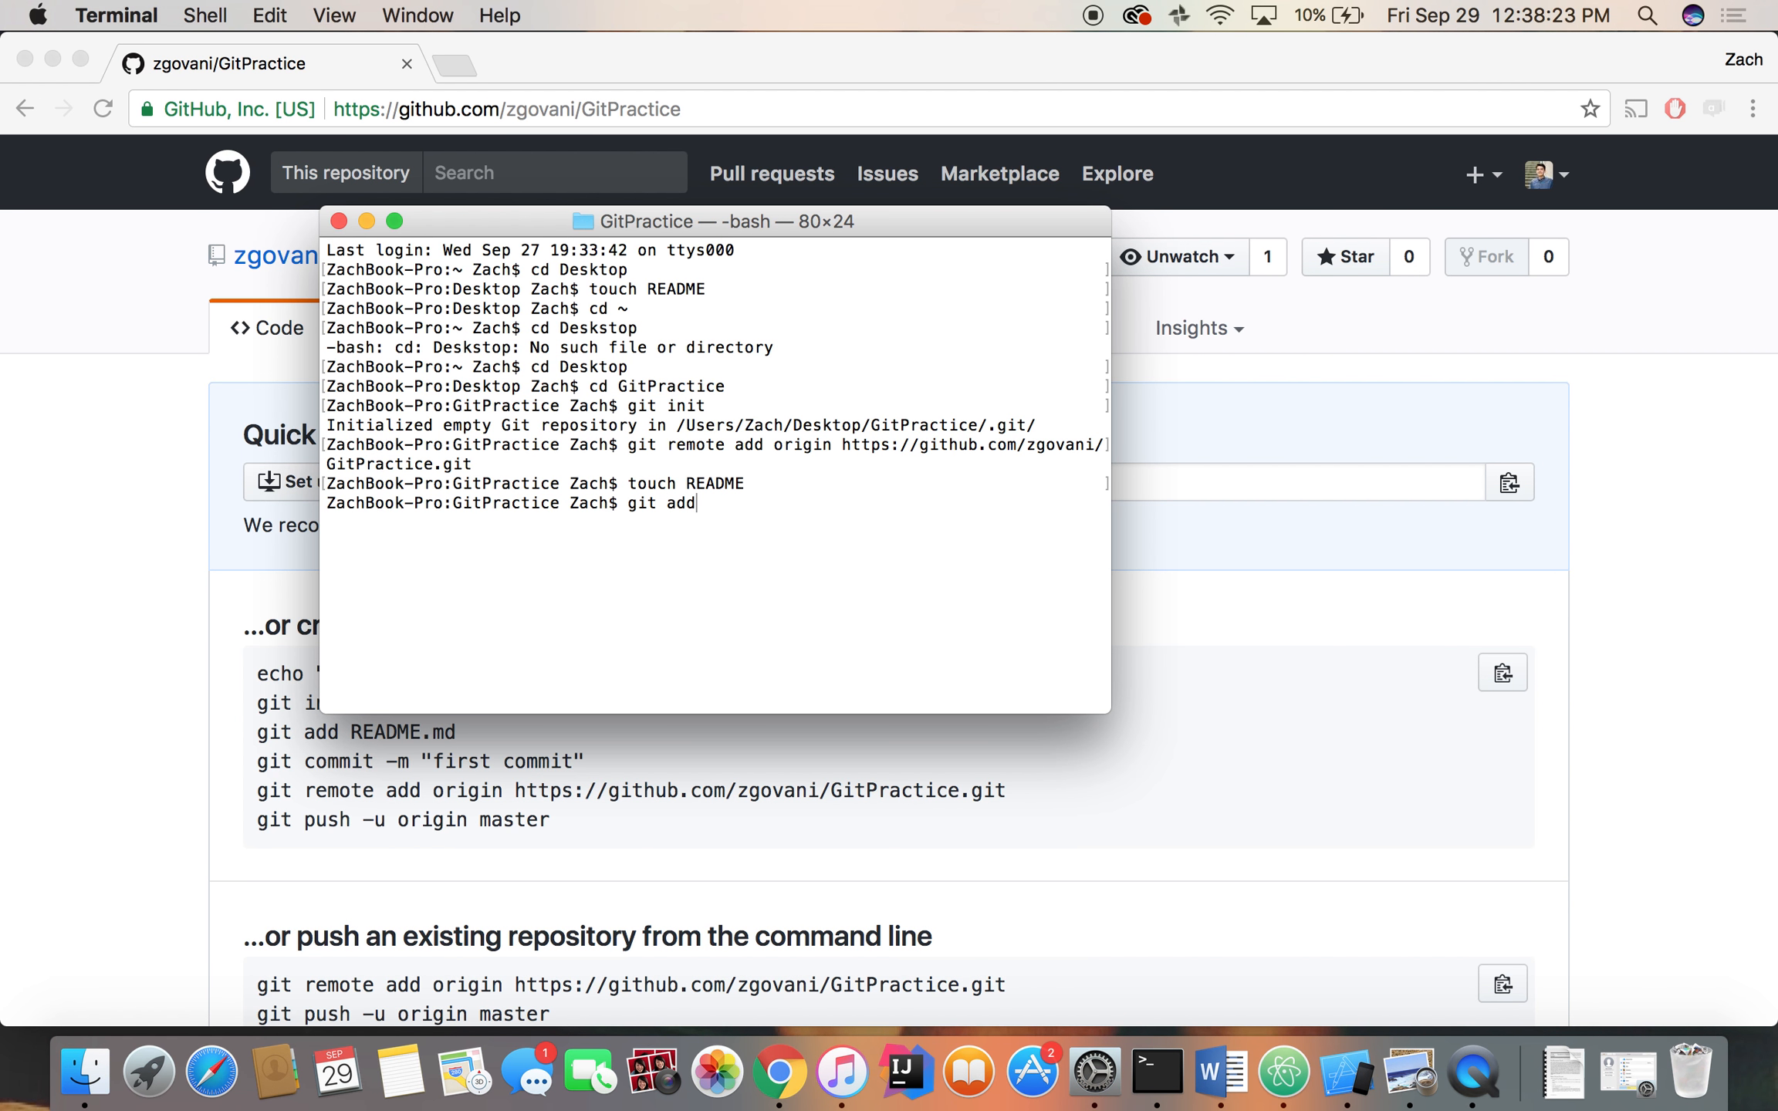
text(" ")
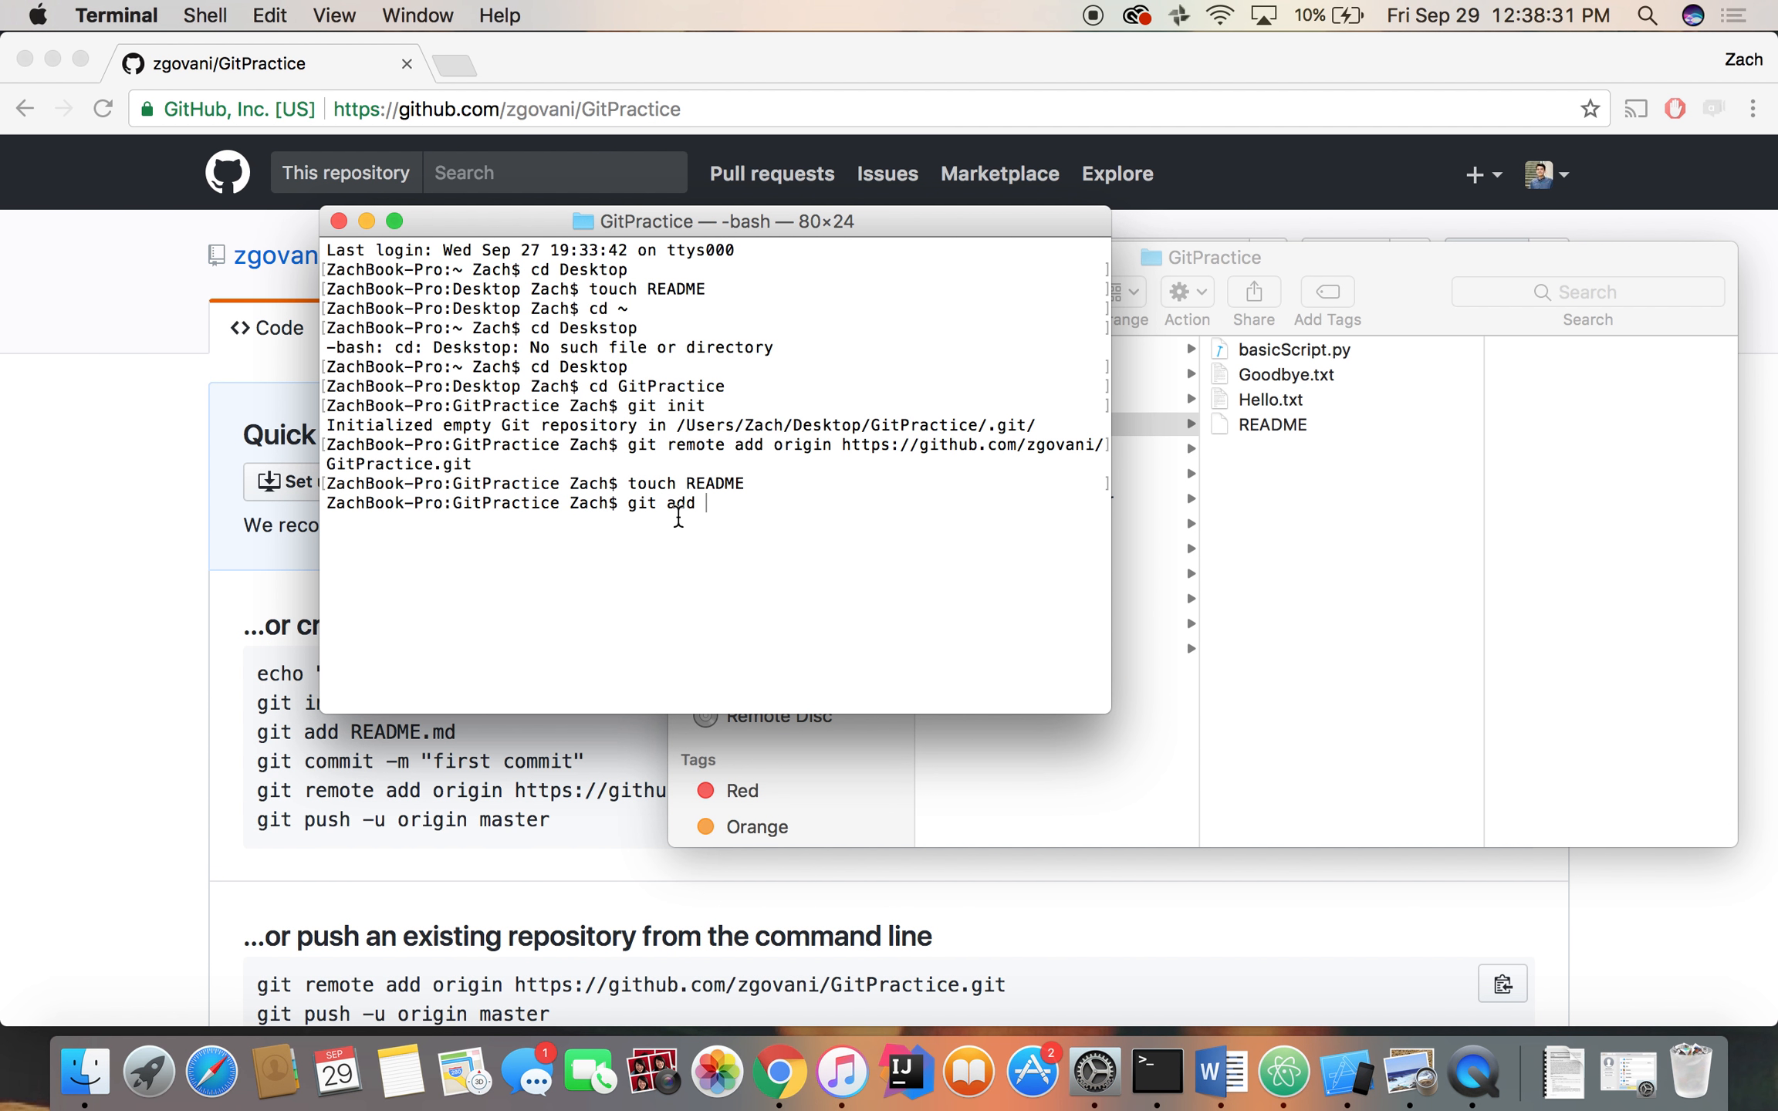
text(basicScr)
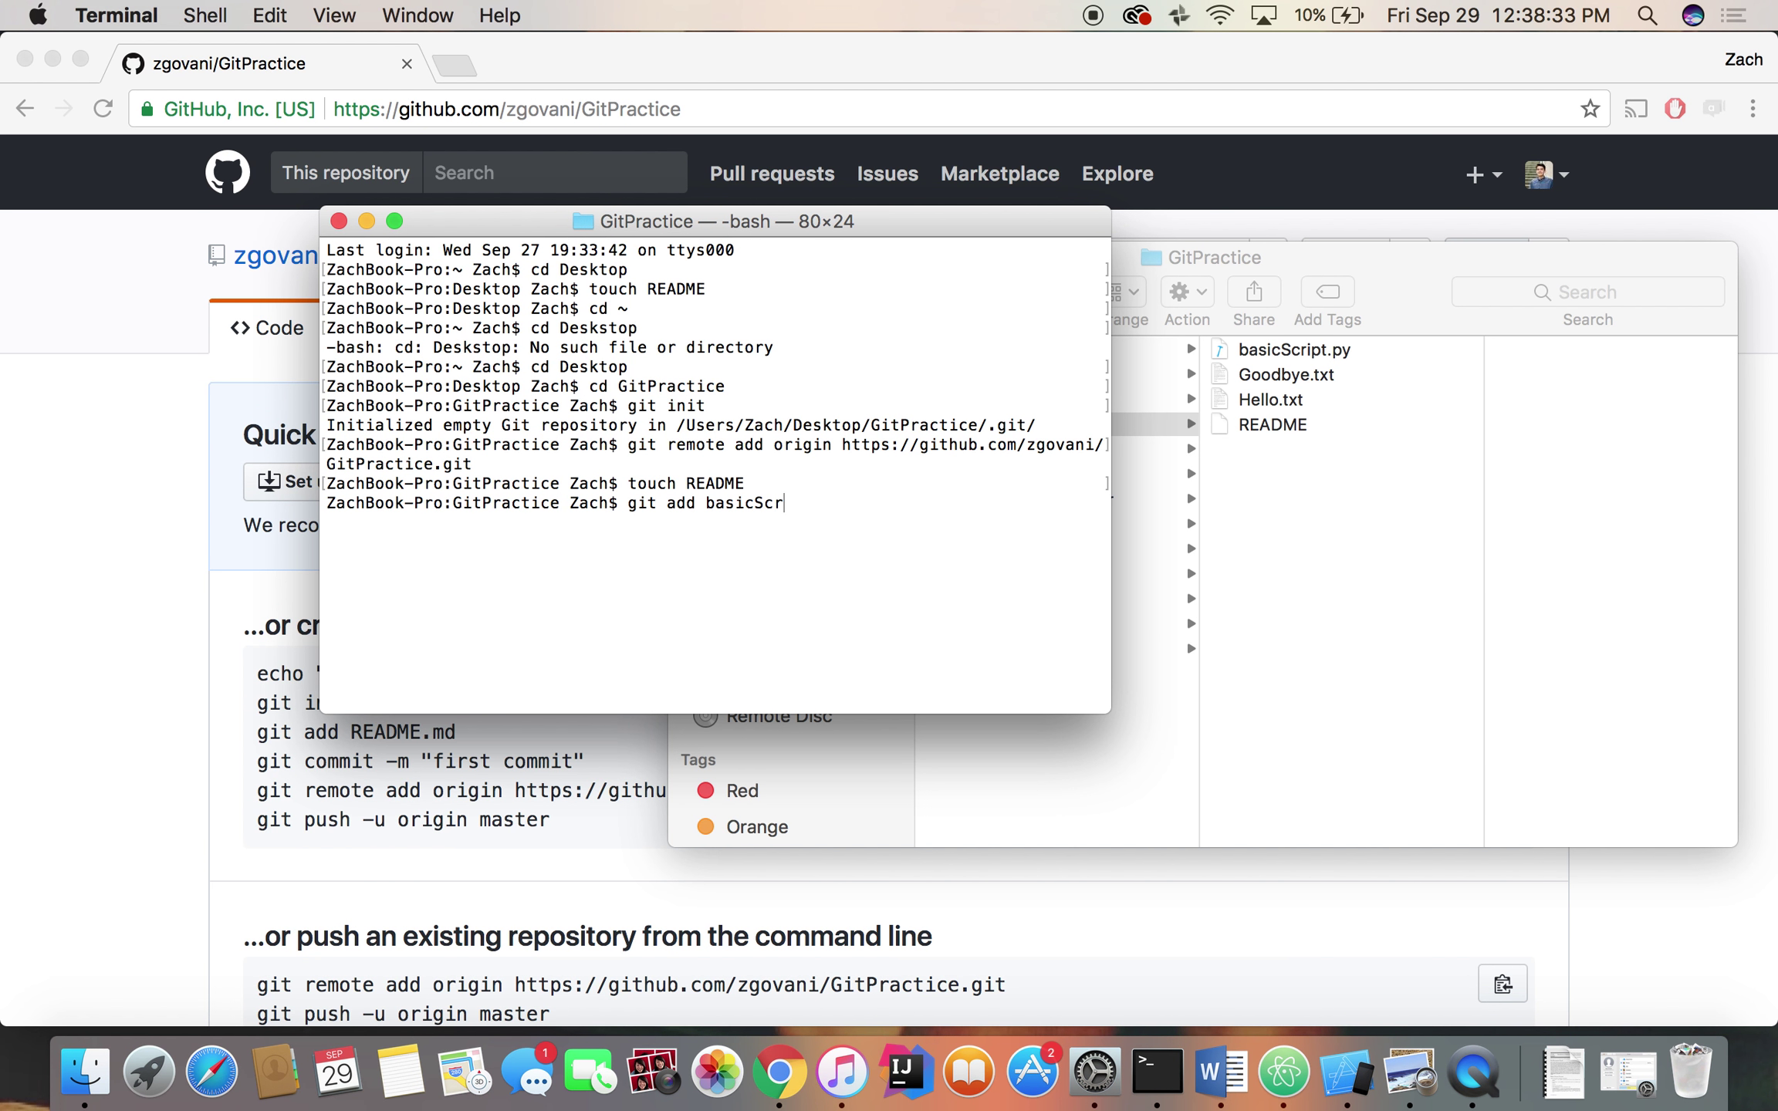
text(ipt.py)
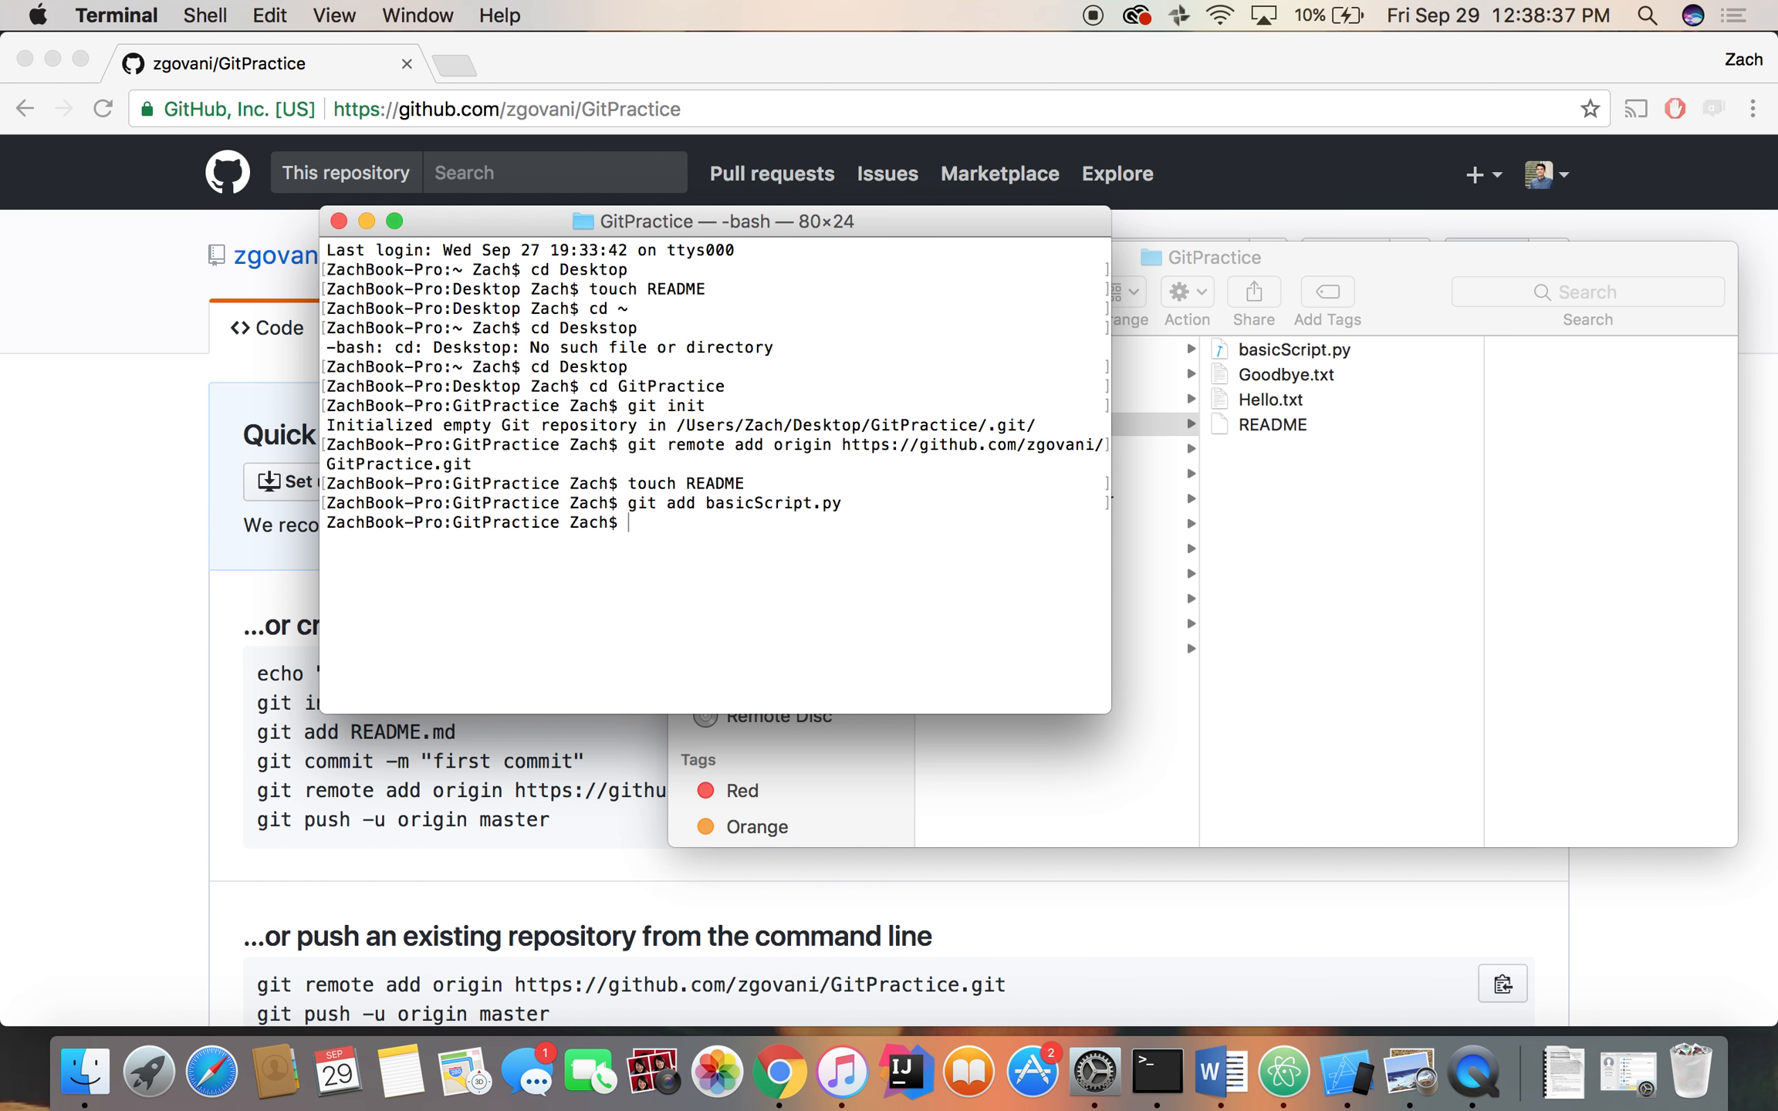
text(git status)
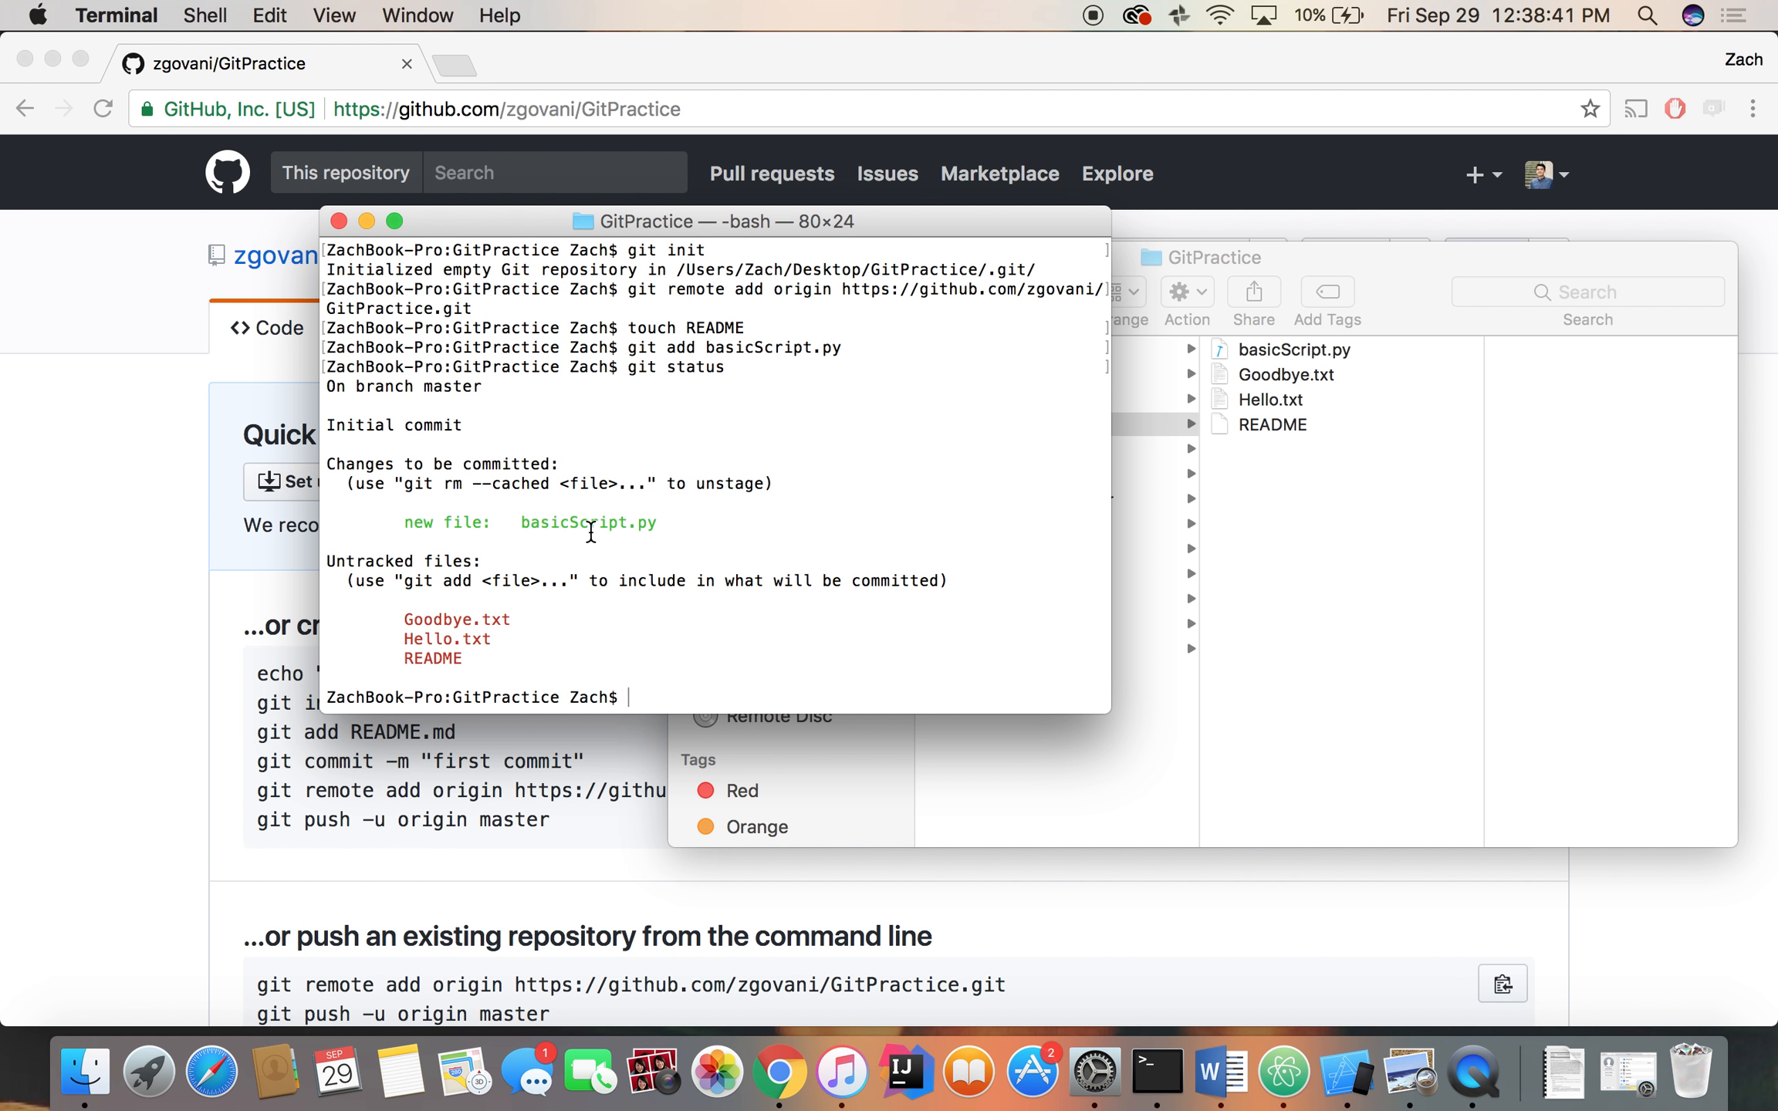
mouse_move(404, 620)
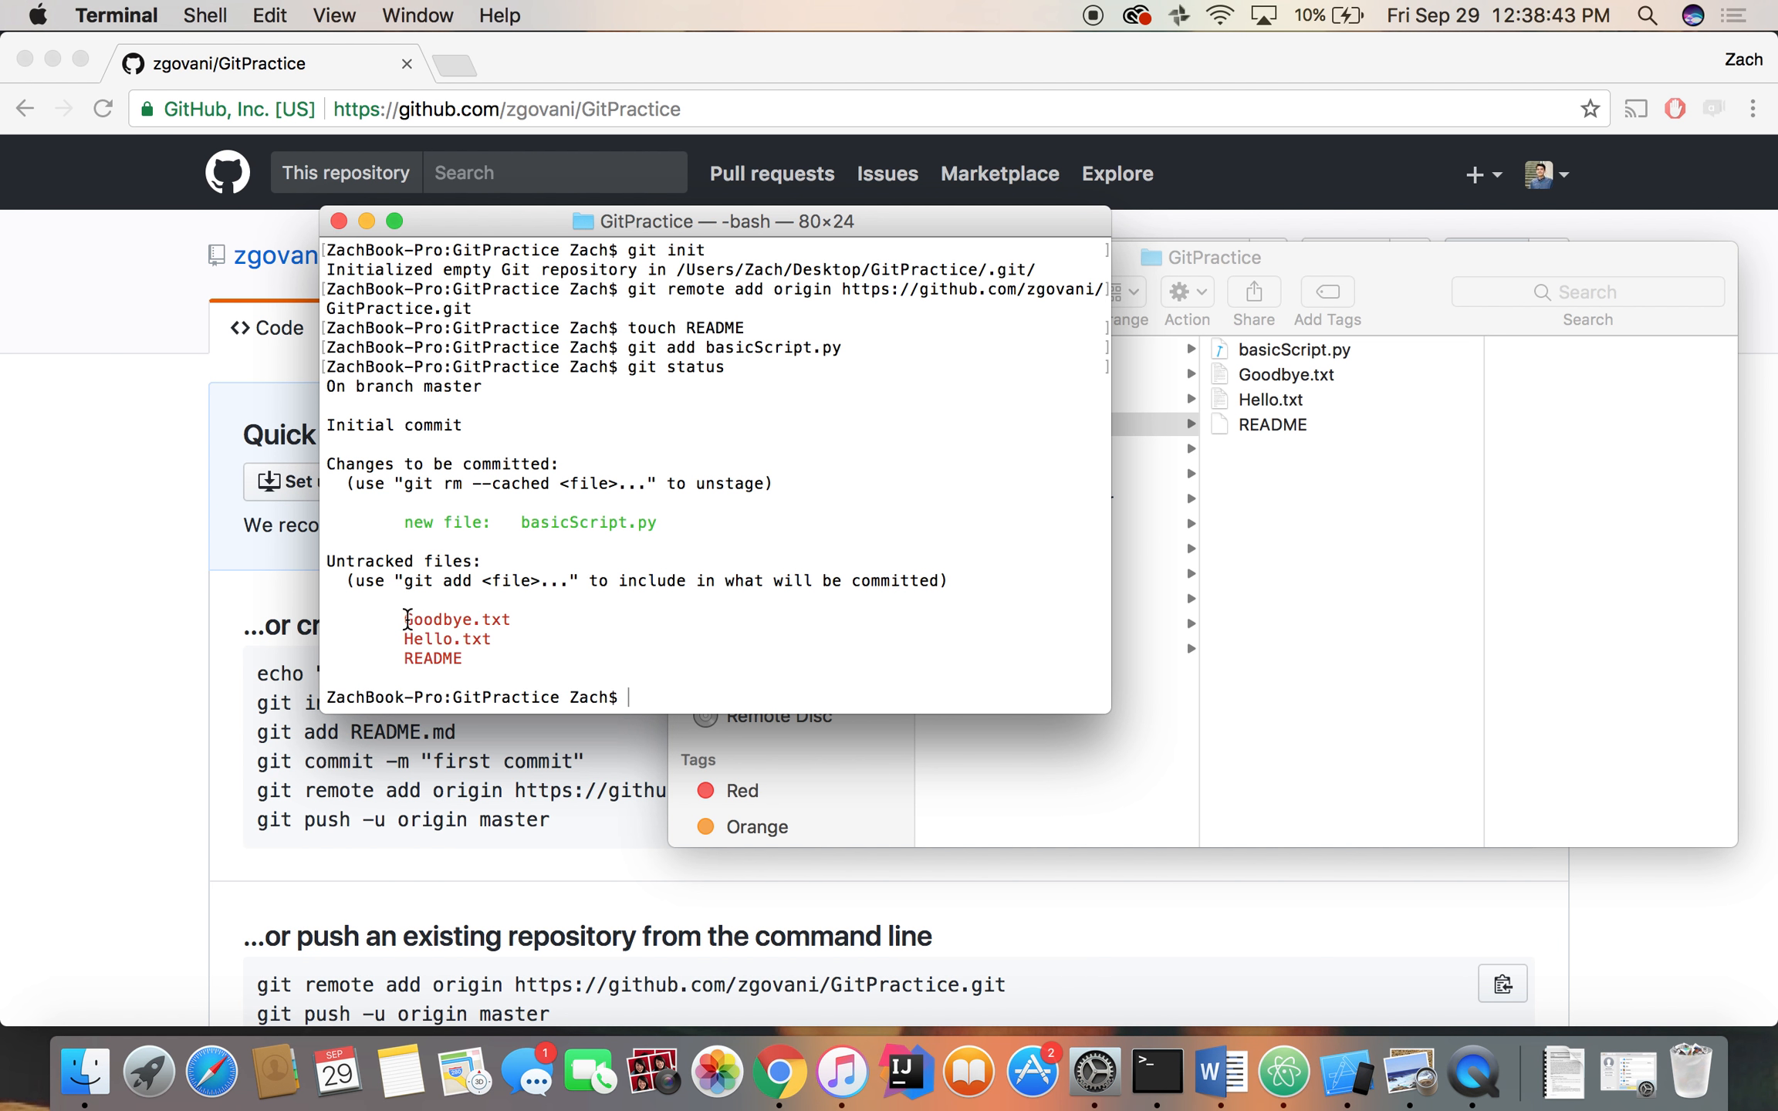
mouse_move(719, 678)
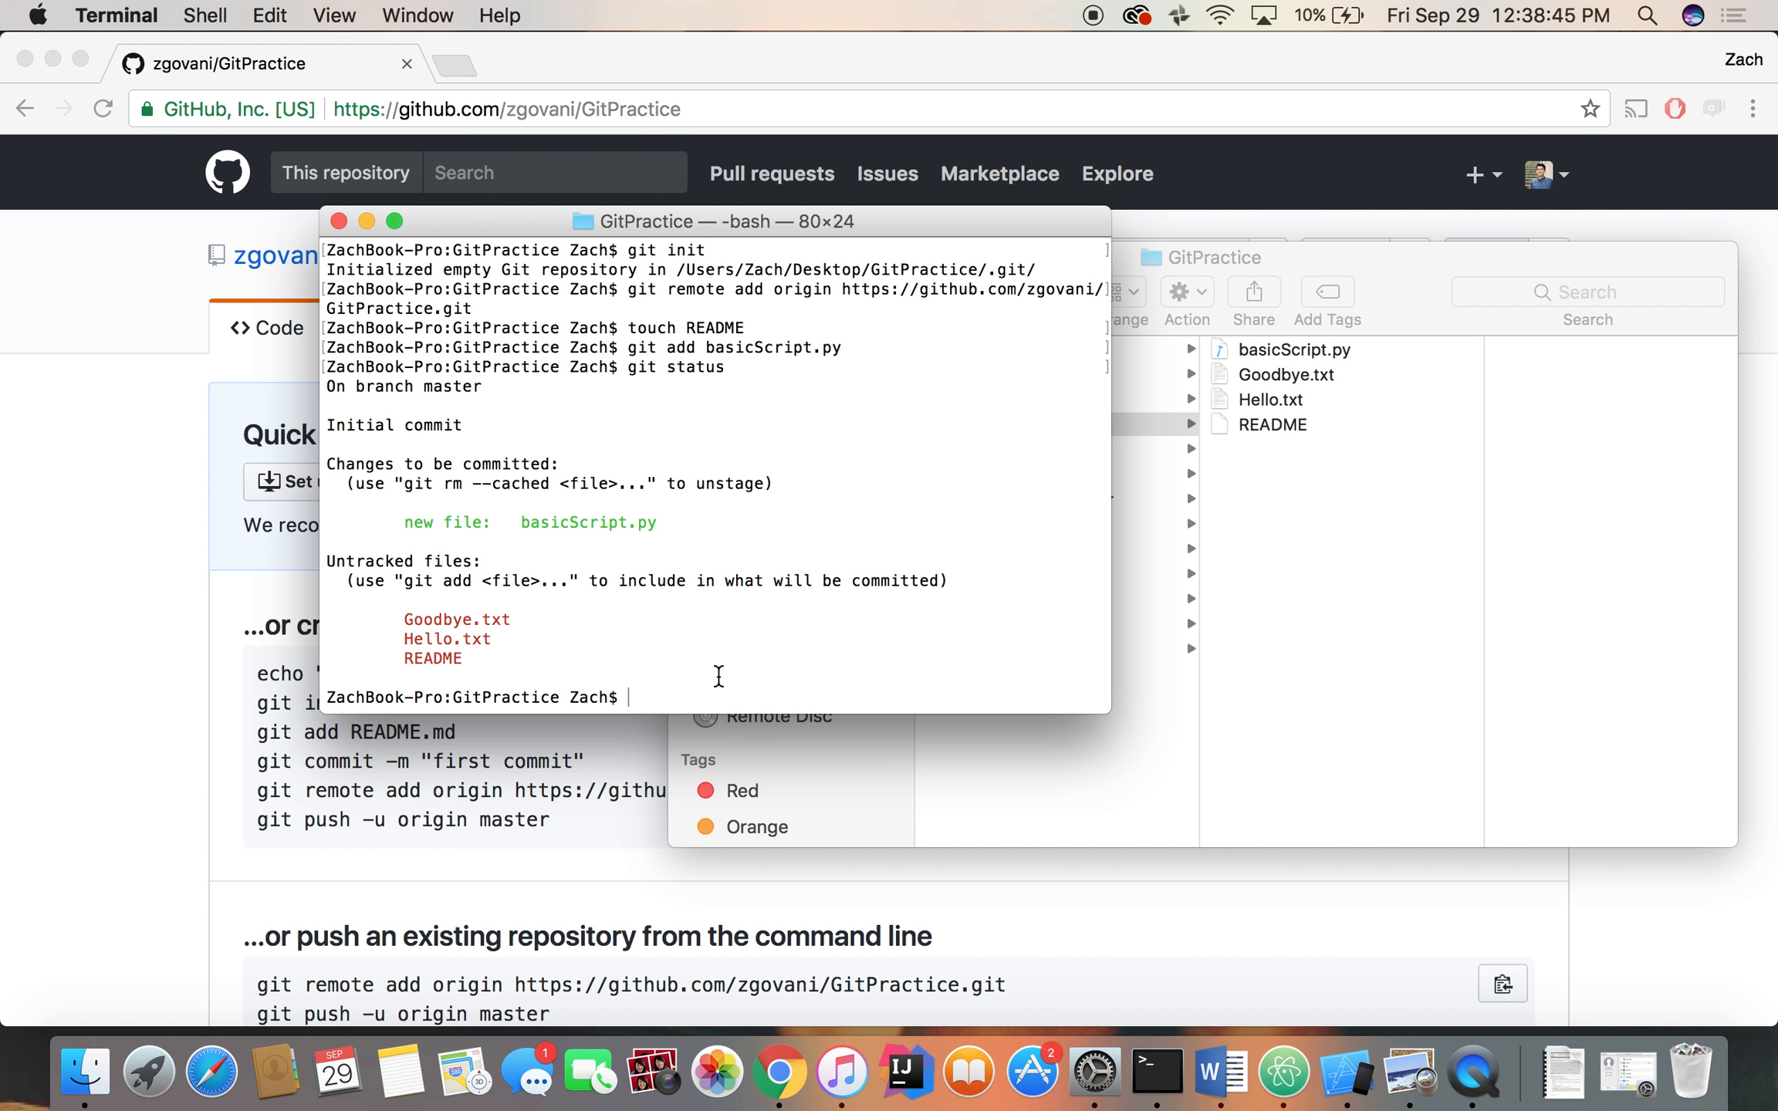
mouse_move(470, 613)
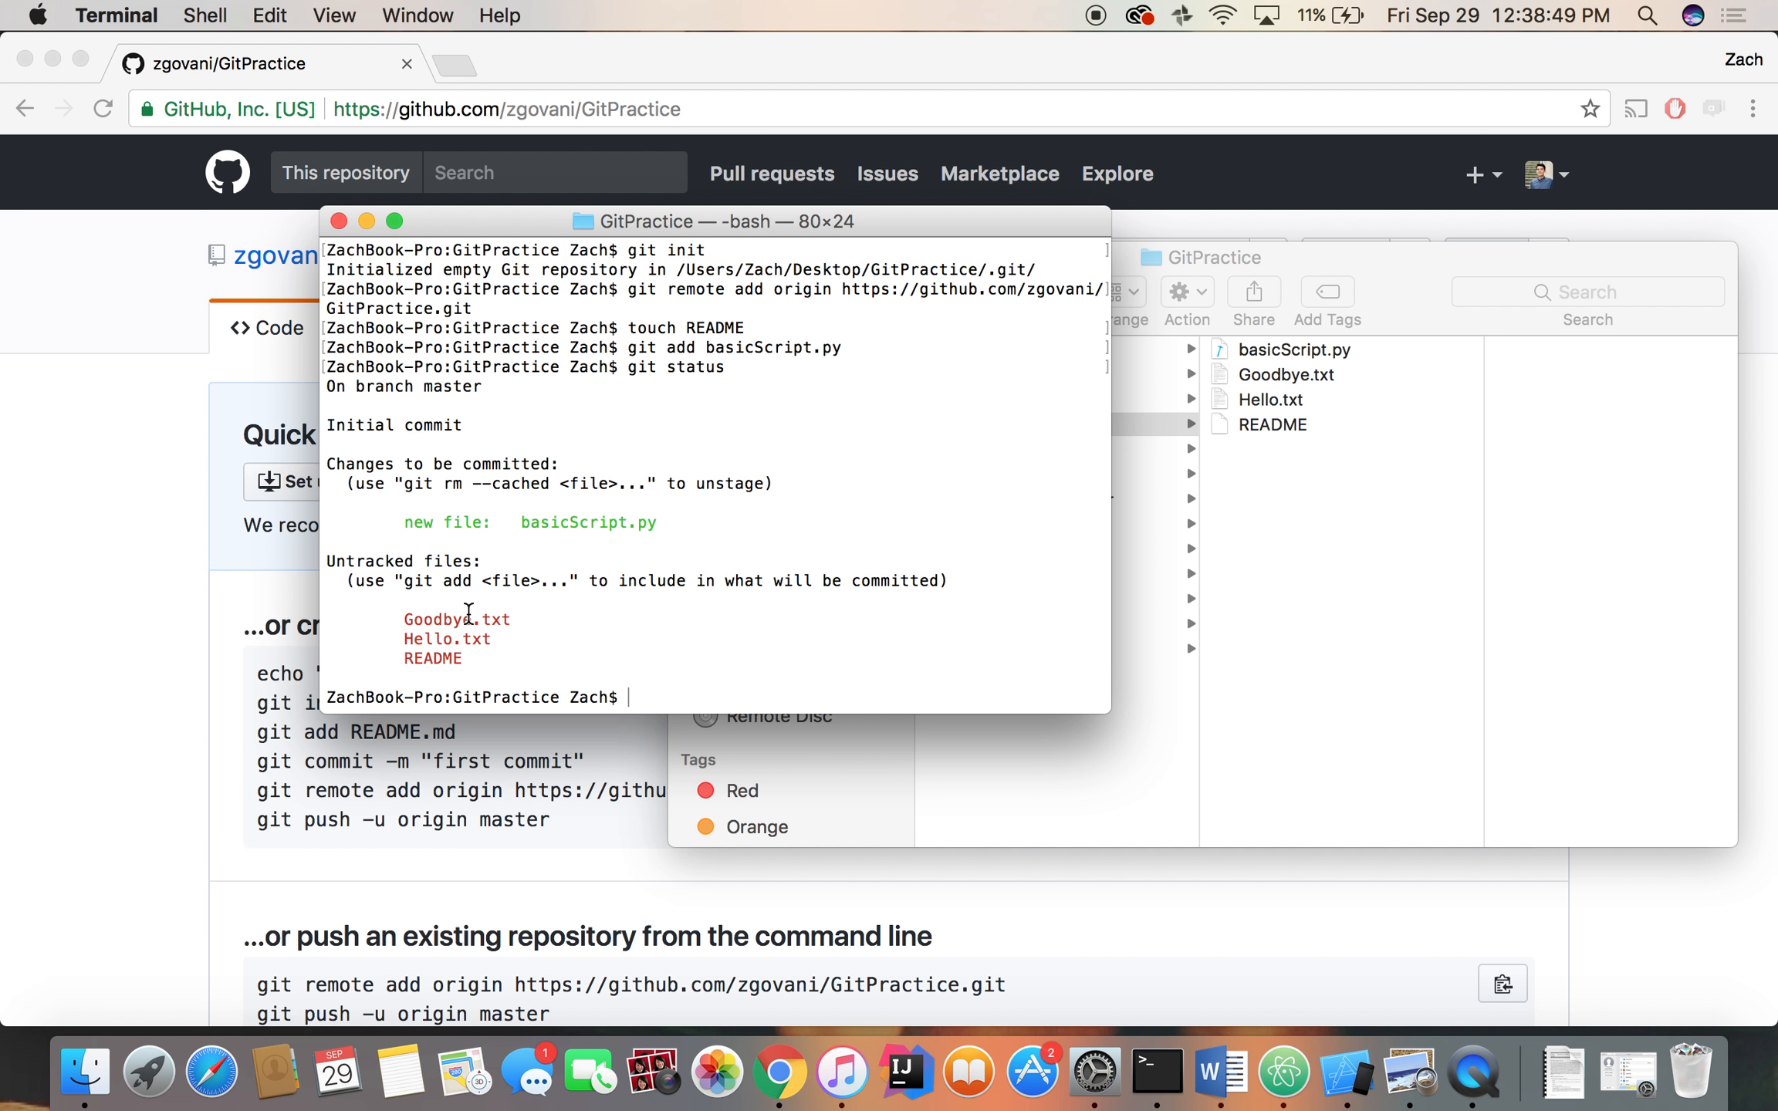
Type a command to stage all remaining files, settling on 'git add -A'
text(git add *.t)
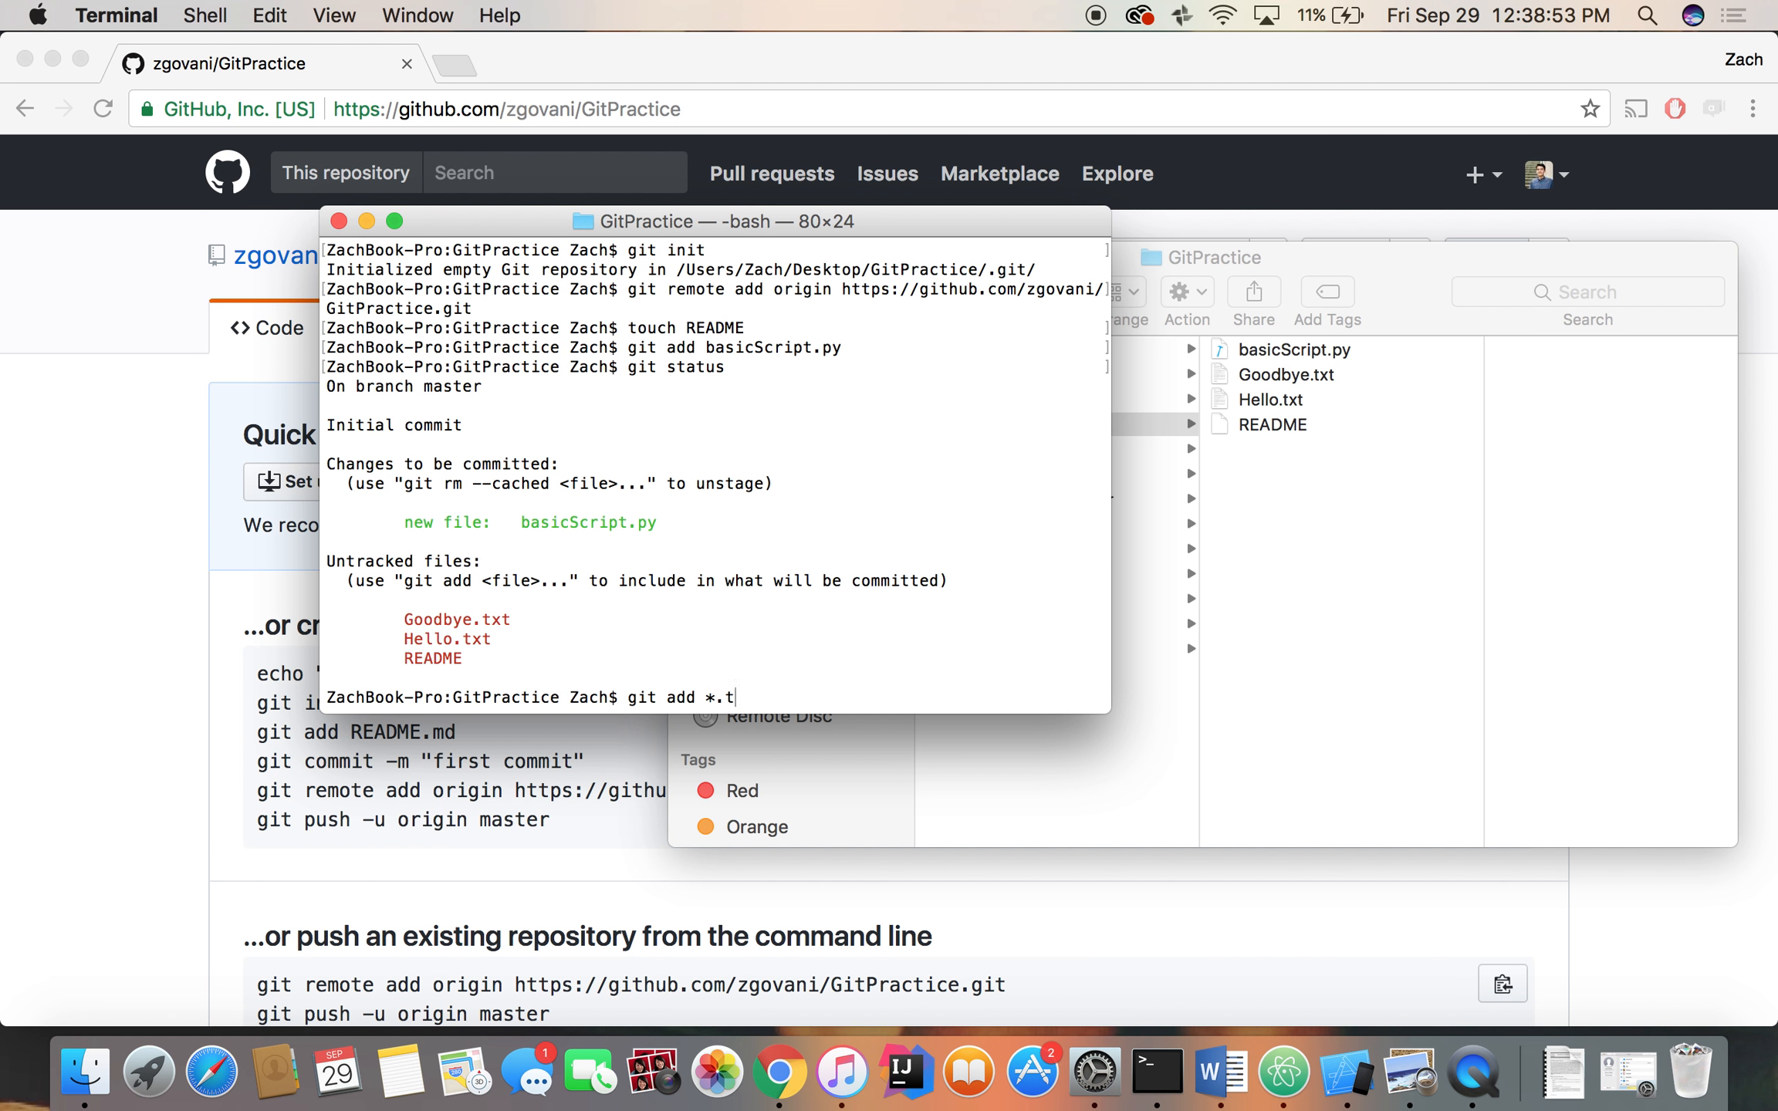
text(xt)
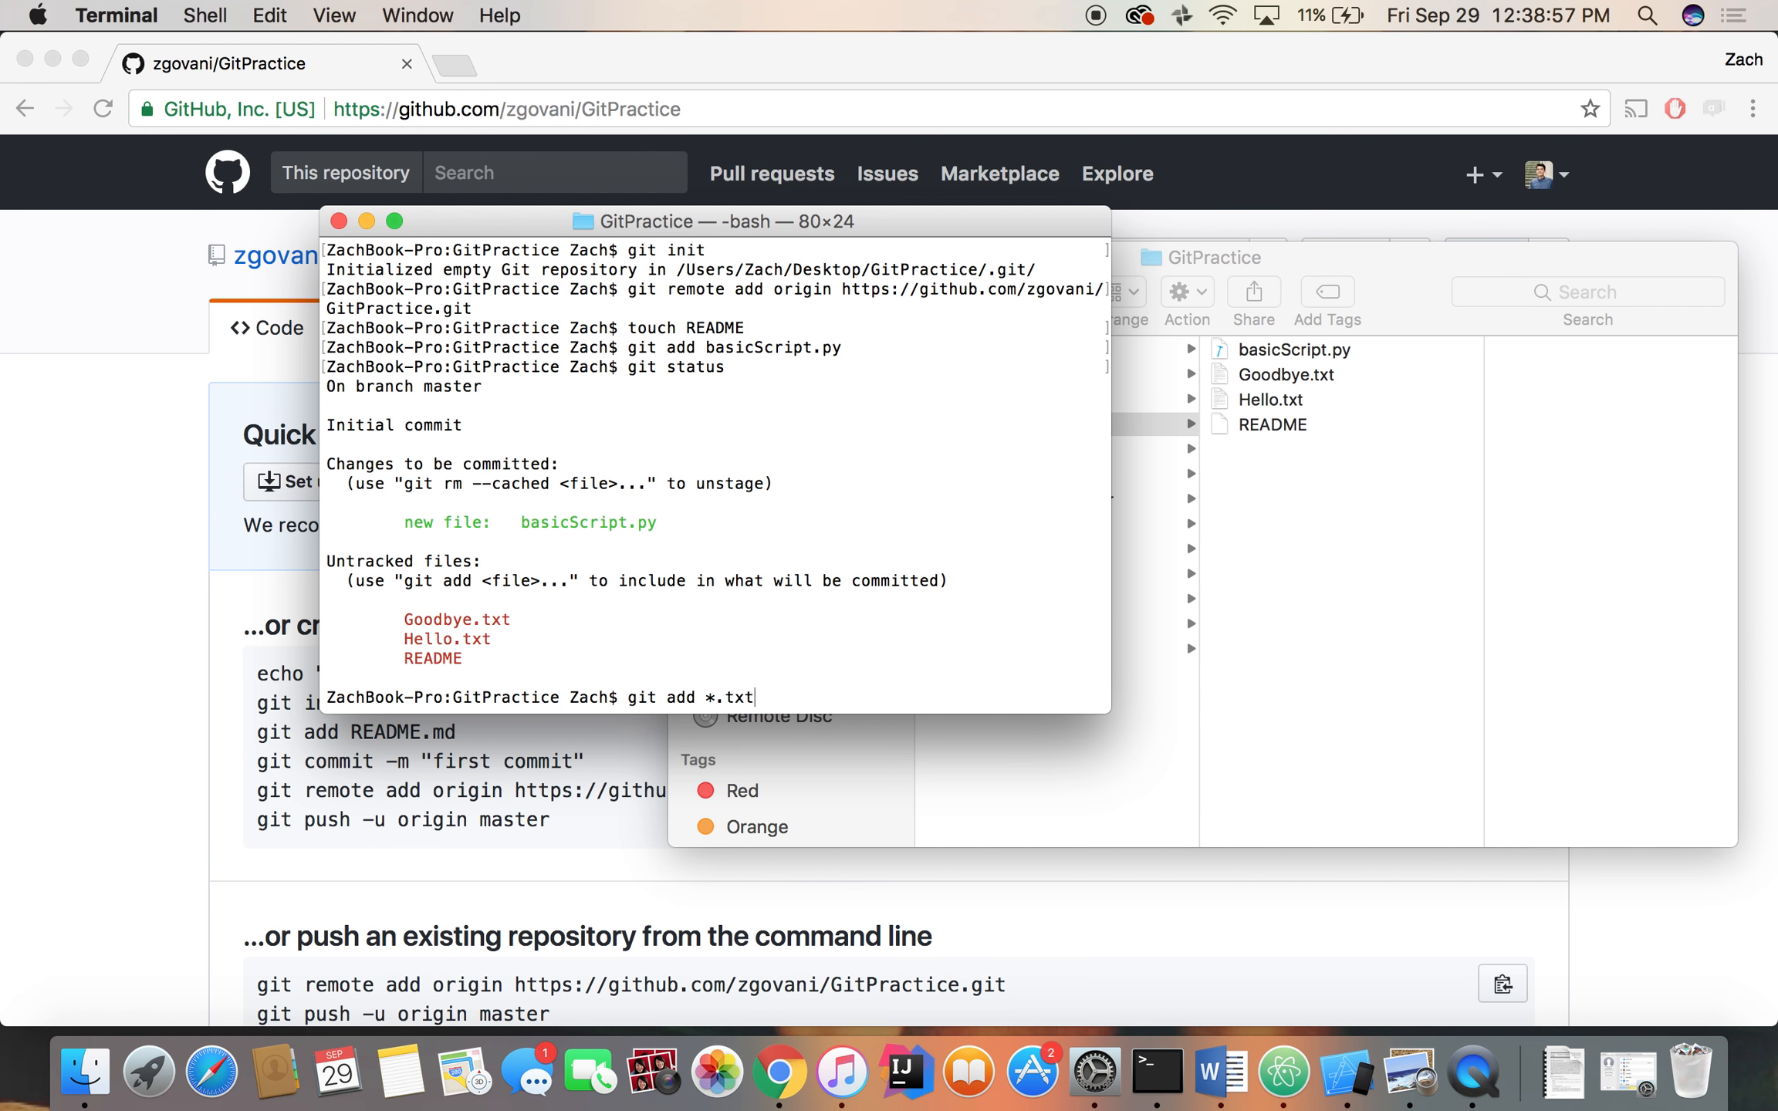
text(git add -A)
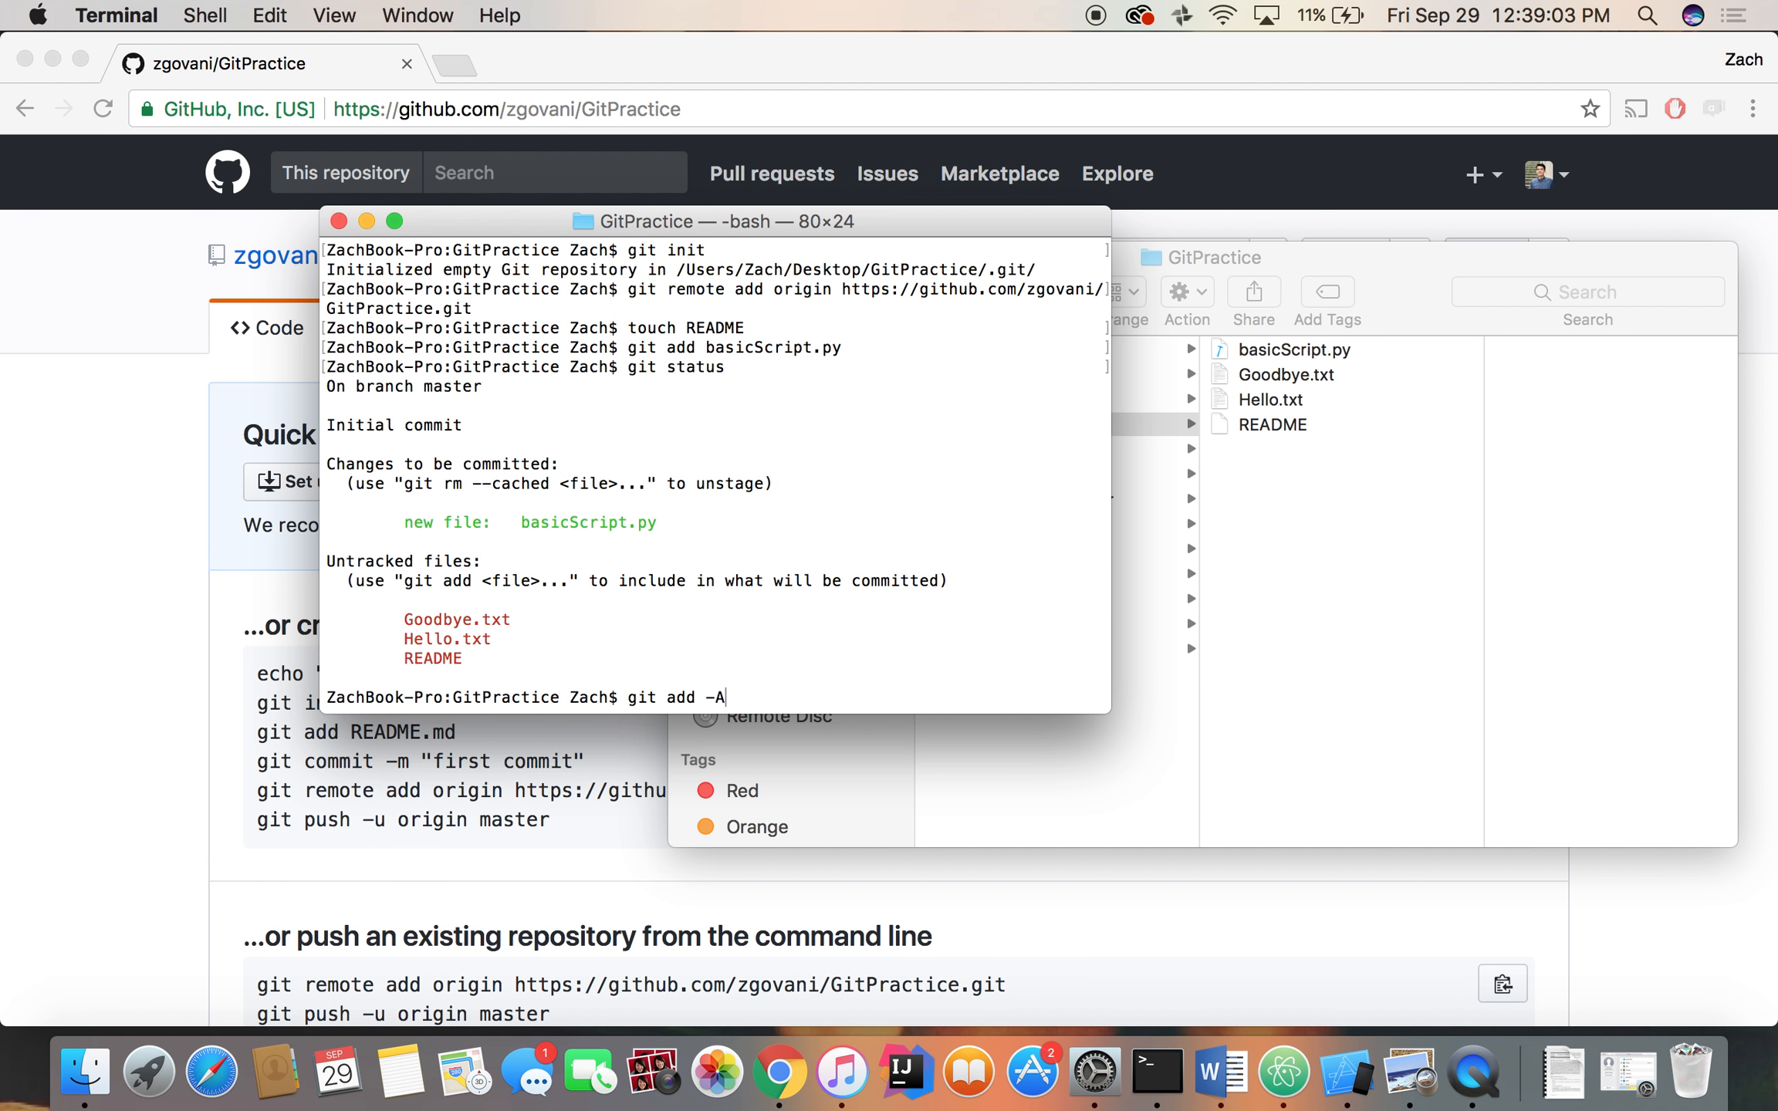
Run git add -A so Goodbye.txt, Hello.txt, README and basicScript.py are all staged
key(Return)
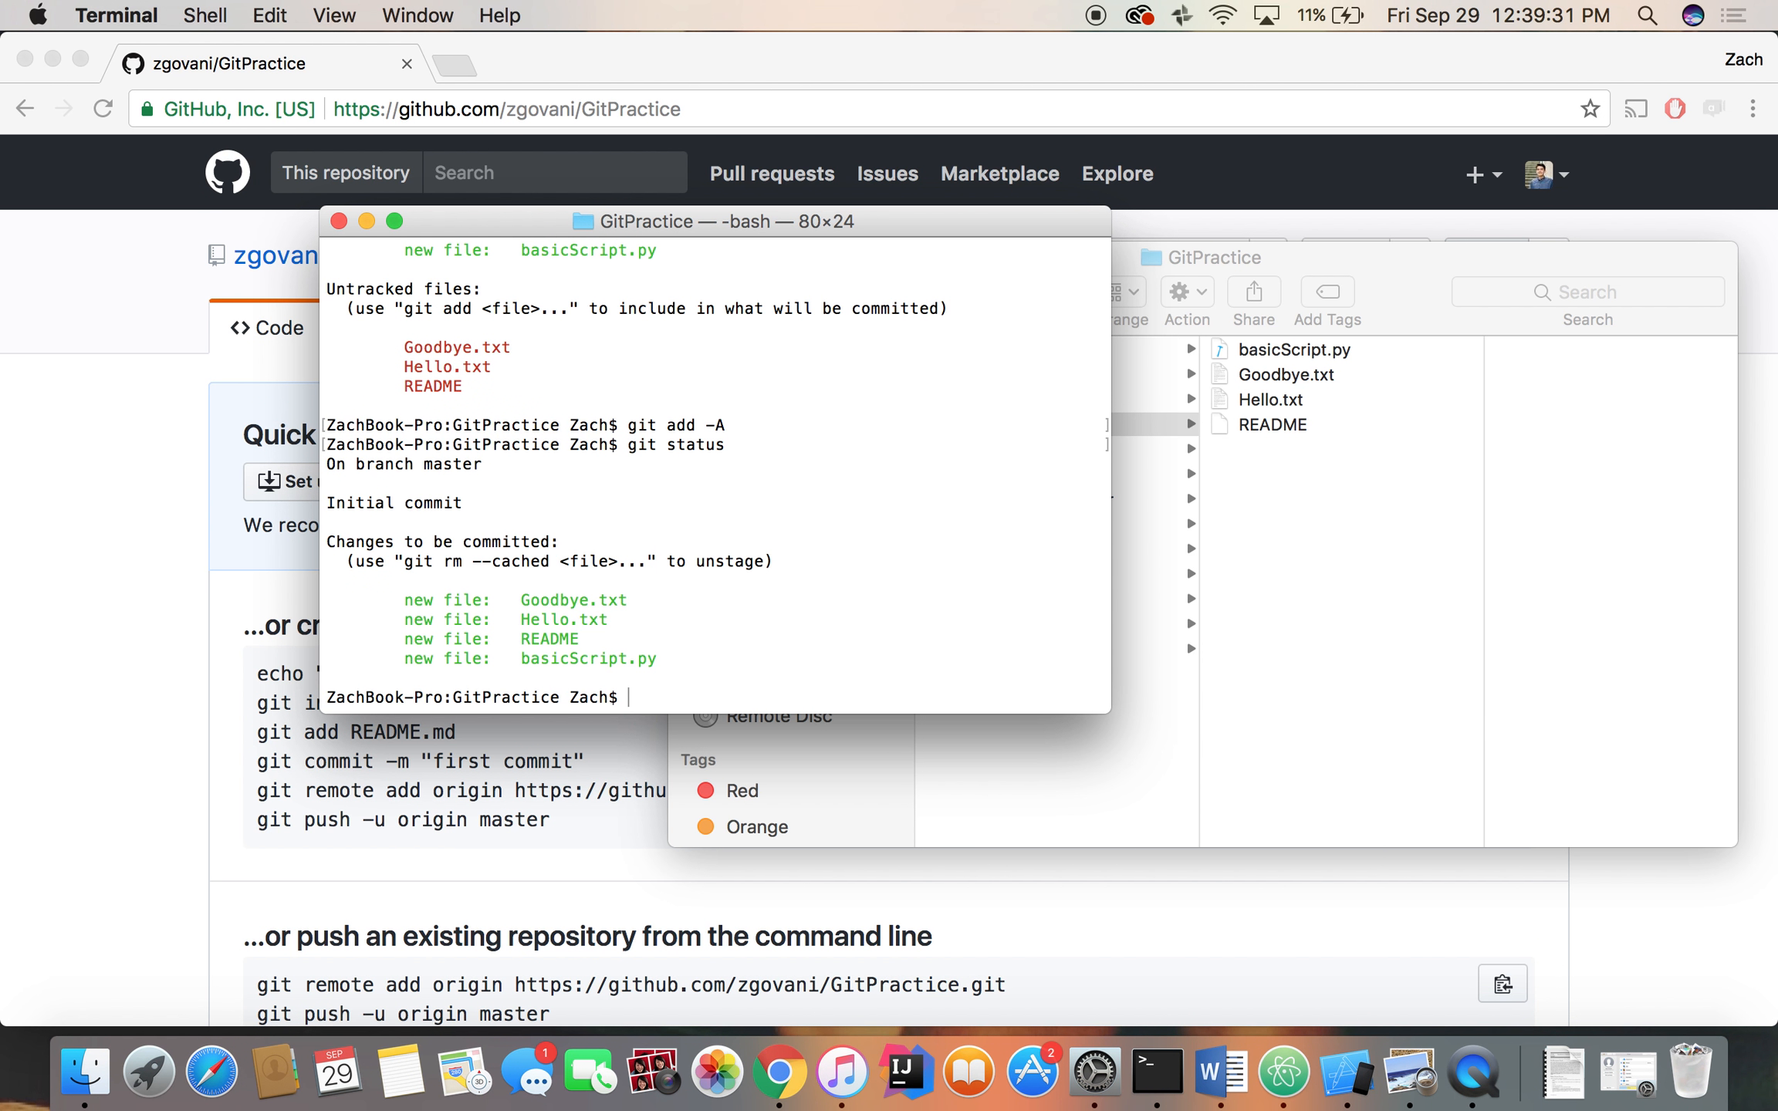
Record the root commit with git commit -m "Initialize repository" after a message-less attempt aborts
text(git)
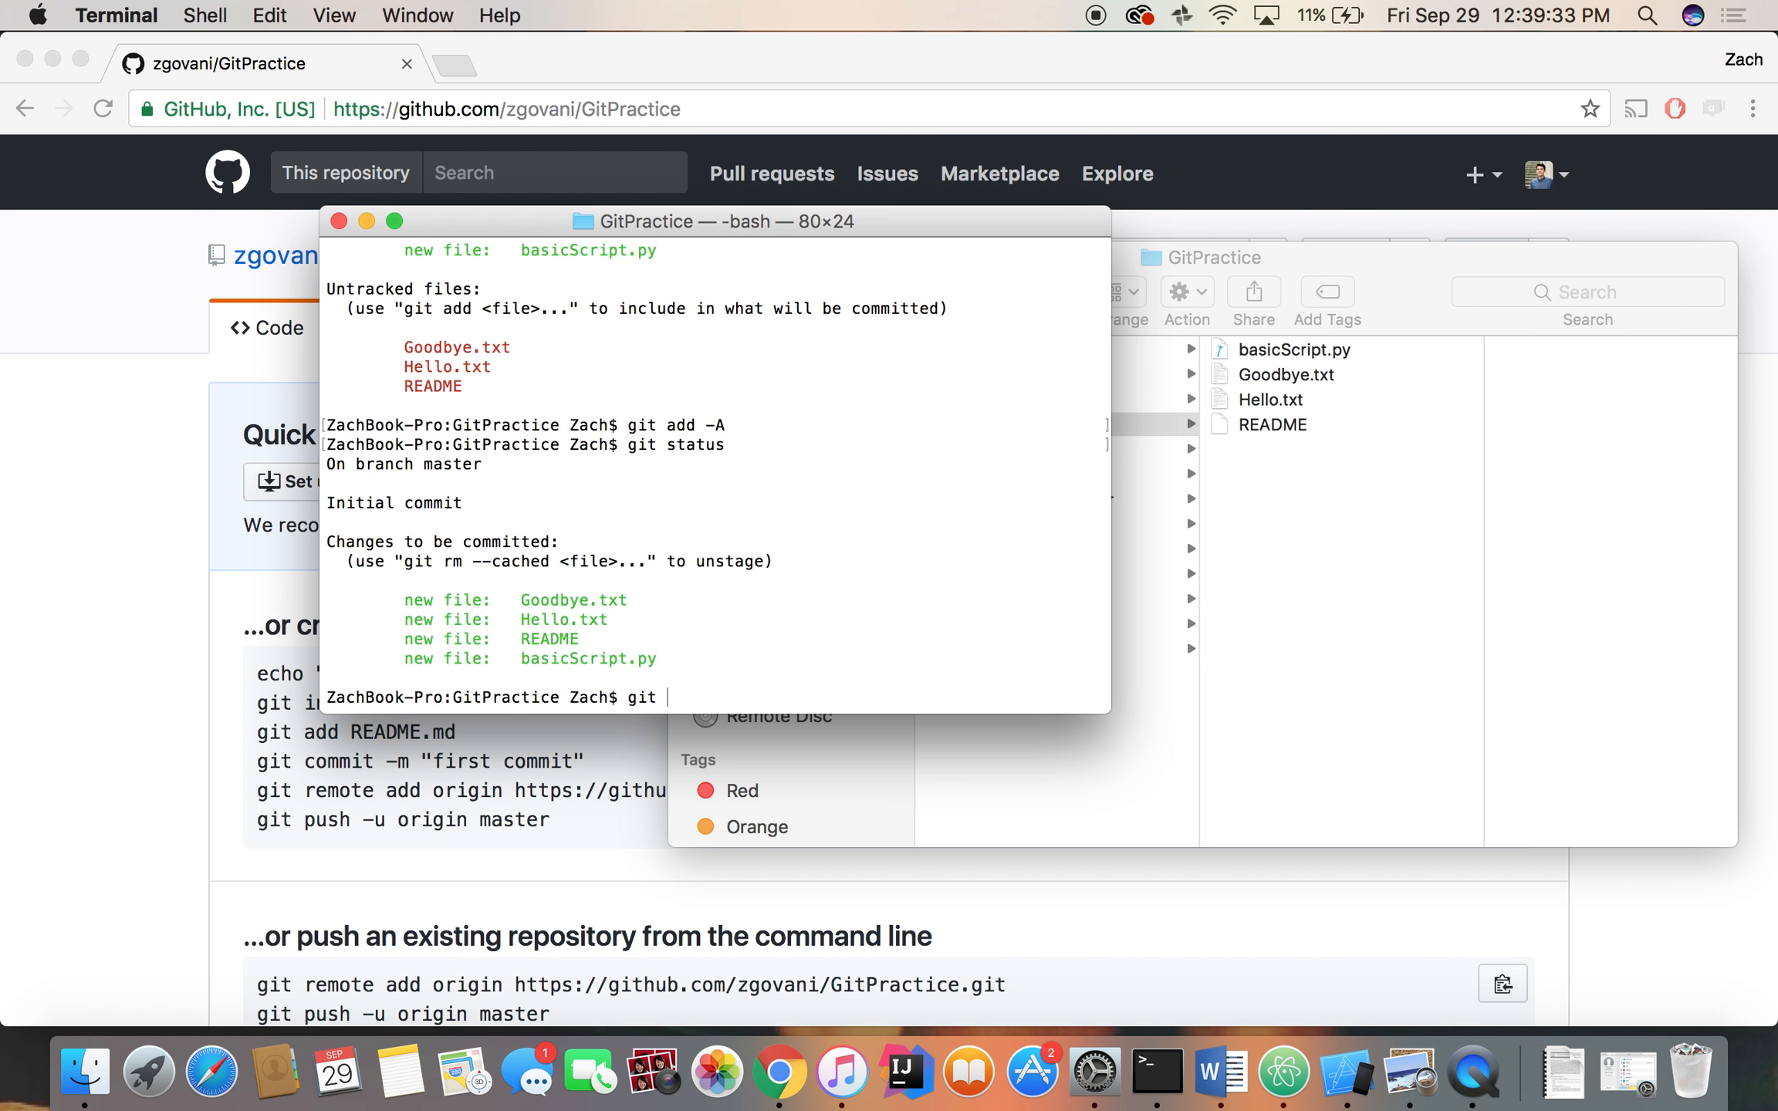
text(commit -)
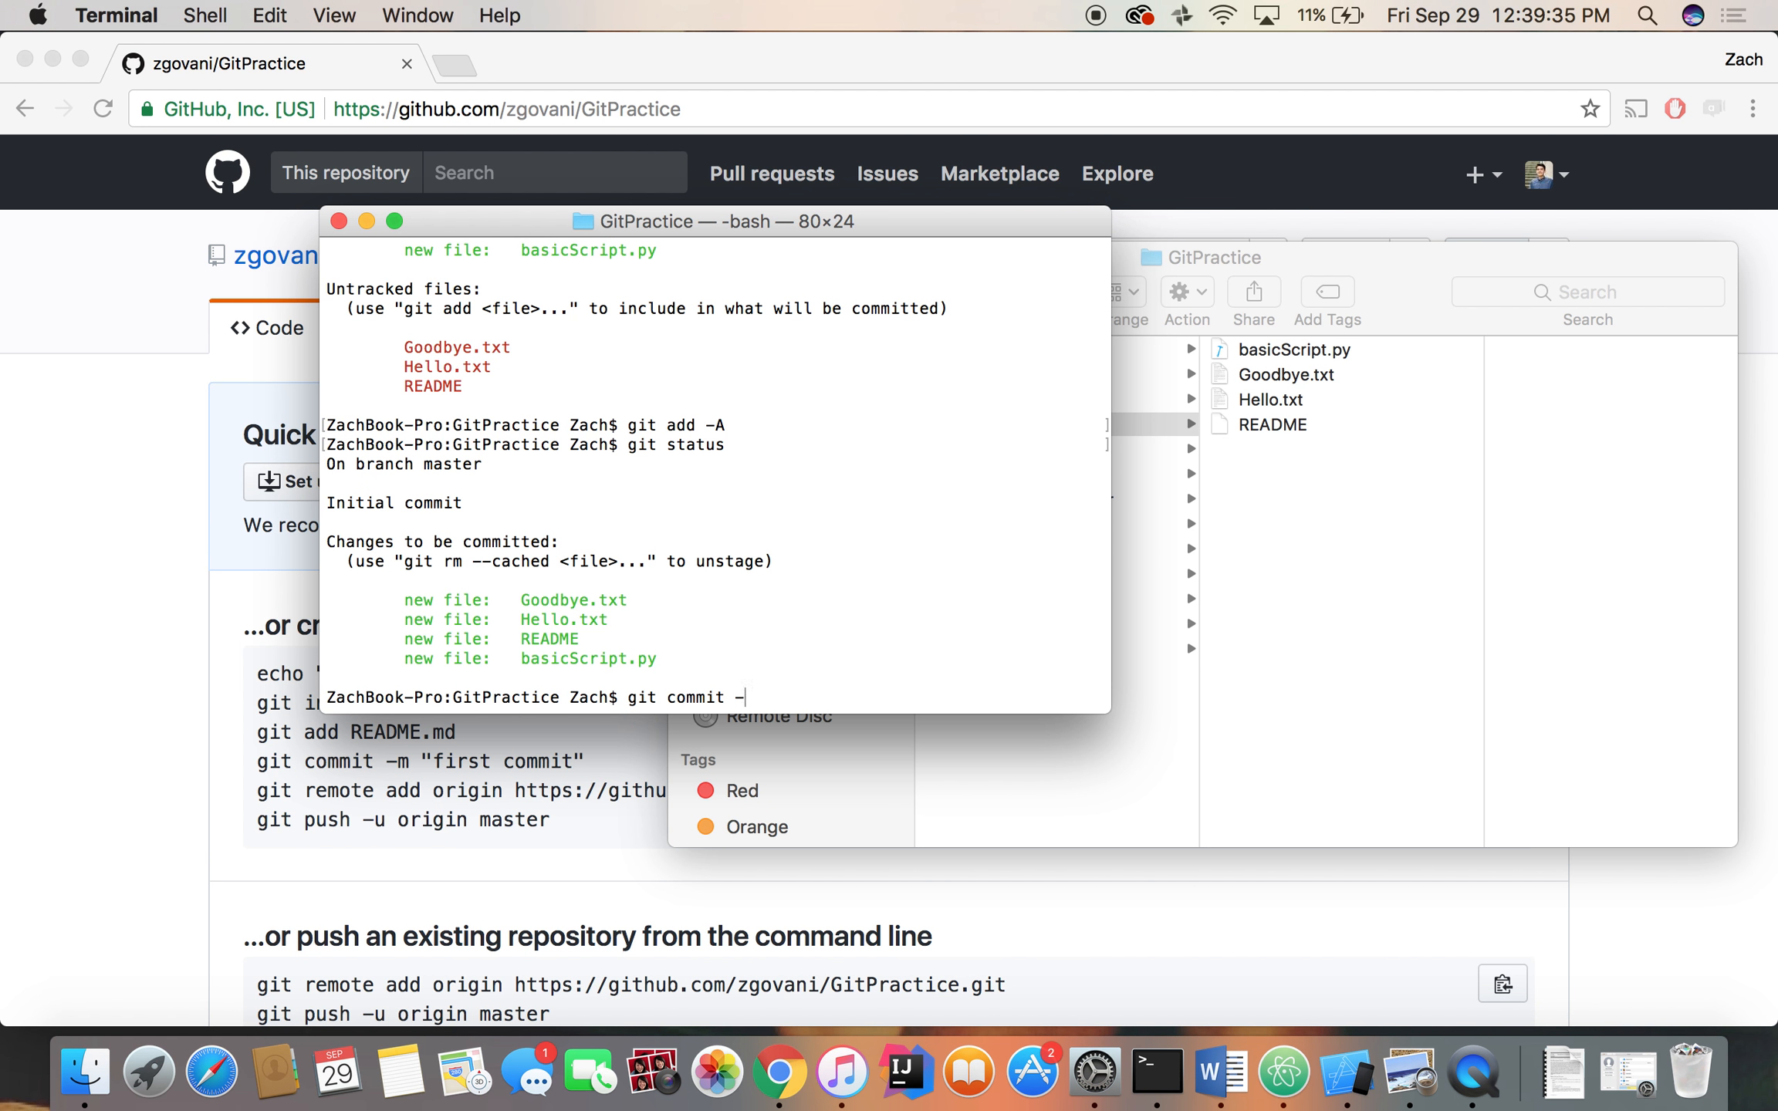
text(m)
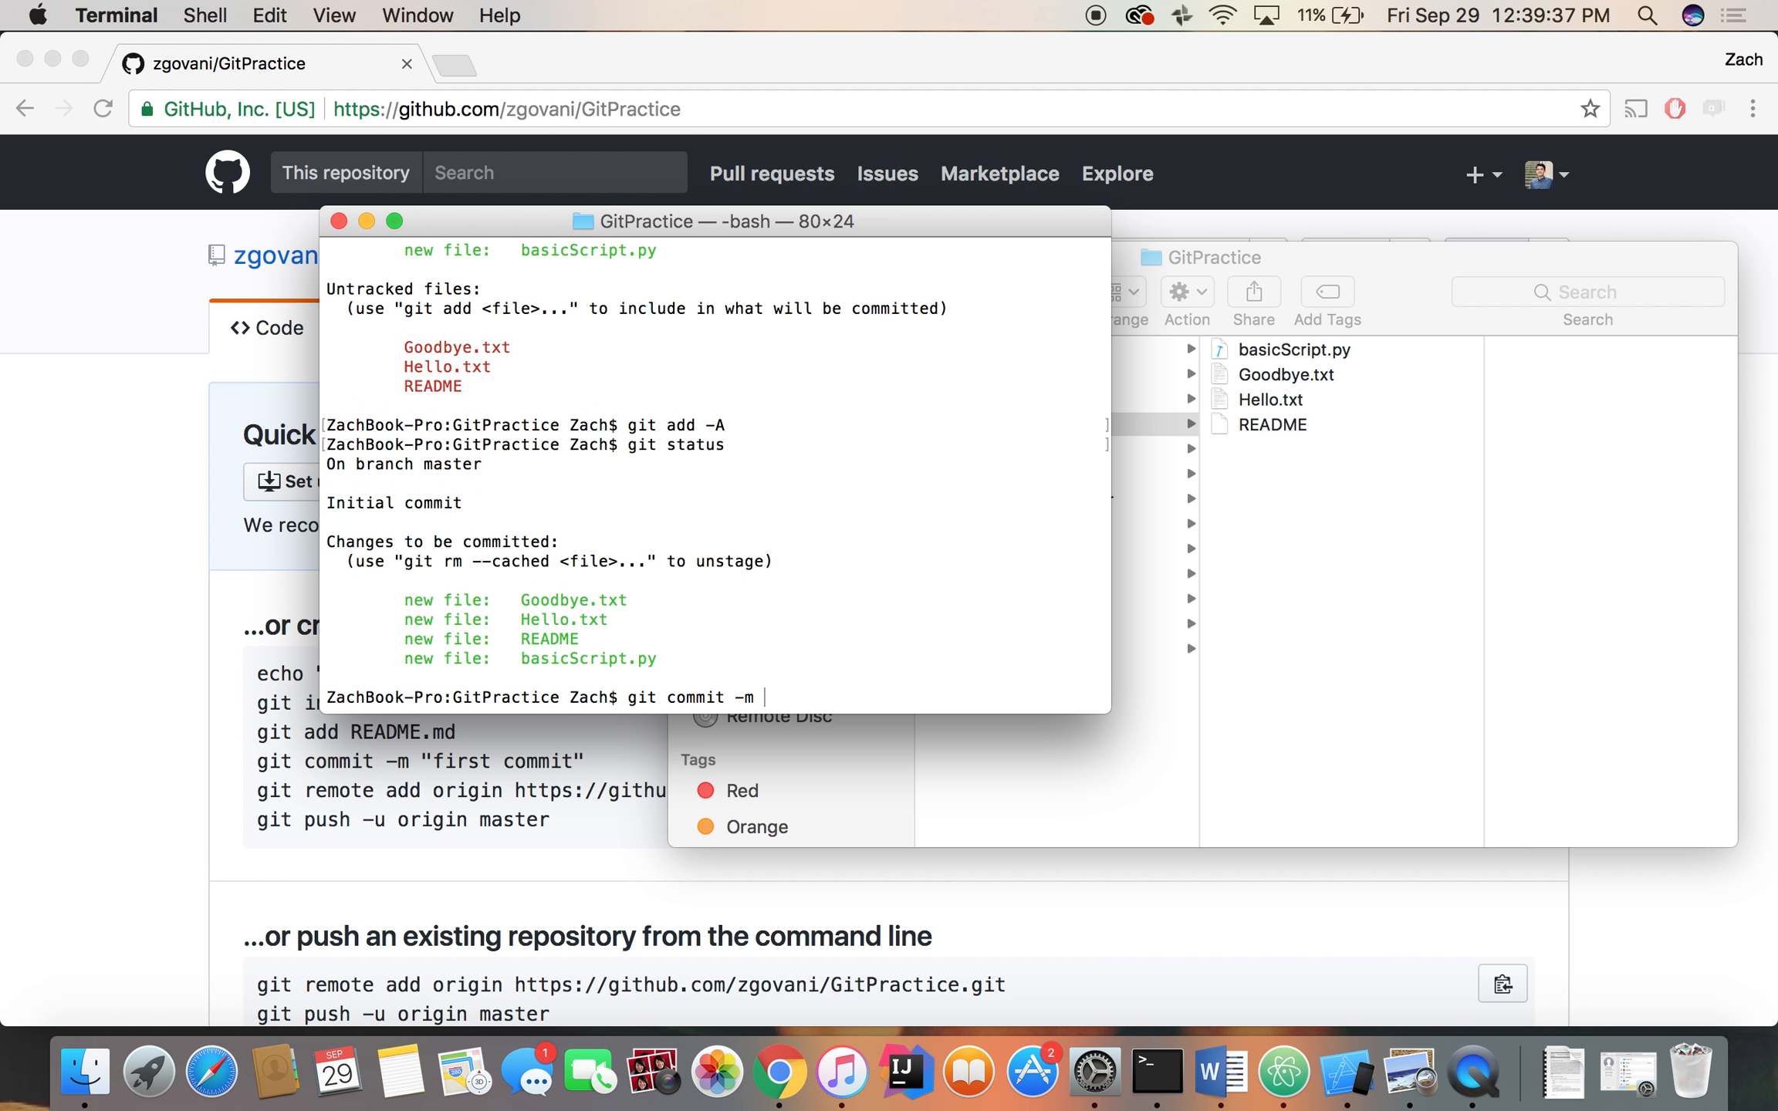
text(")
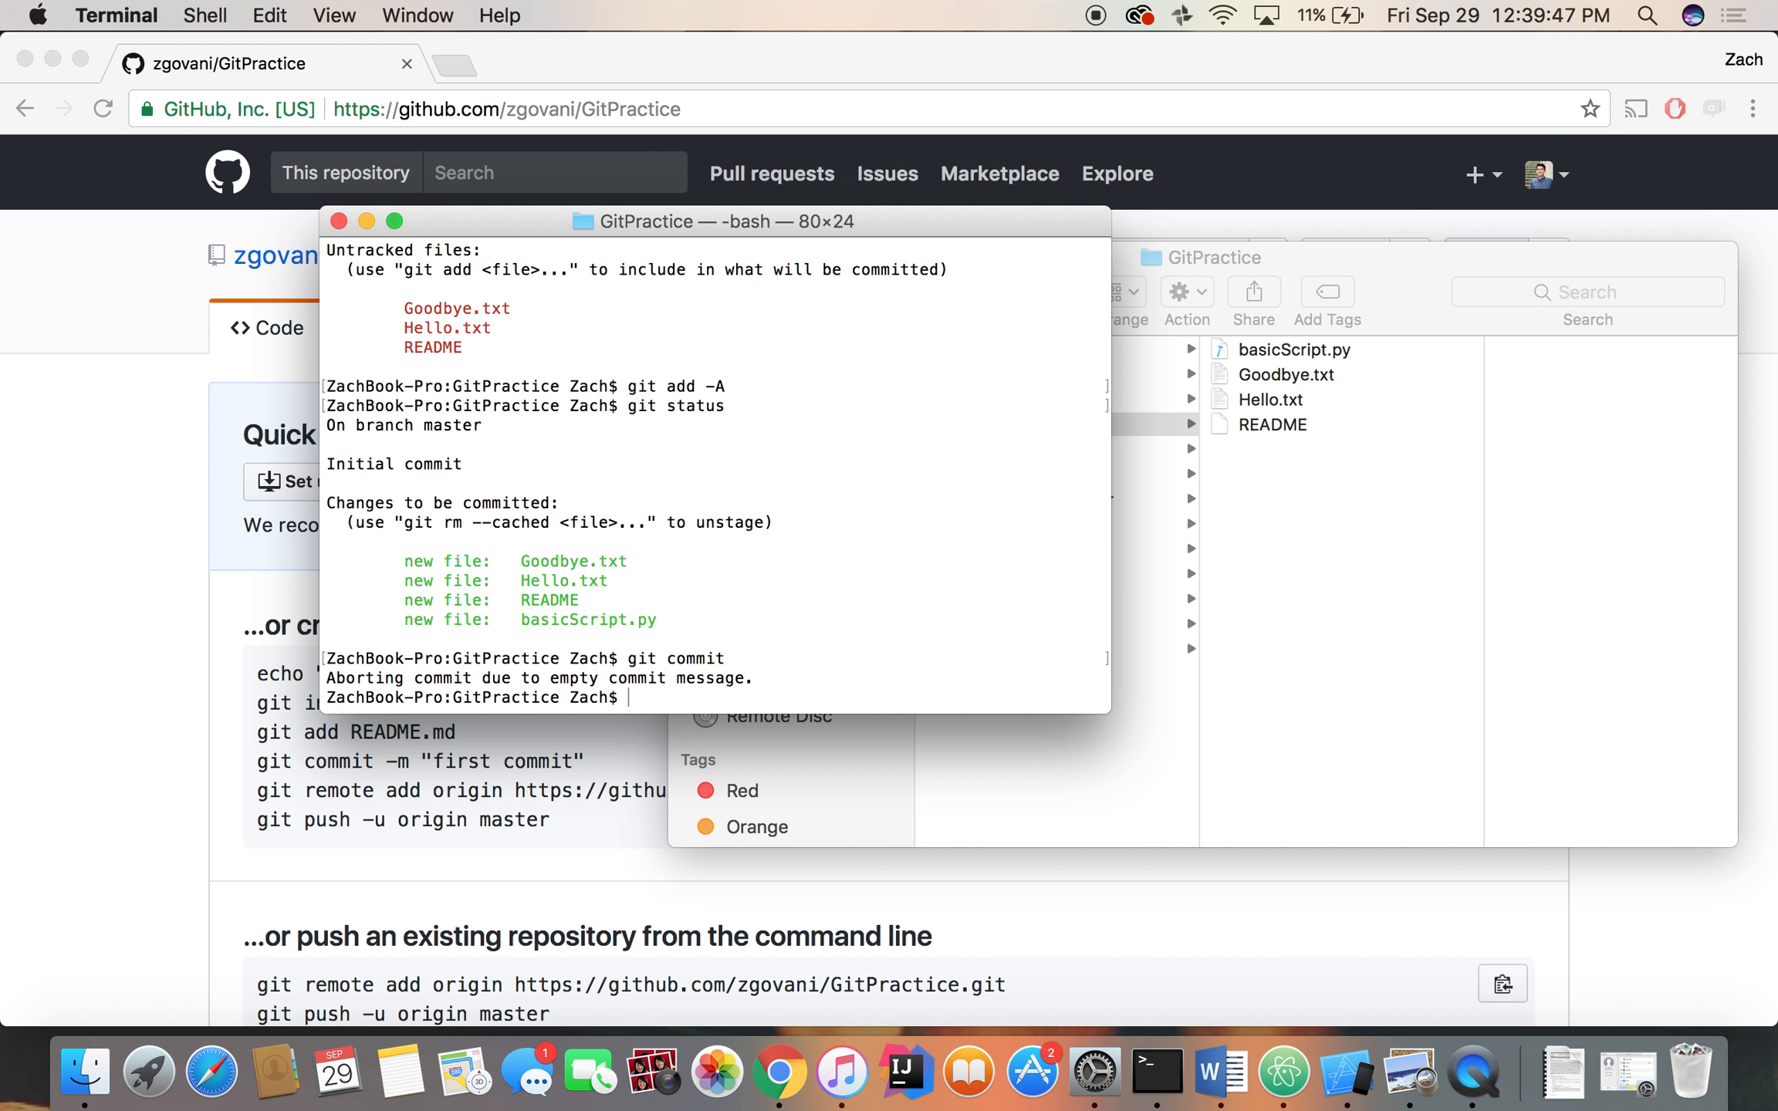
text(git commit -m)
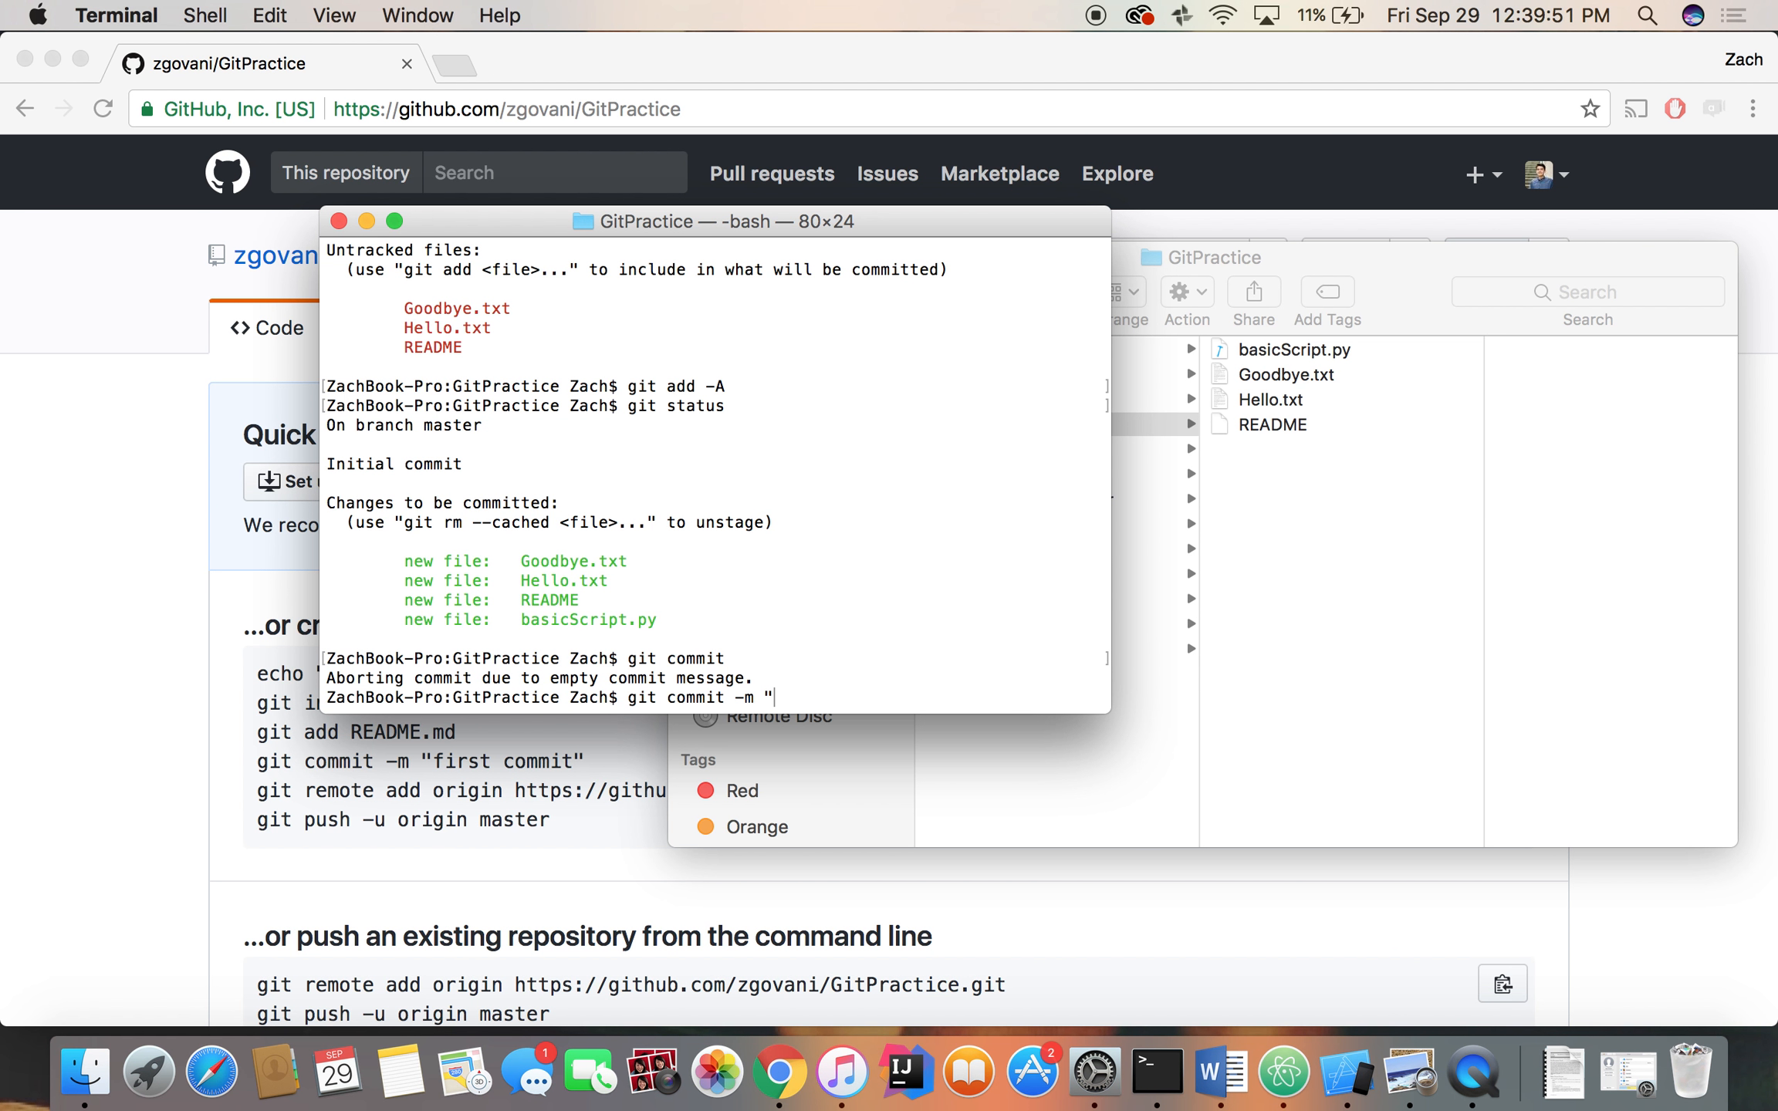
text(Initialize reposito)
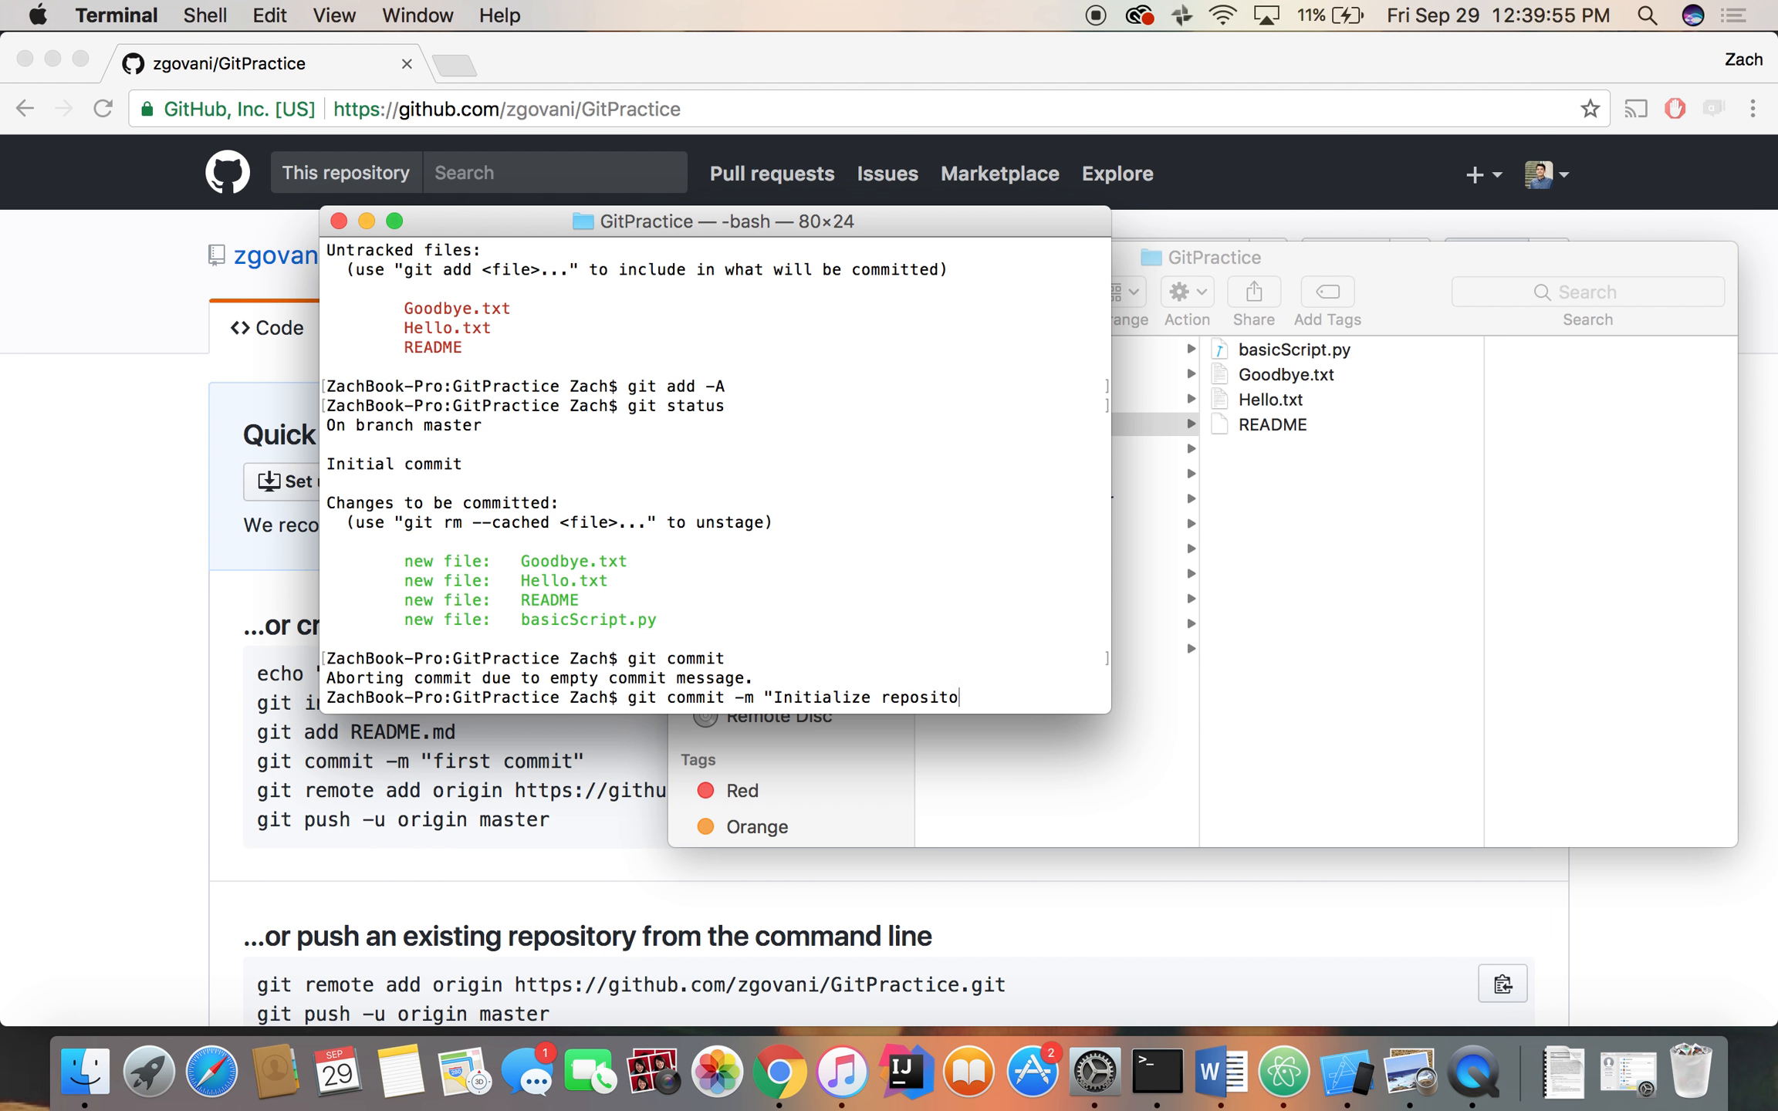
text(ry)
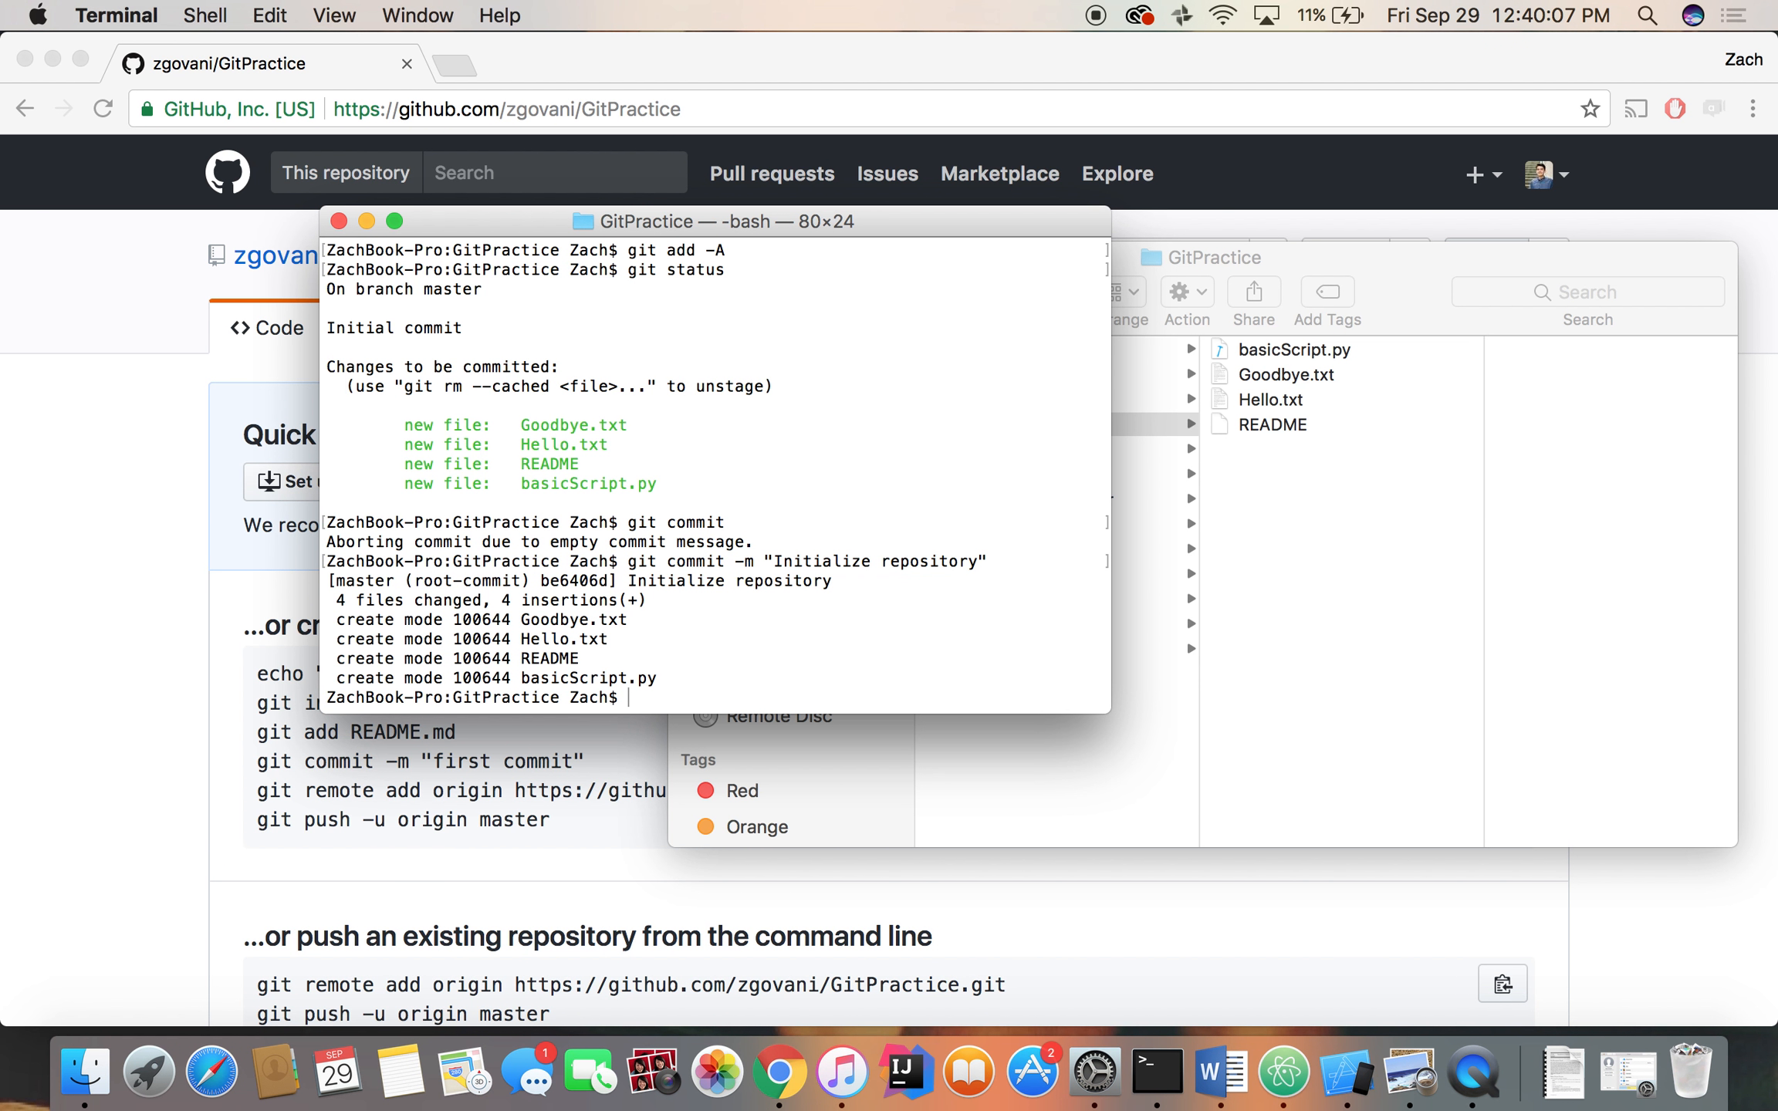
After a plain git push fails, push to origin master and submit GitHub credentials
text(git)
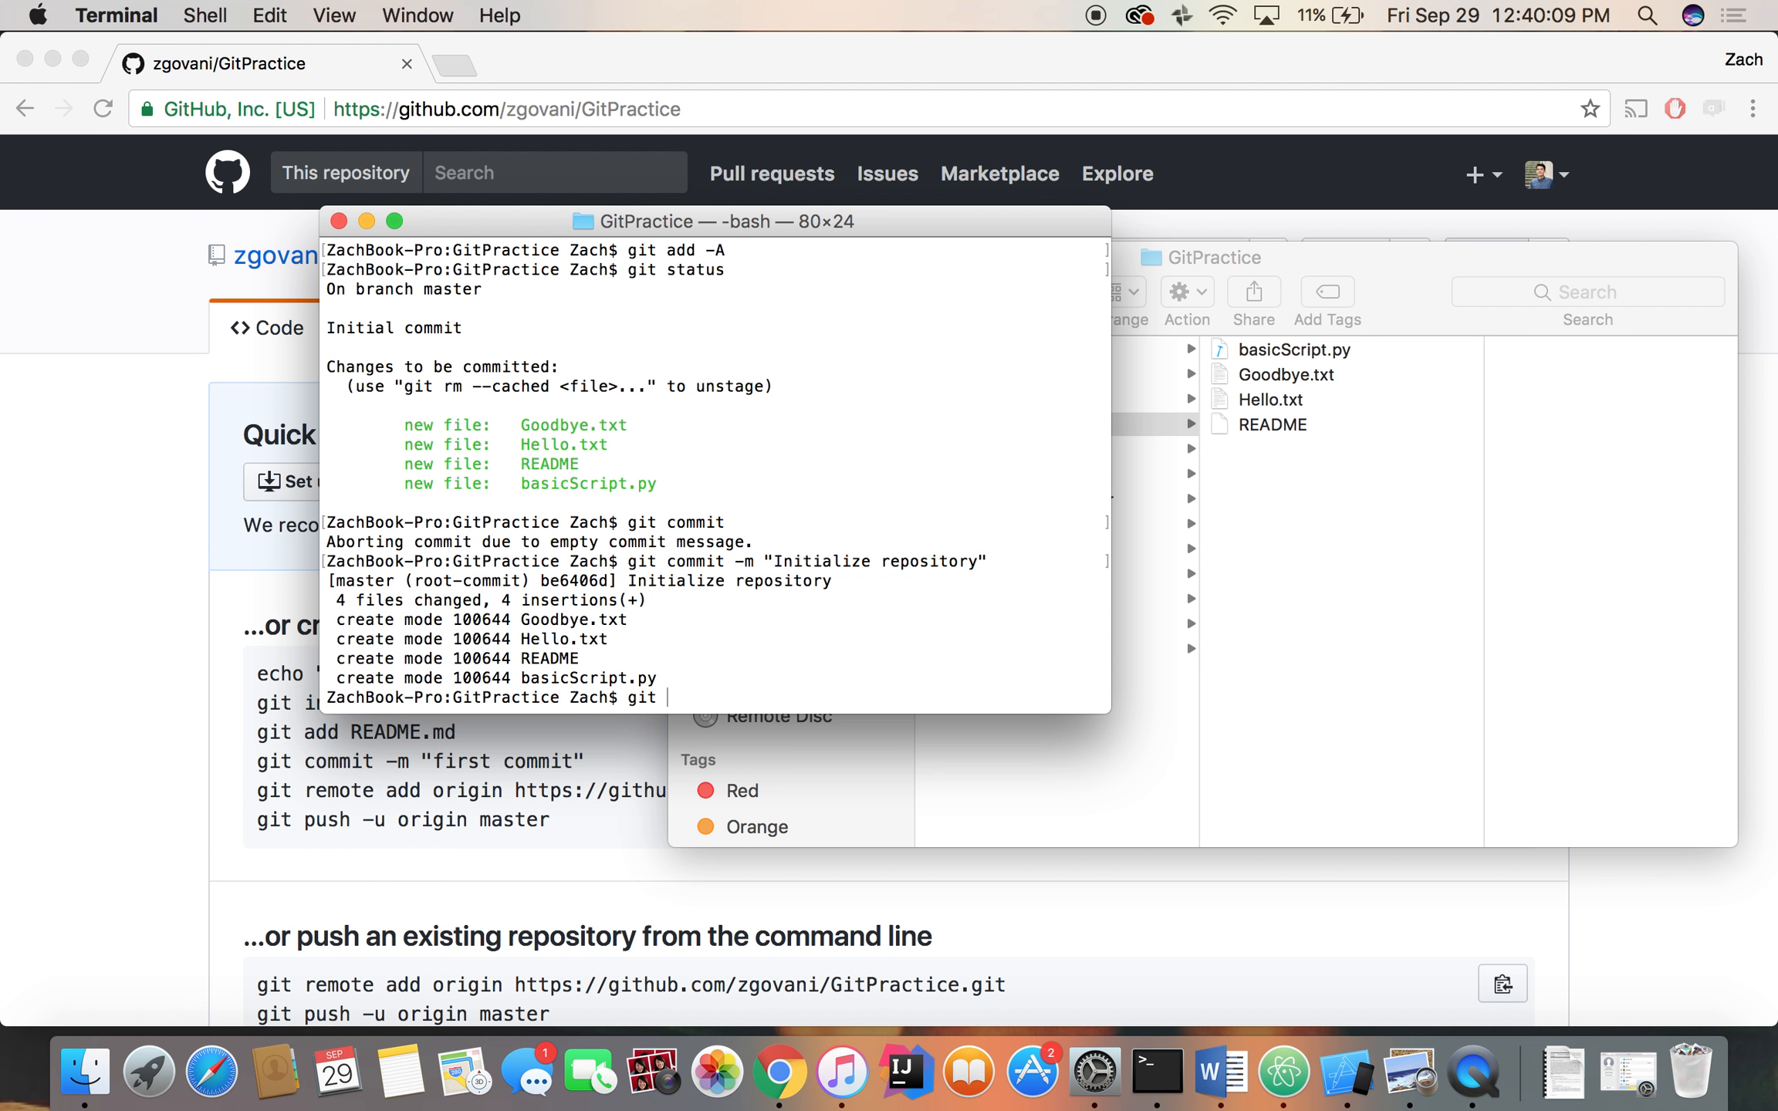
text(push)
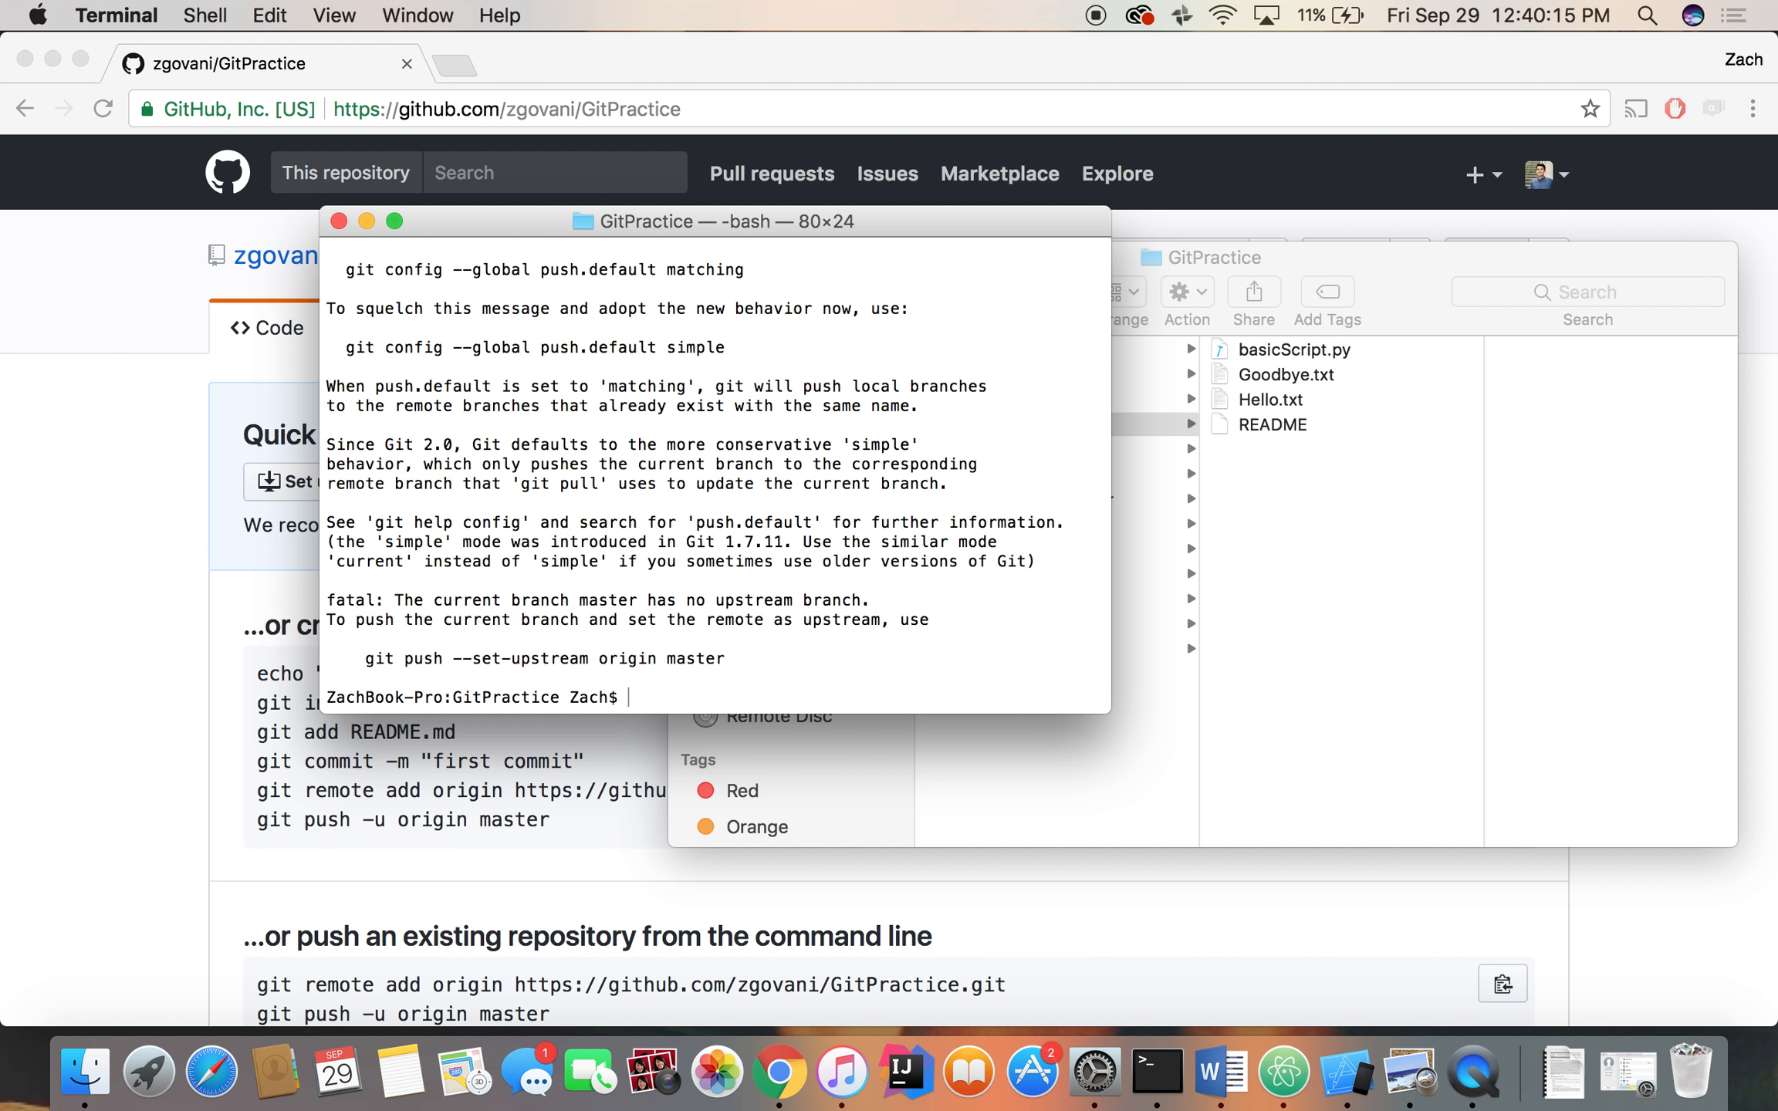
text(git push origin master)
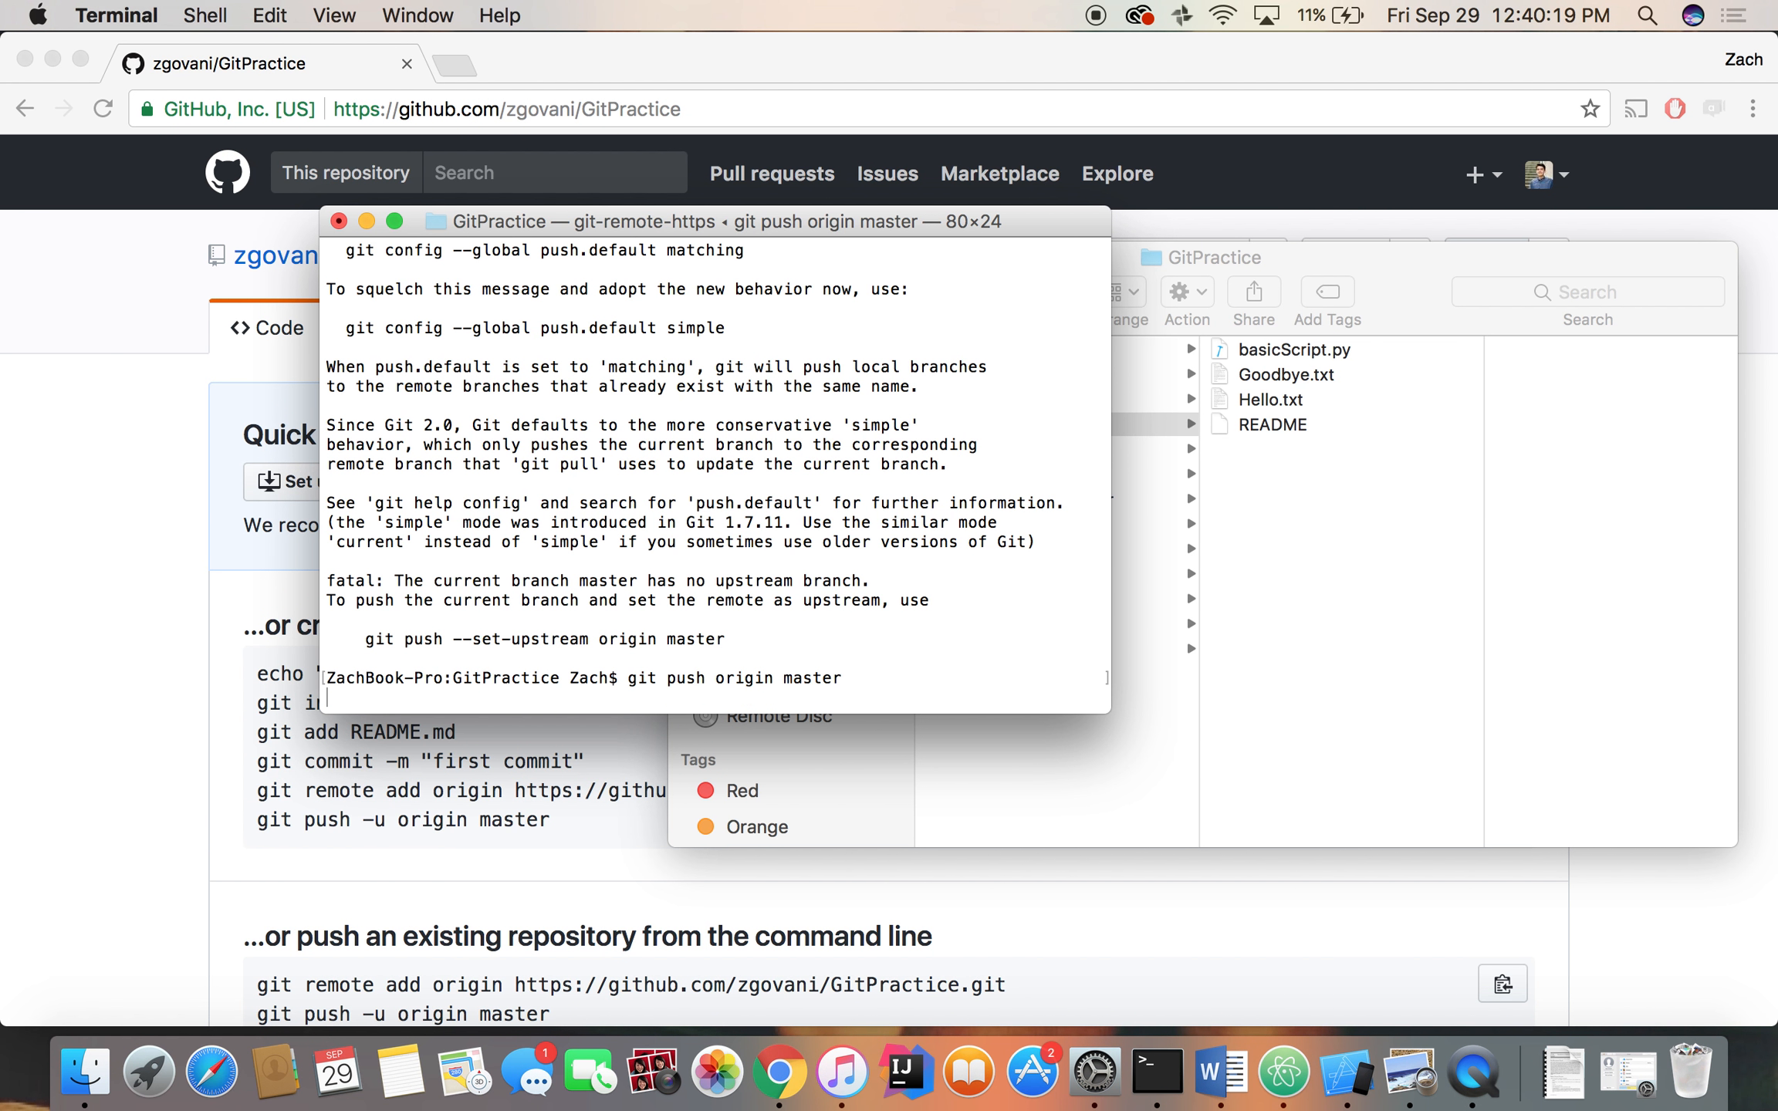
text(zgva)
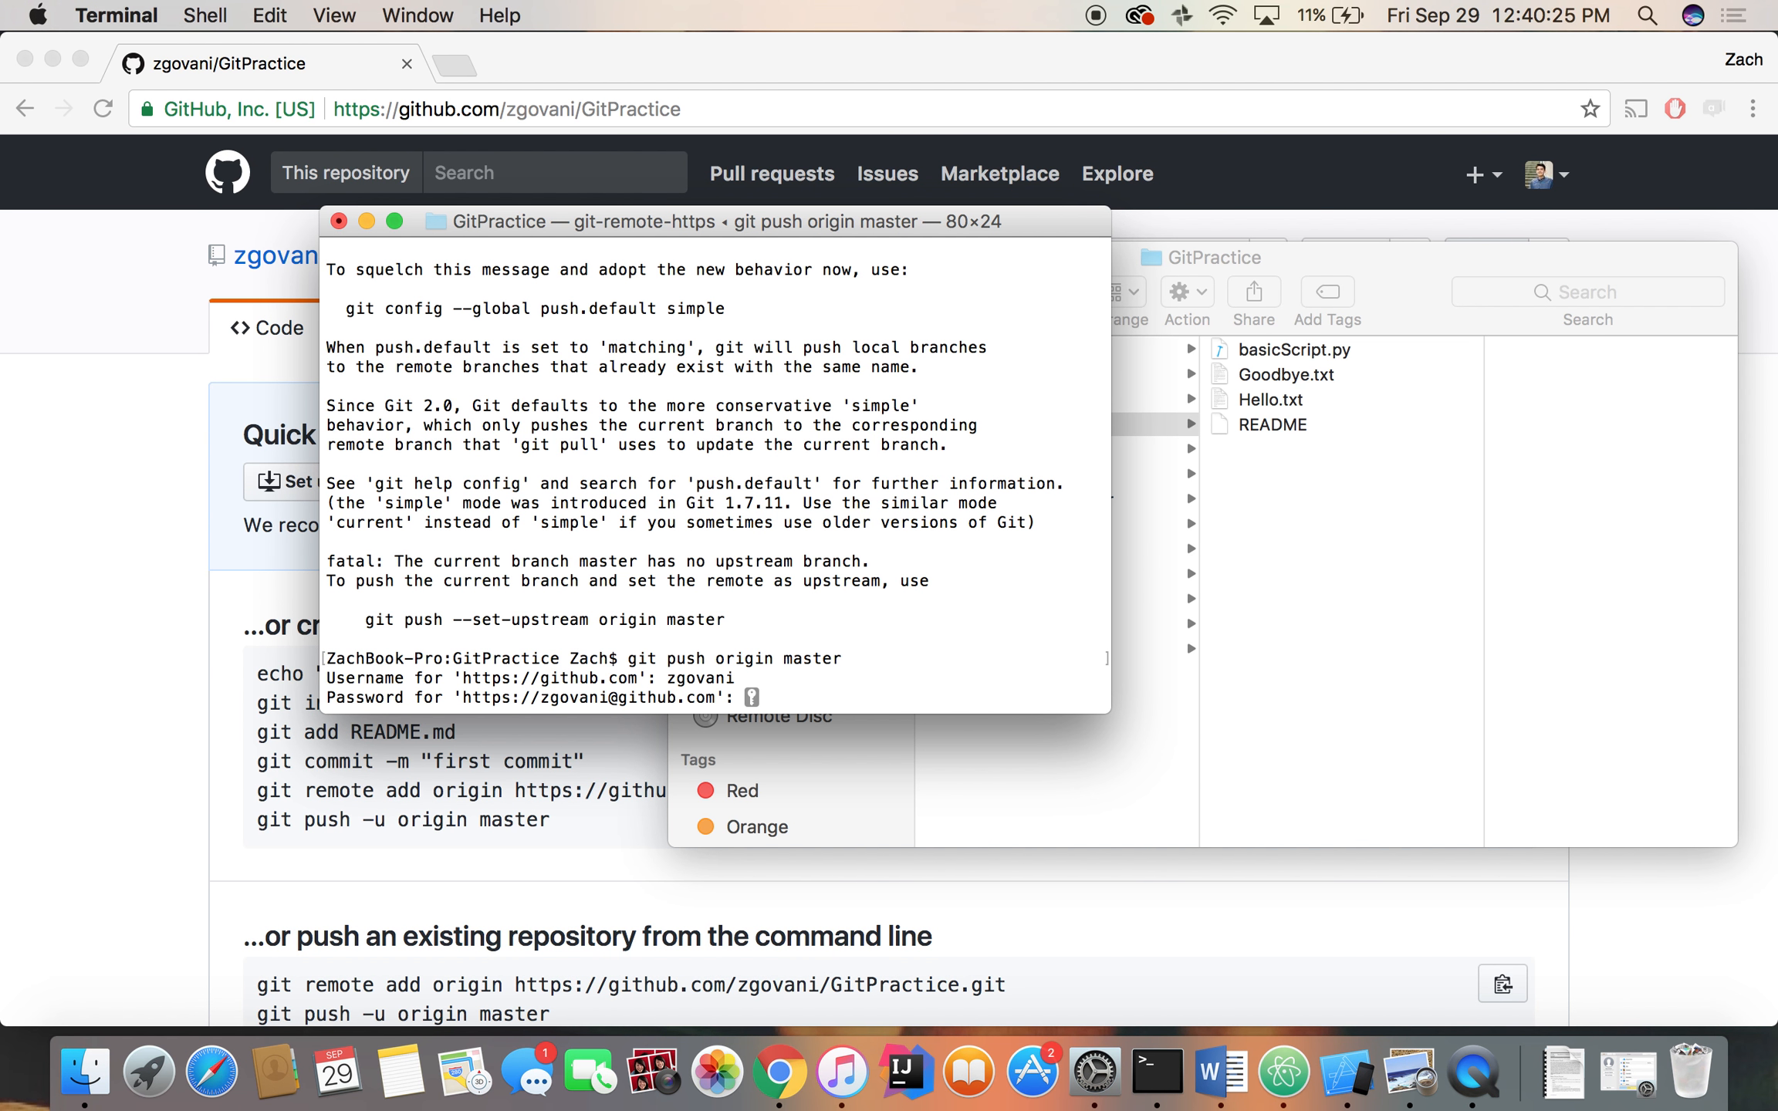
key(Enter)
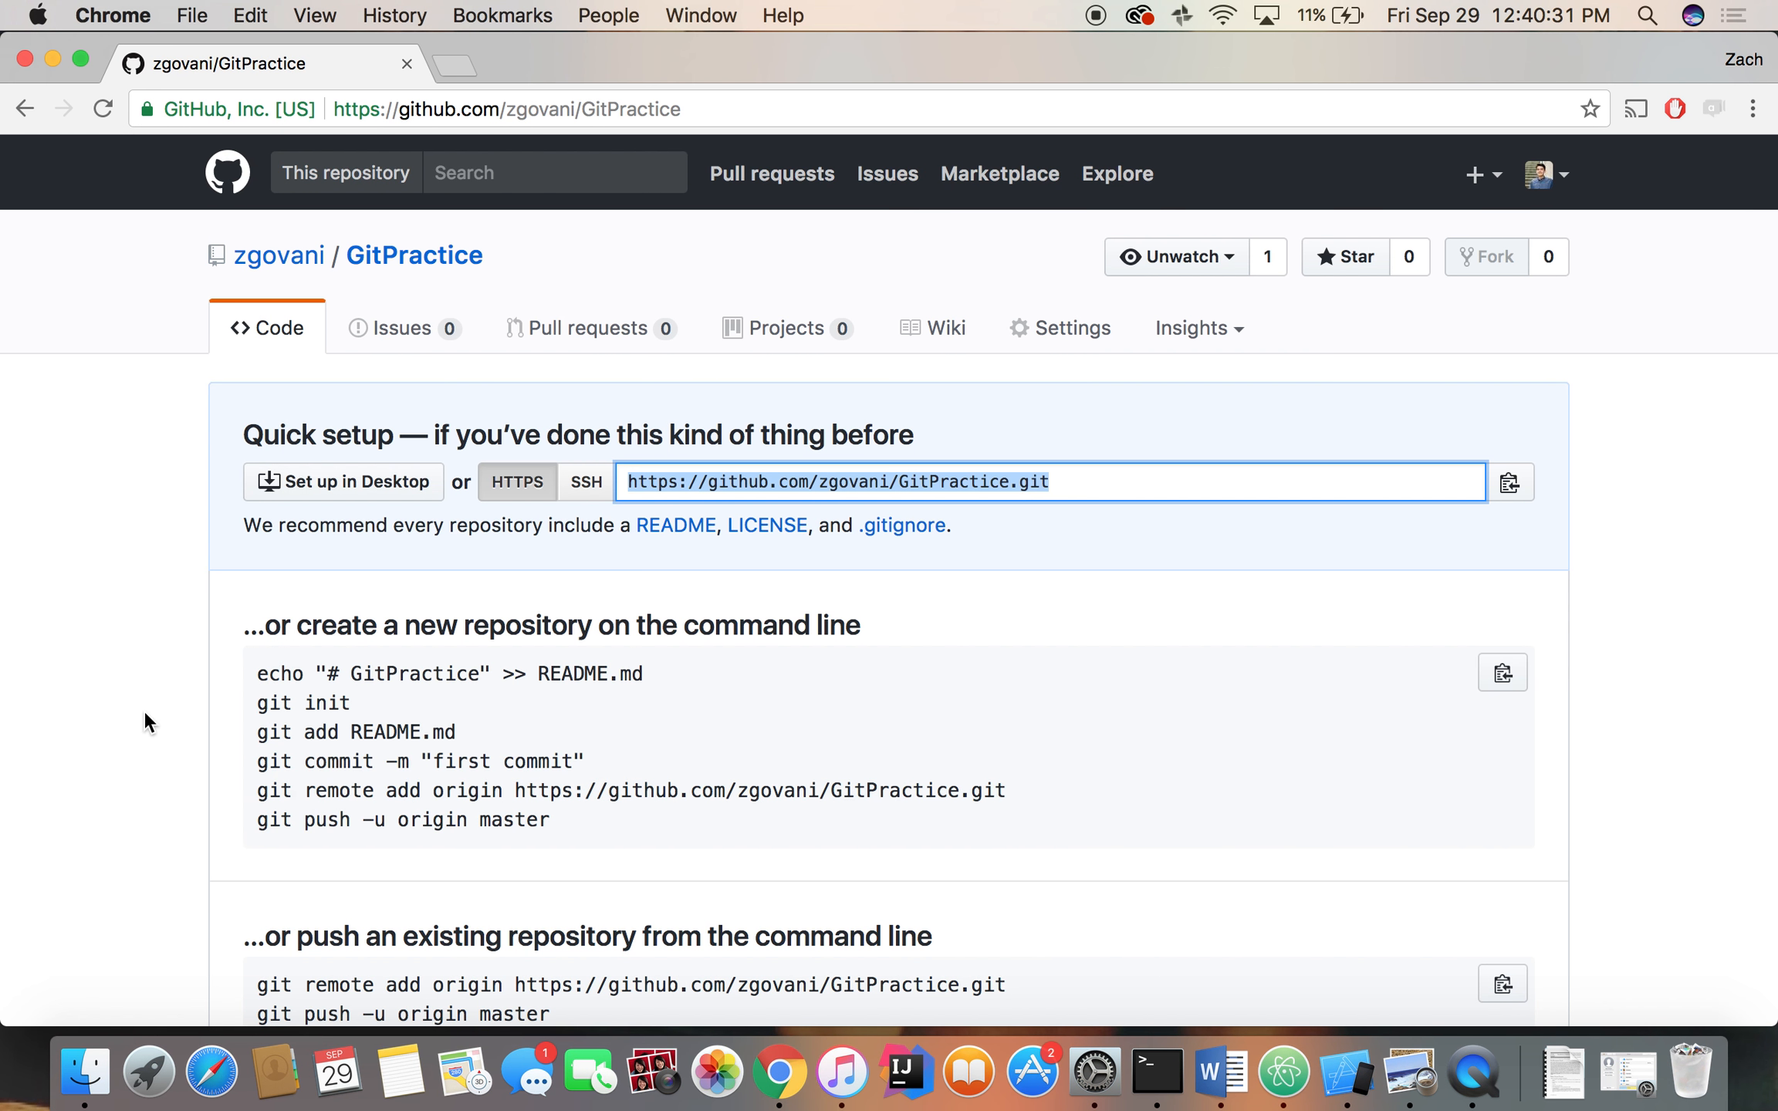
Reload the GitPractice page to list the four pushed files and view Hello.txt
click(97, 108)
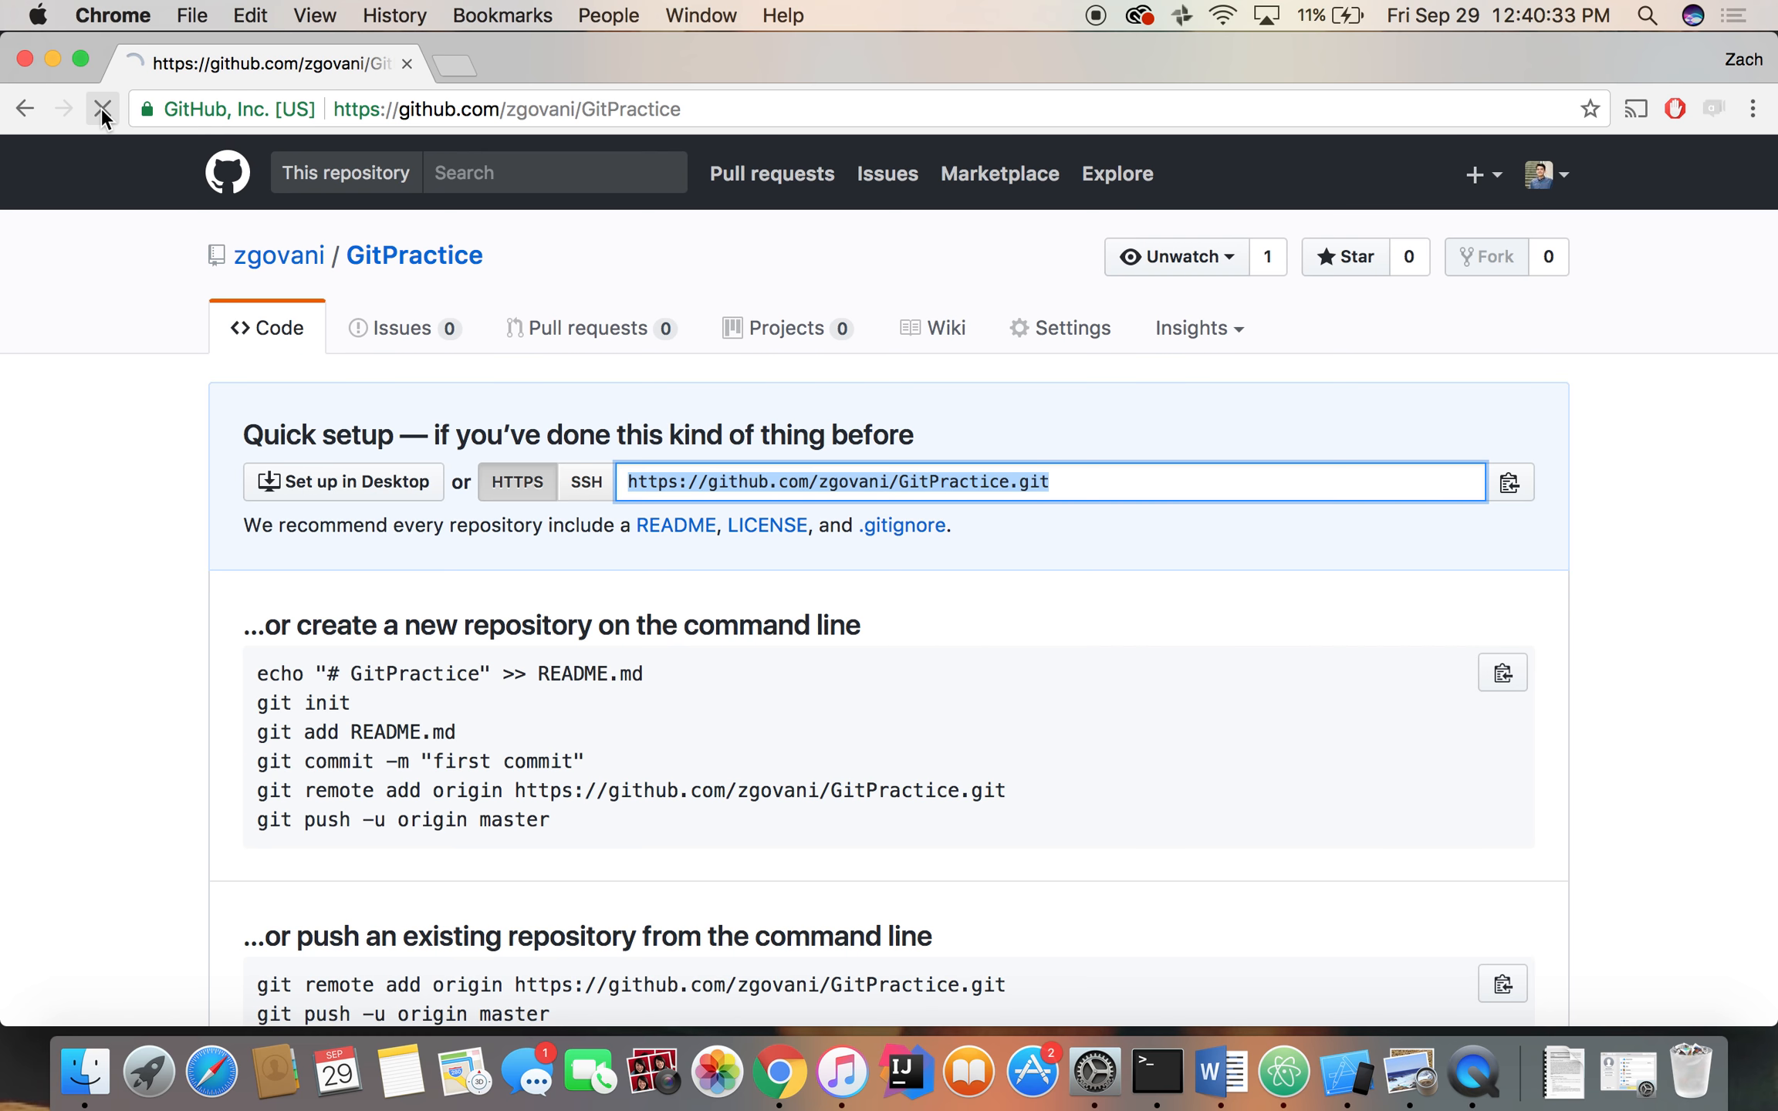
click(99, 108)
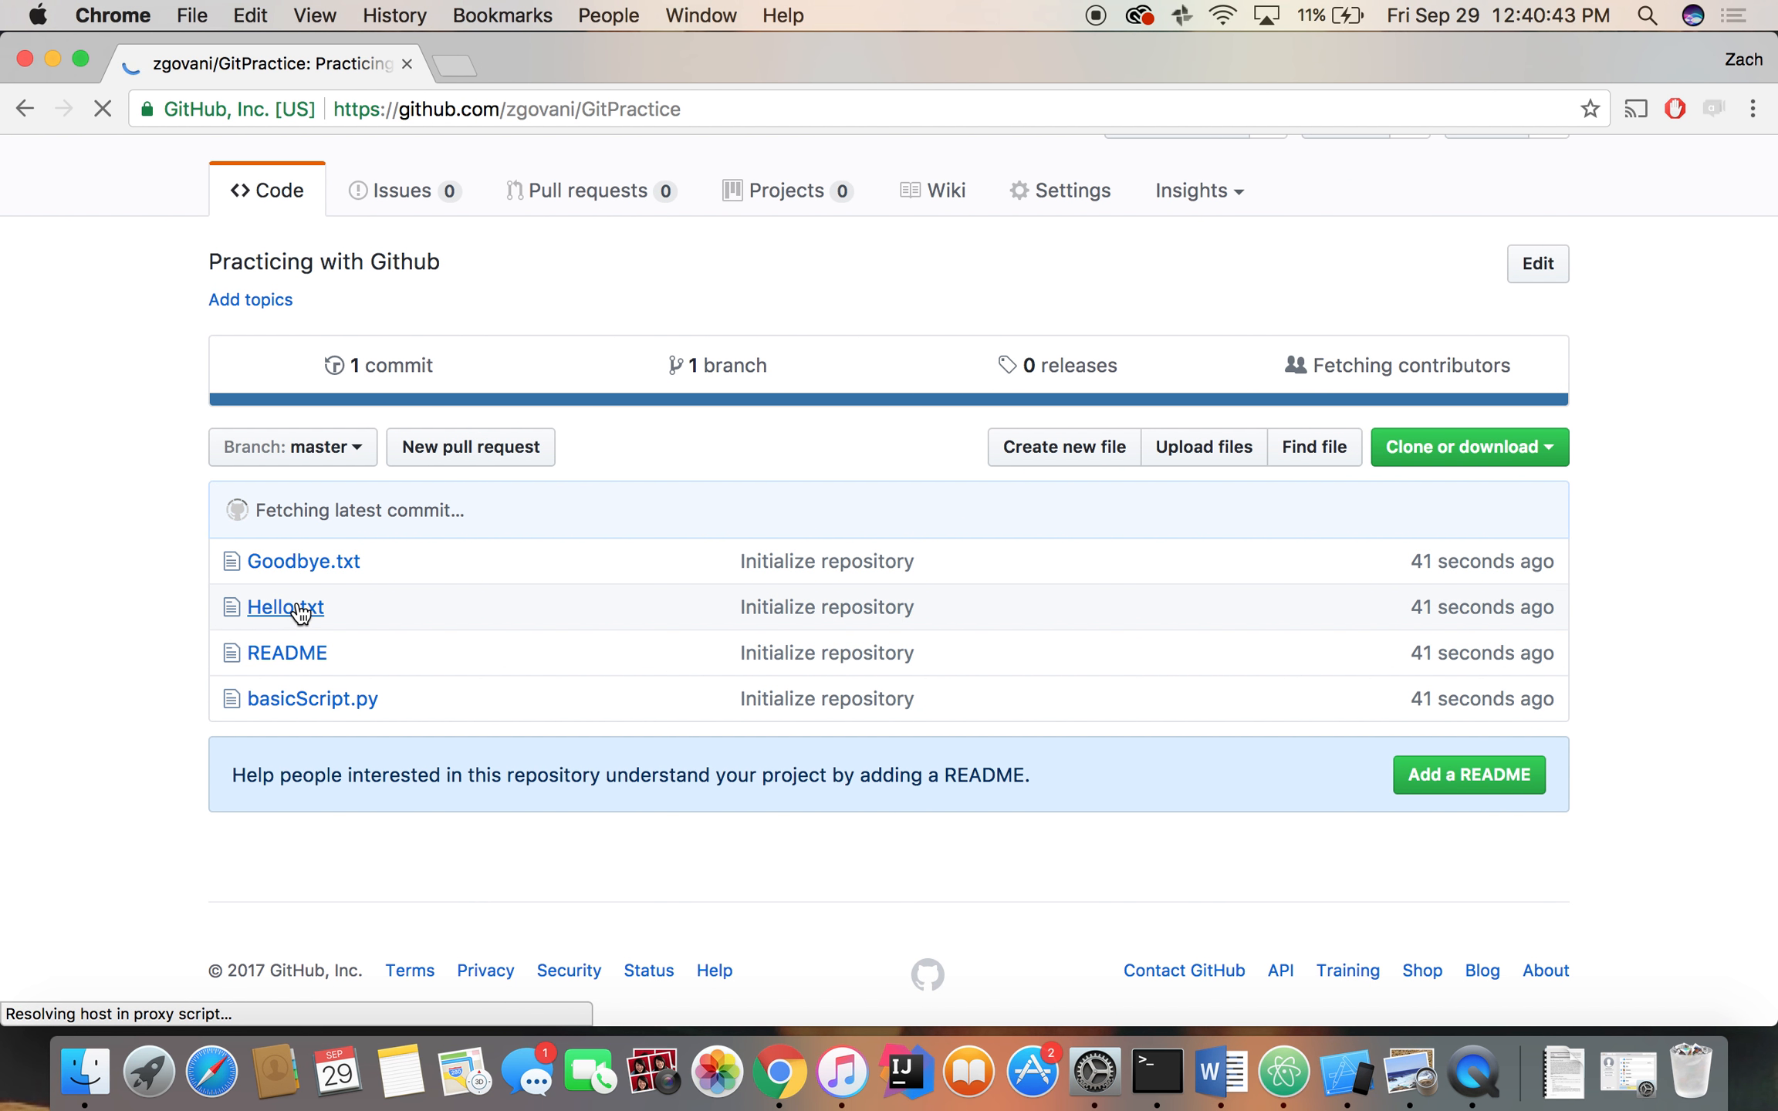
click(284, 607)
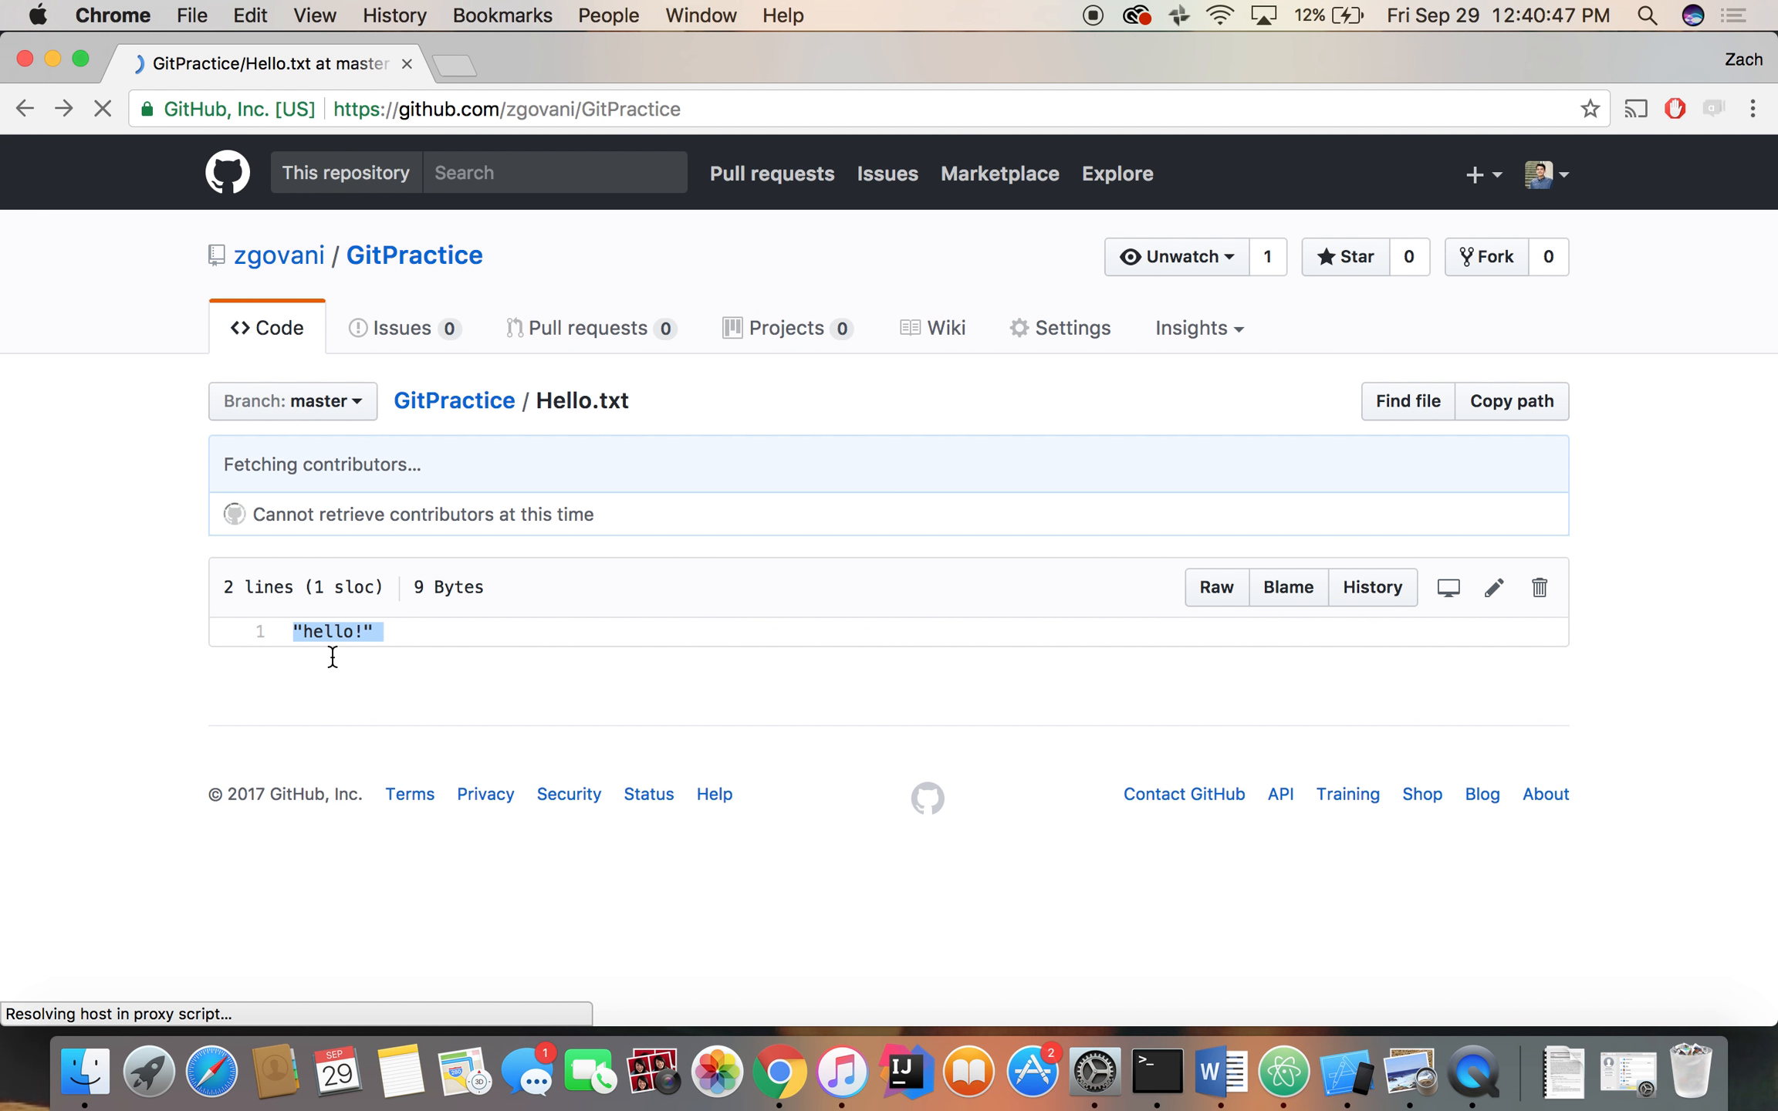
Return to the GitPractice file list showing Goodbye.txt, Hello.txt, README and basicScript.py
click(454, 402)
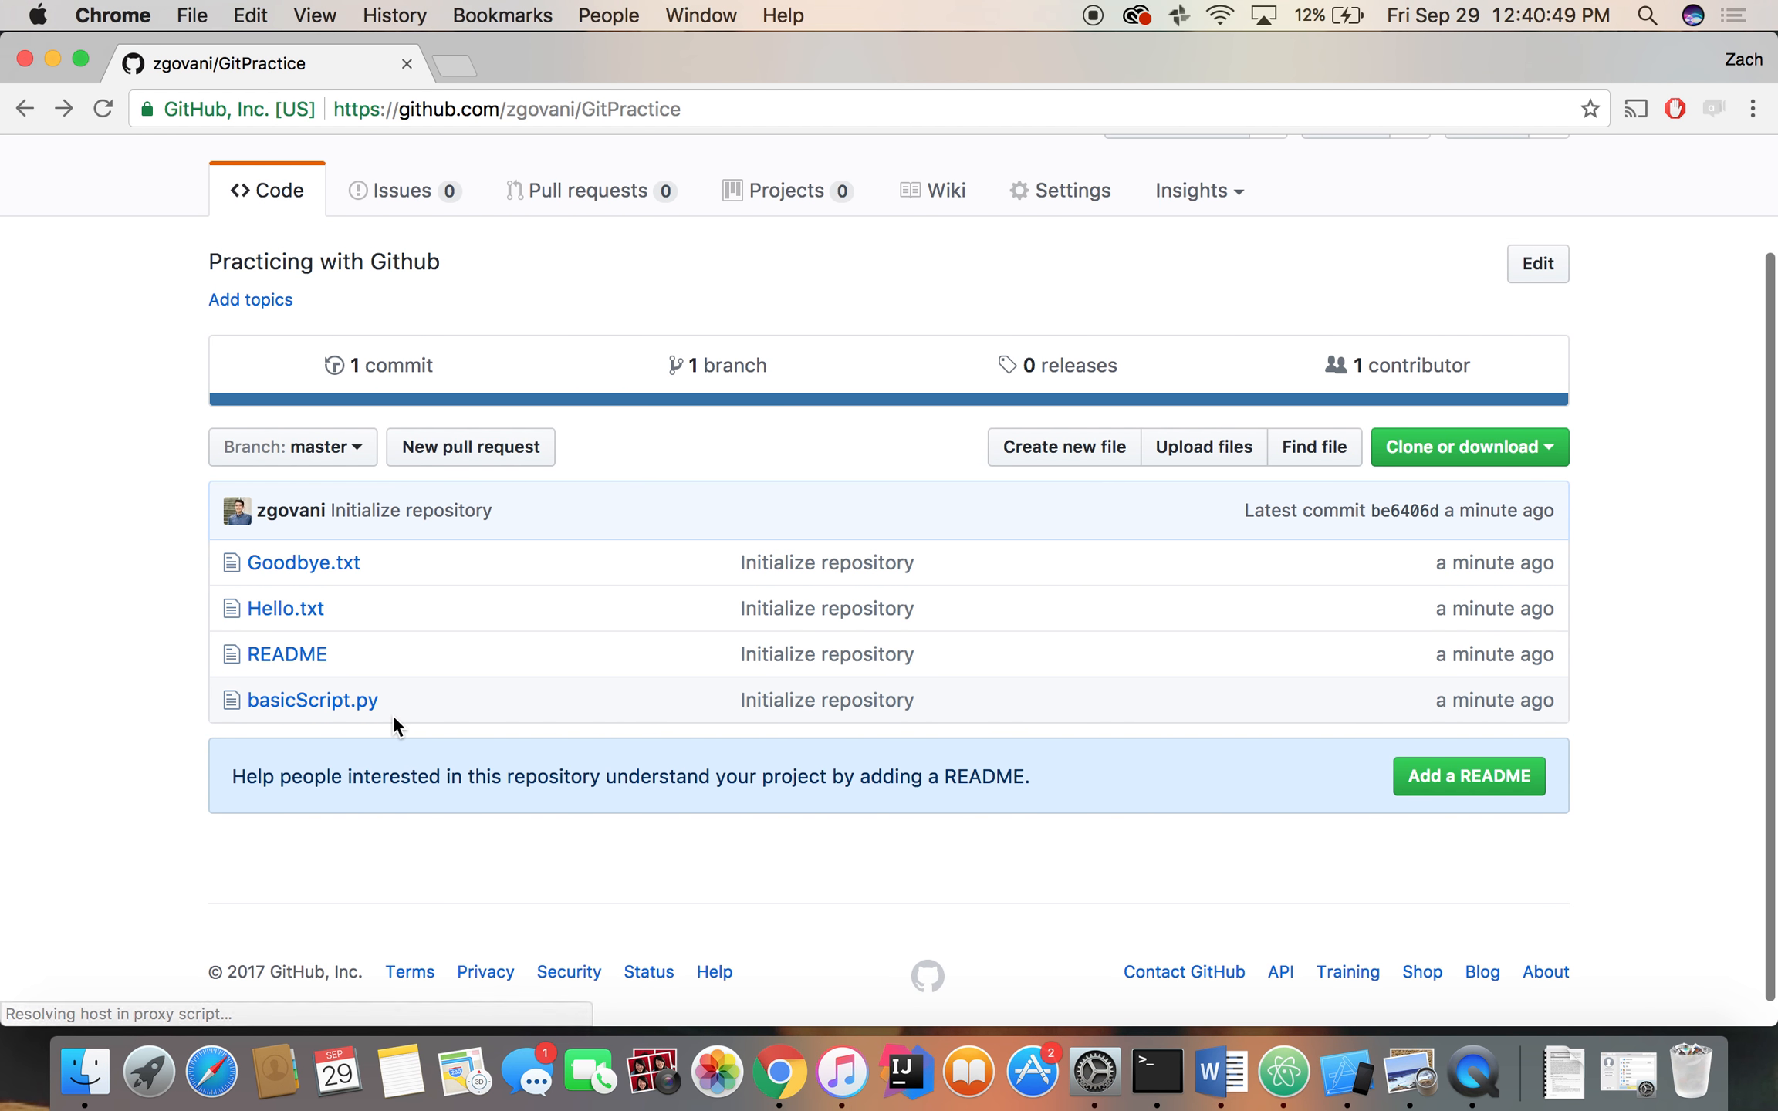
mouse_move(744, 409)
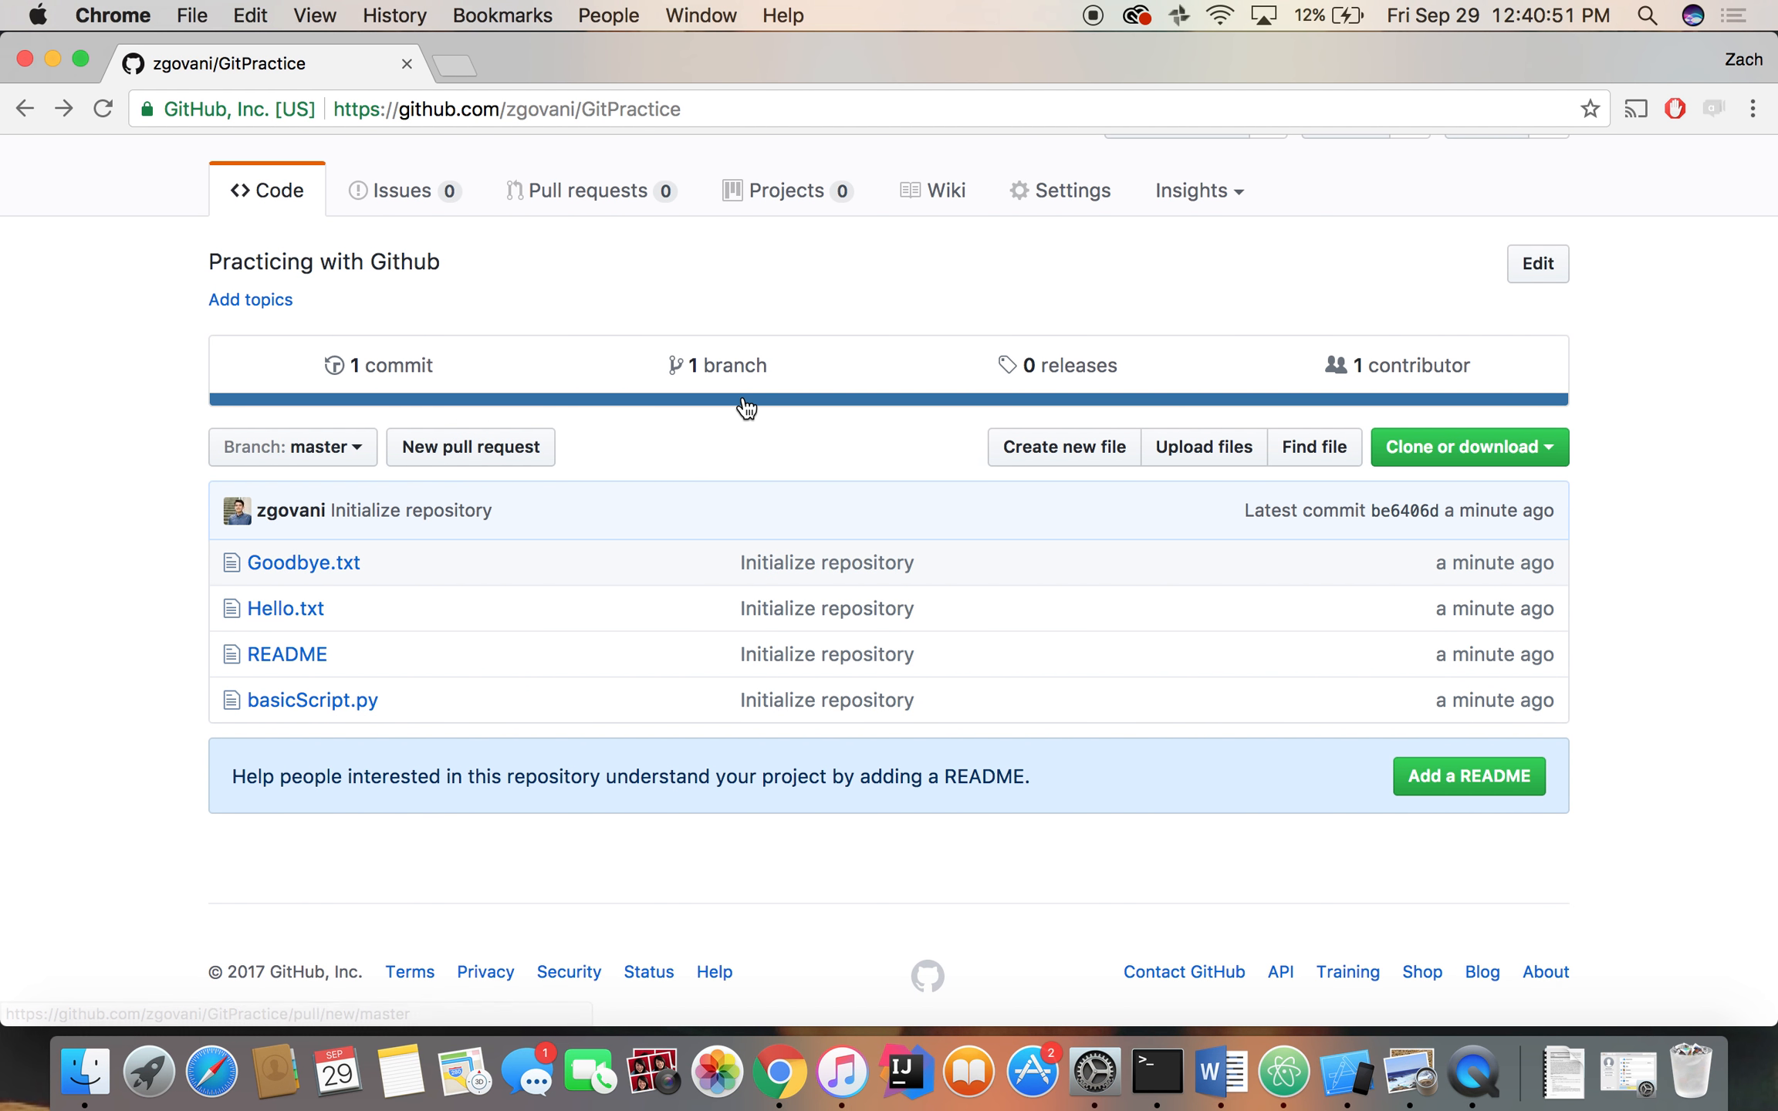
scroll(up, 3)
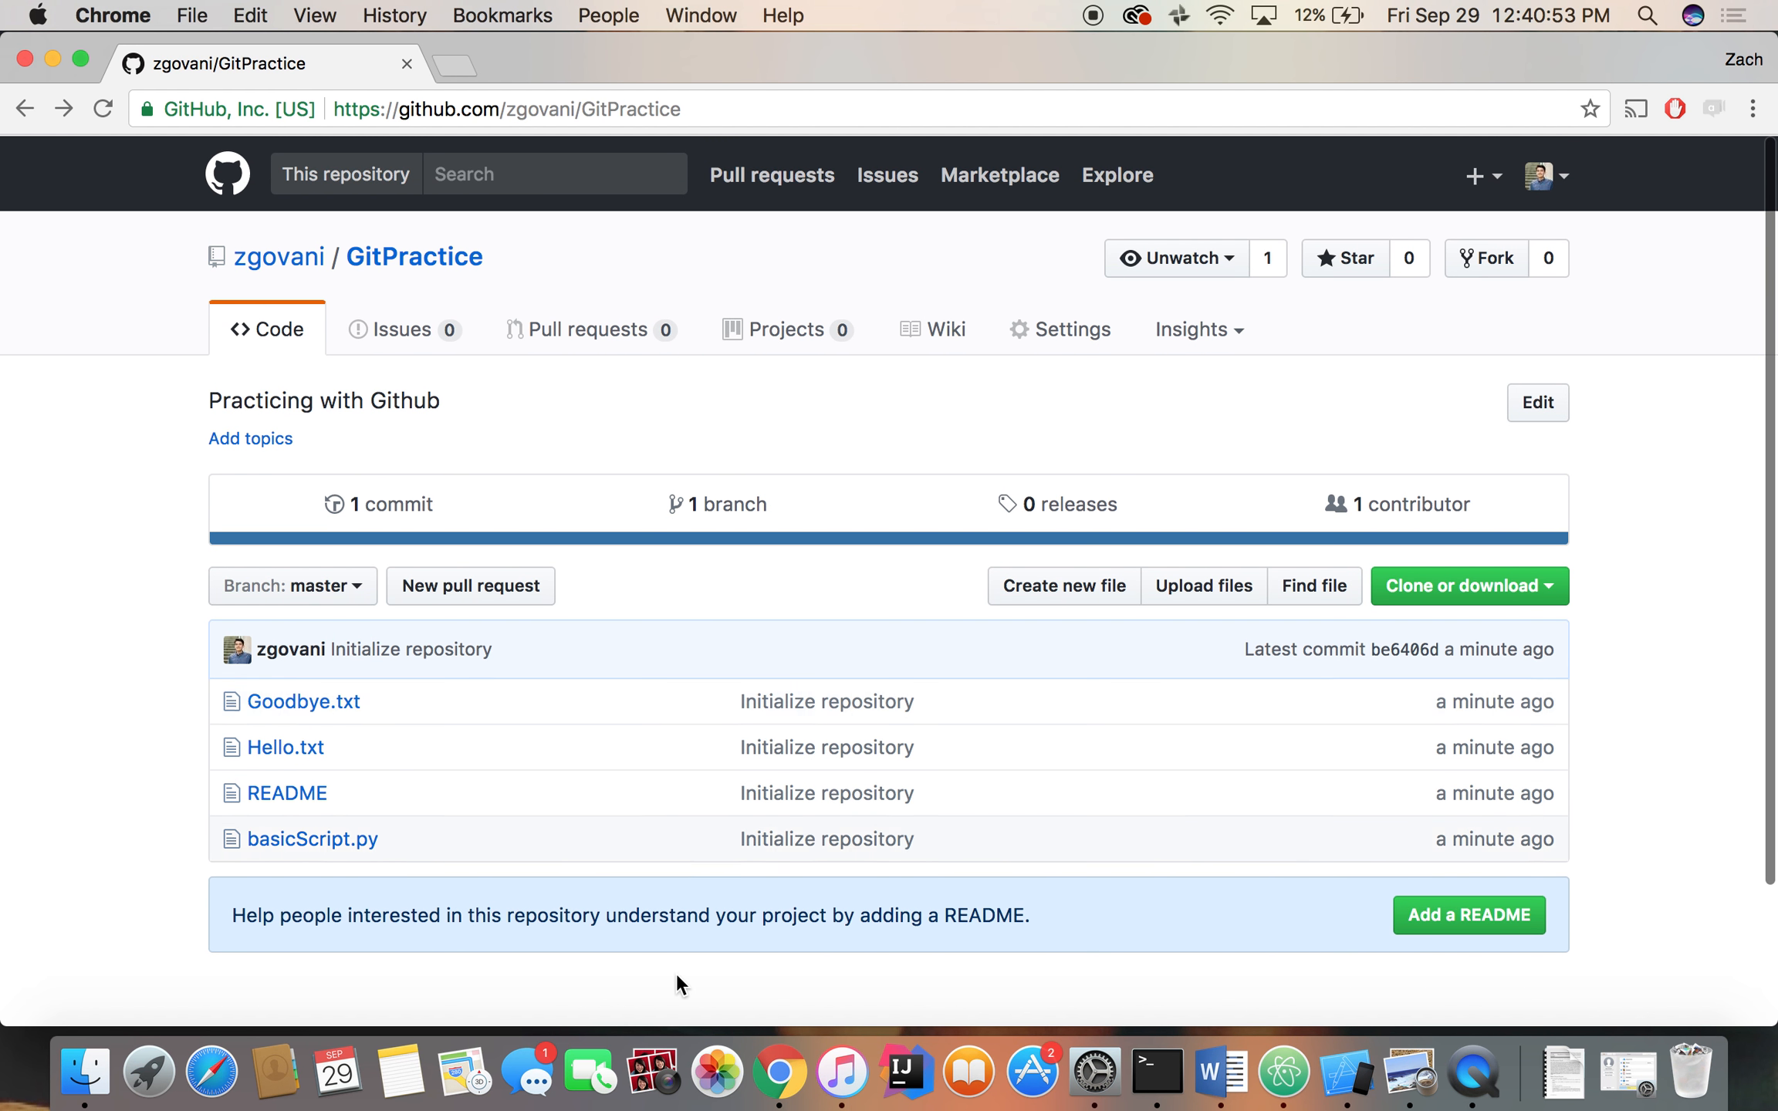
mouse_move(1471, 1079)
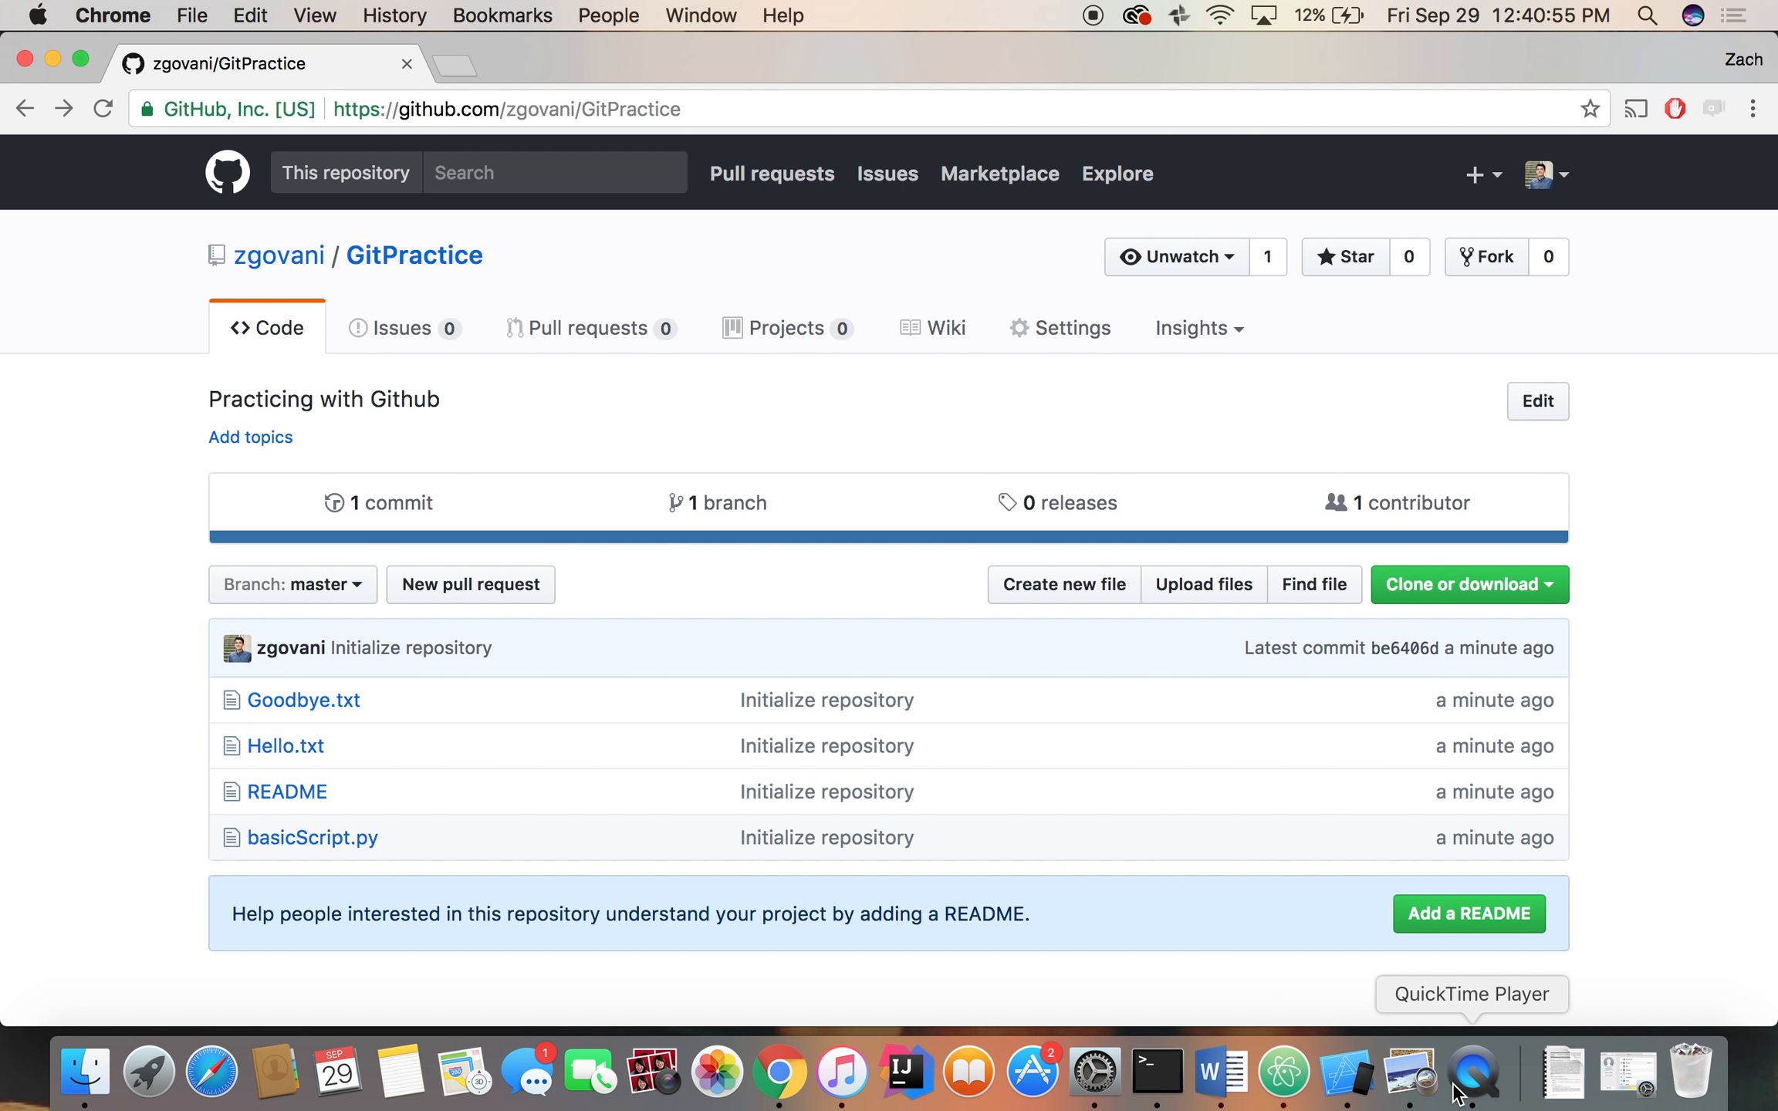